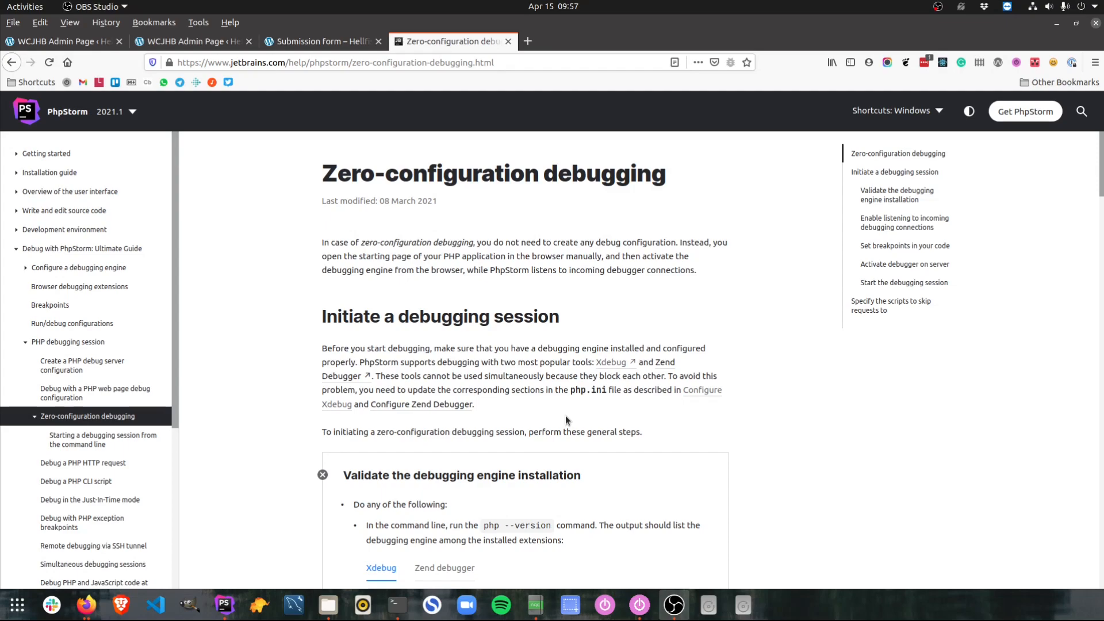
mouse_move(612, 367)
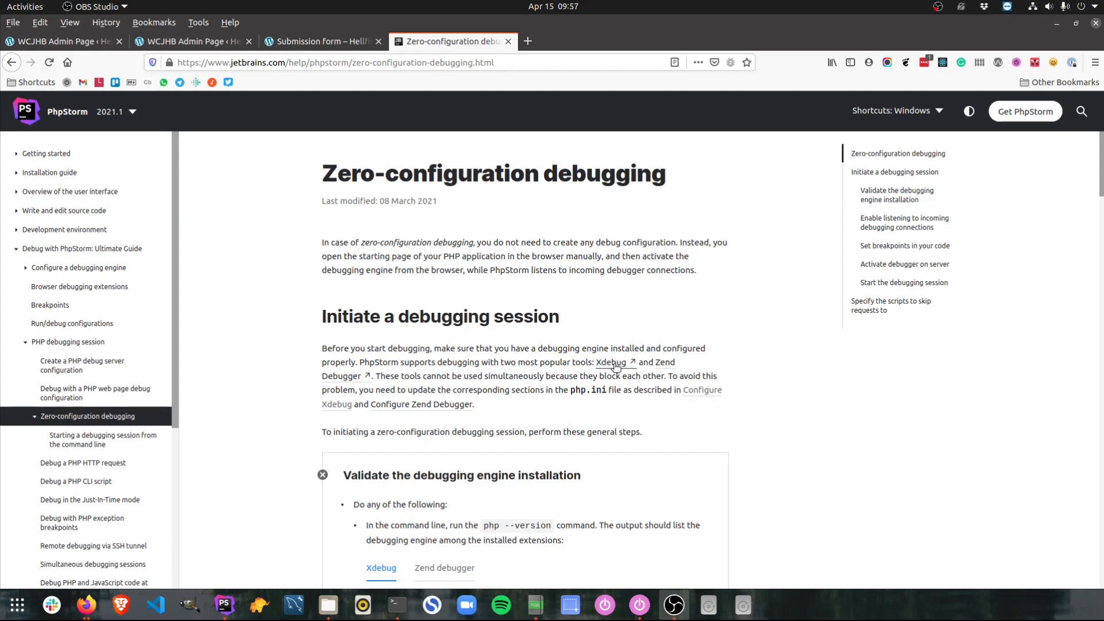
Visit the Xdebug downloads site, then scroll the zero-configuration guide down to the validation steps.
left_click(611, 362)
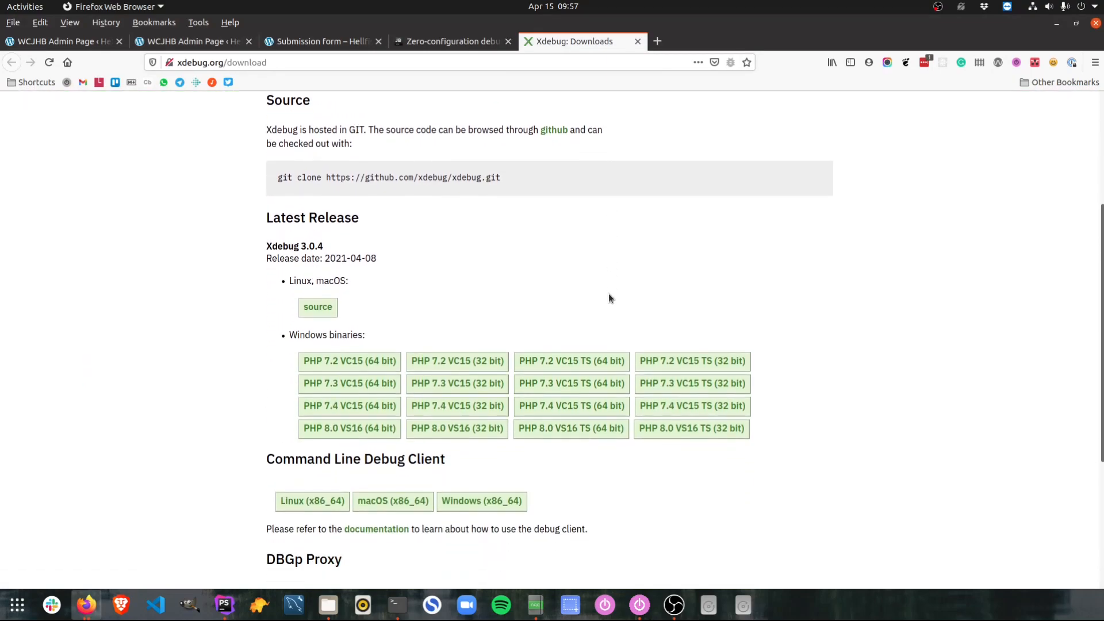
mouse_move(581, 155)
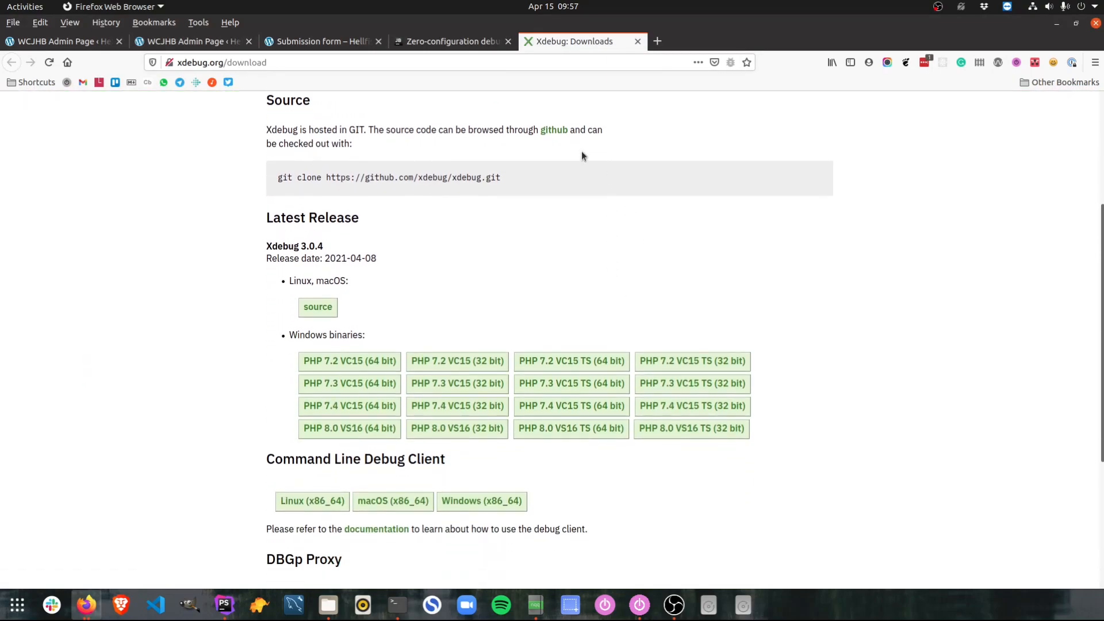
left_click(453, 41)
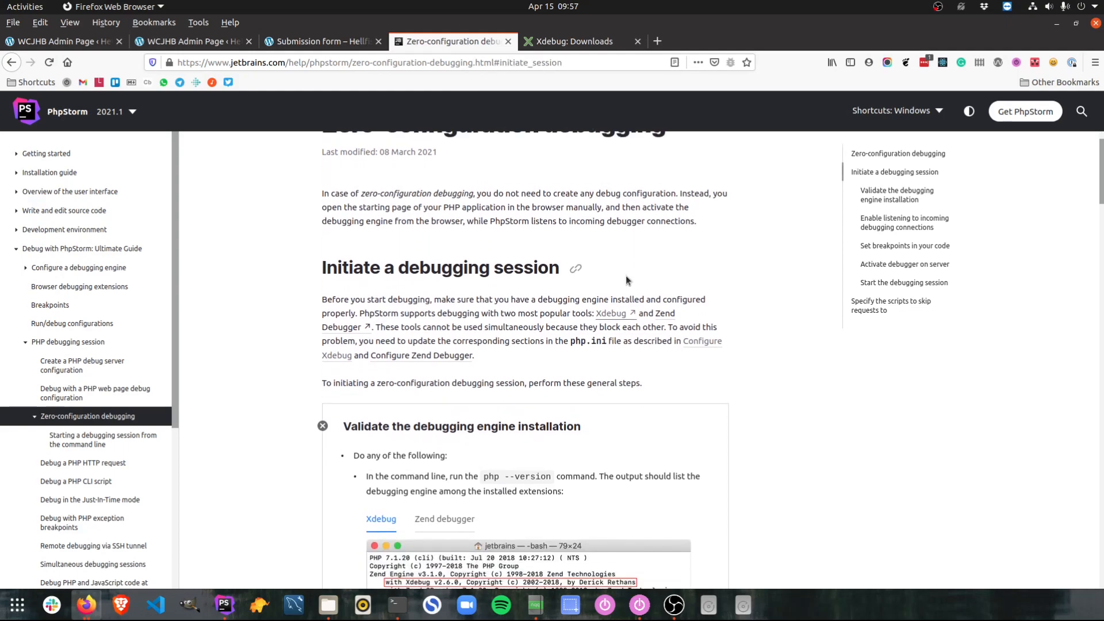
scroll("down", 3)
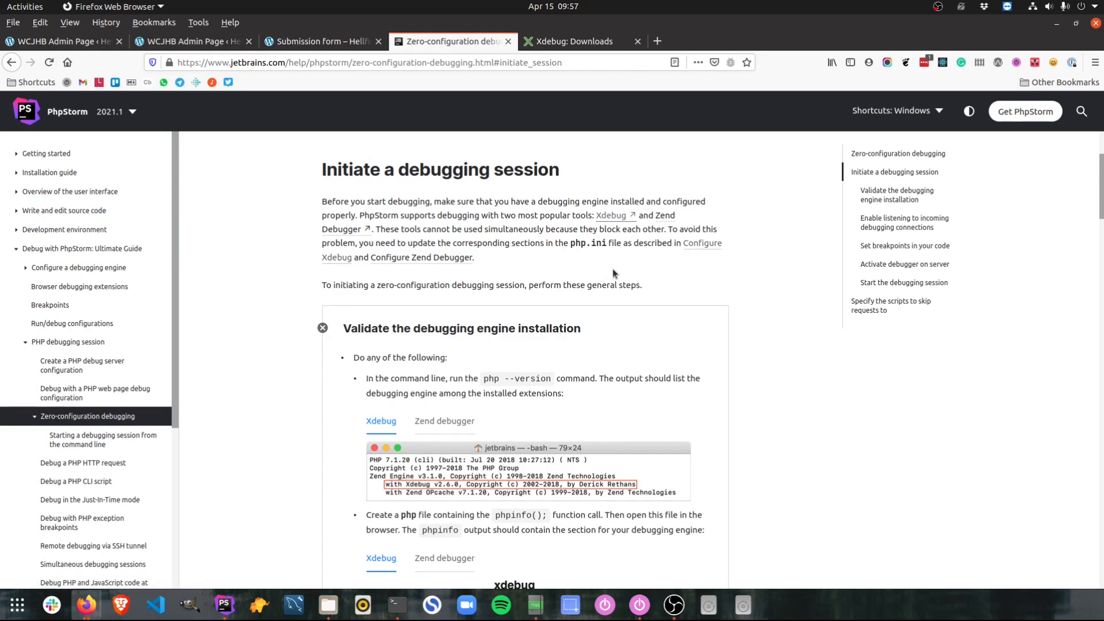
scroll("down", 3)
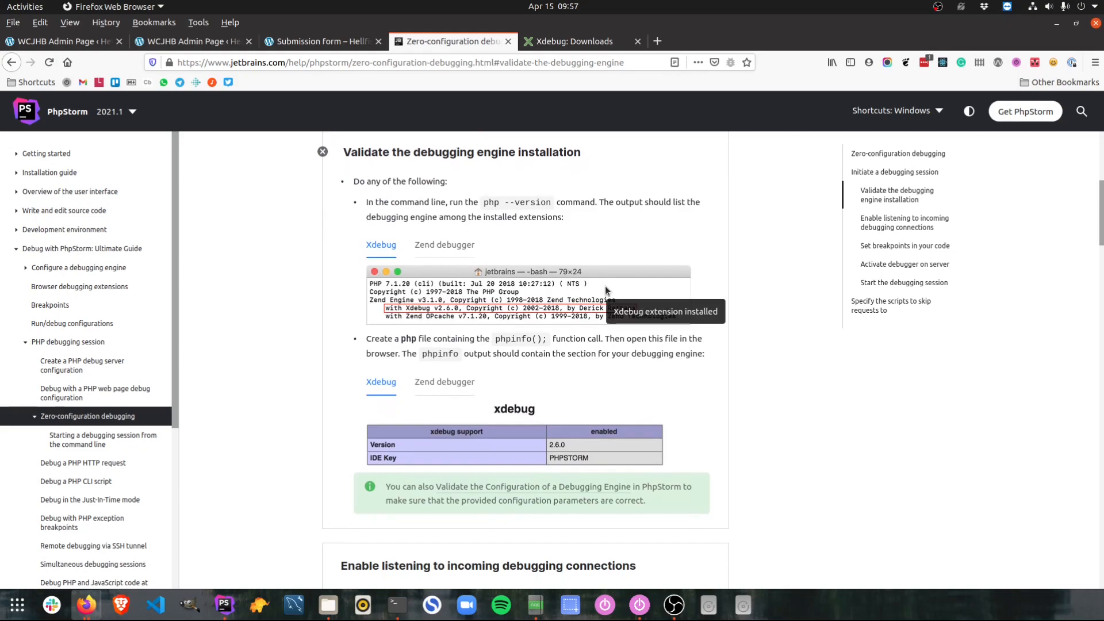
mouse_move(524, 365)
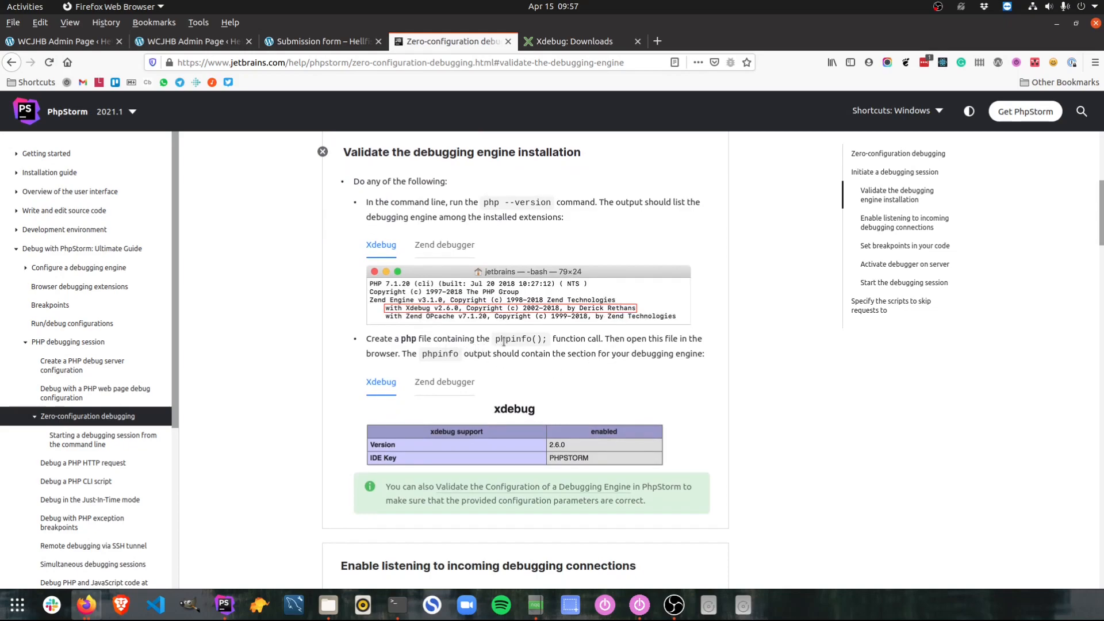
mouse_move(674, 130)
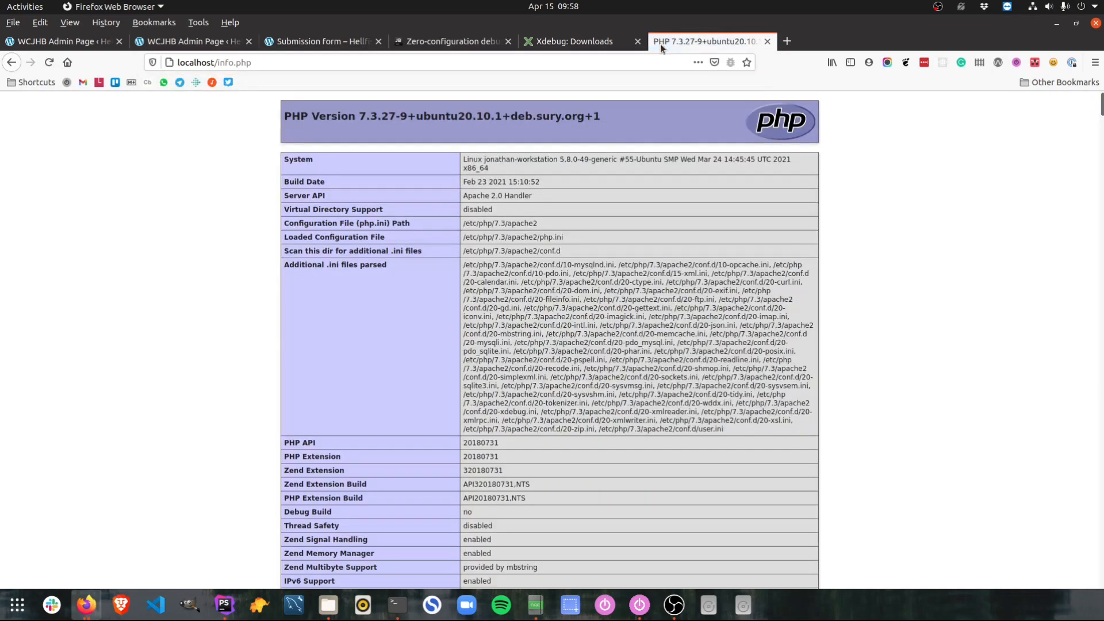
Select the /etc/php/7.3/apache2/conf.d/user.ini path in the phpinfo parsed ini files list.
double_click(535, 237)
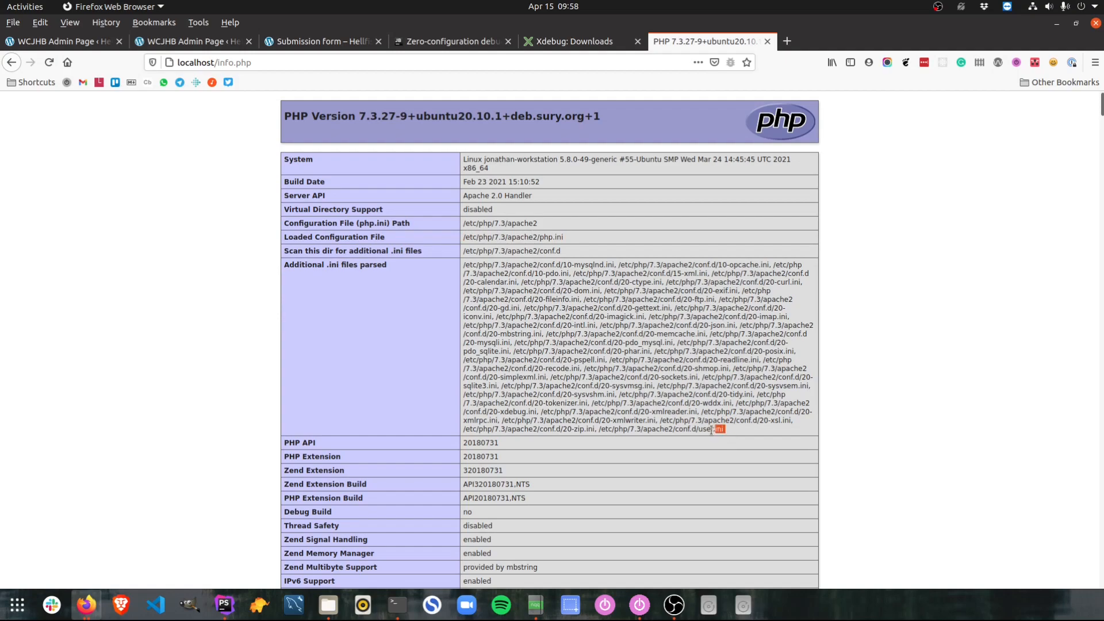
double_click(660, 429)
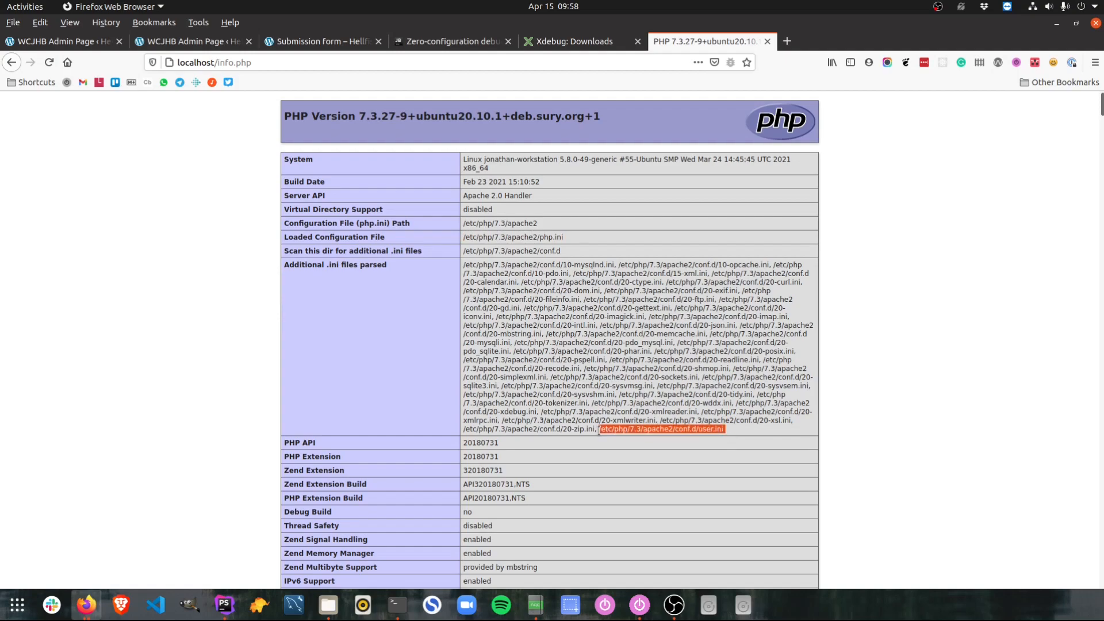
mouse_move(639, 438)
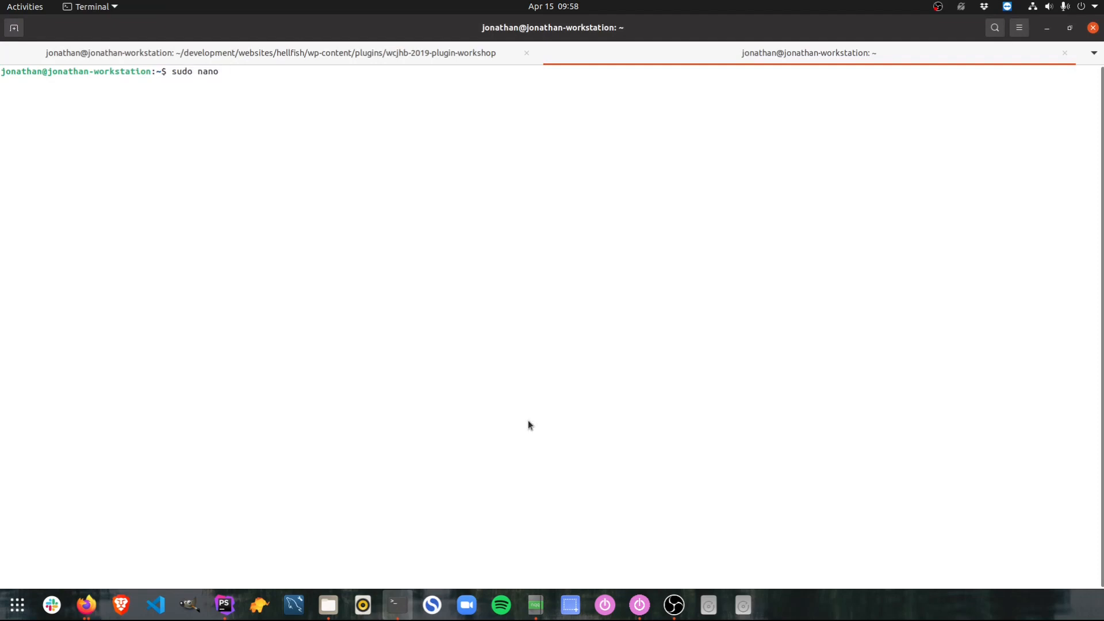
Edit user.ini with sudo nano, reaching the ;Xdebug settings lines before exiting.
right_click(529, 425)
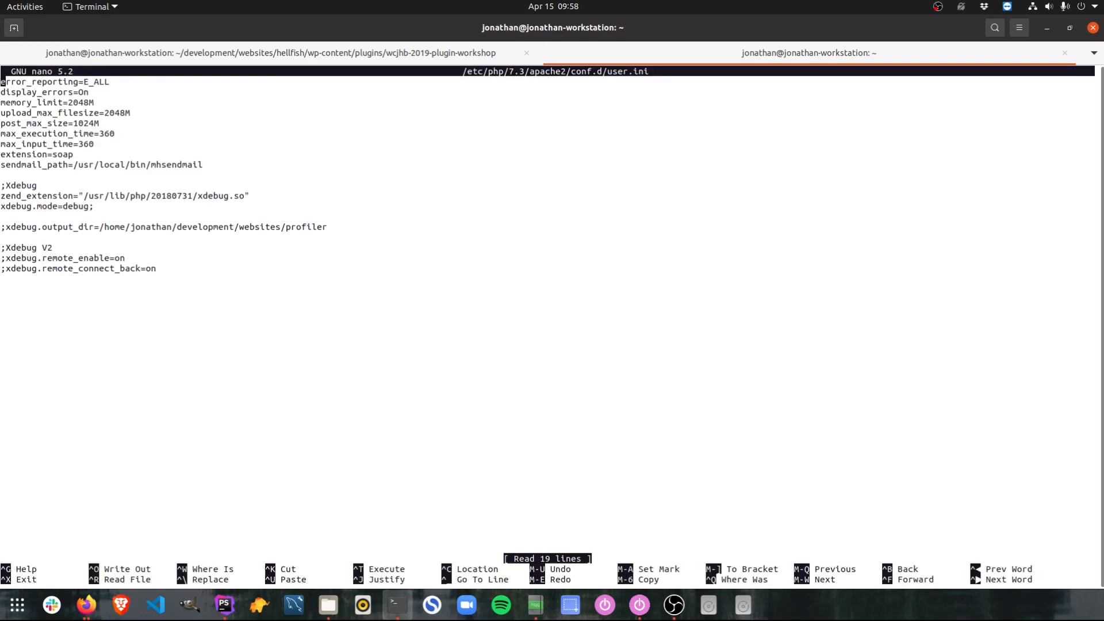
key("Down")
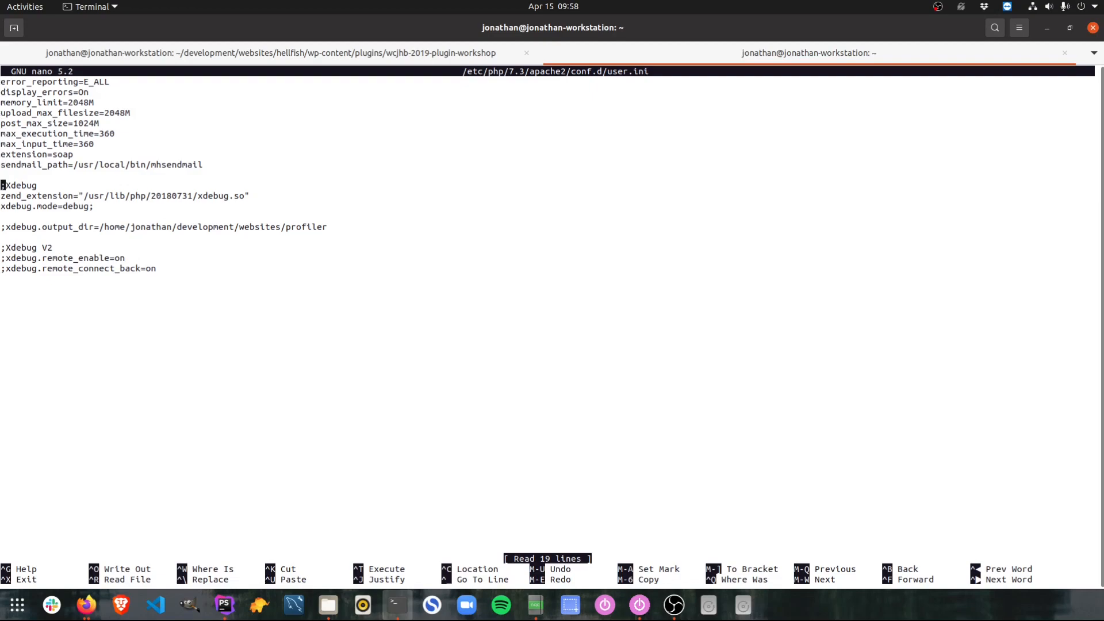
type(";")
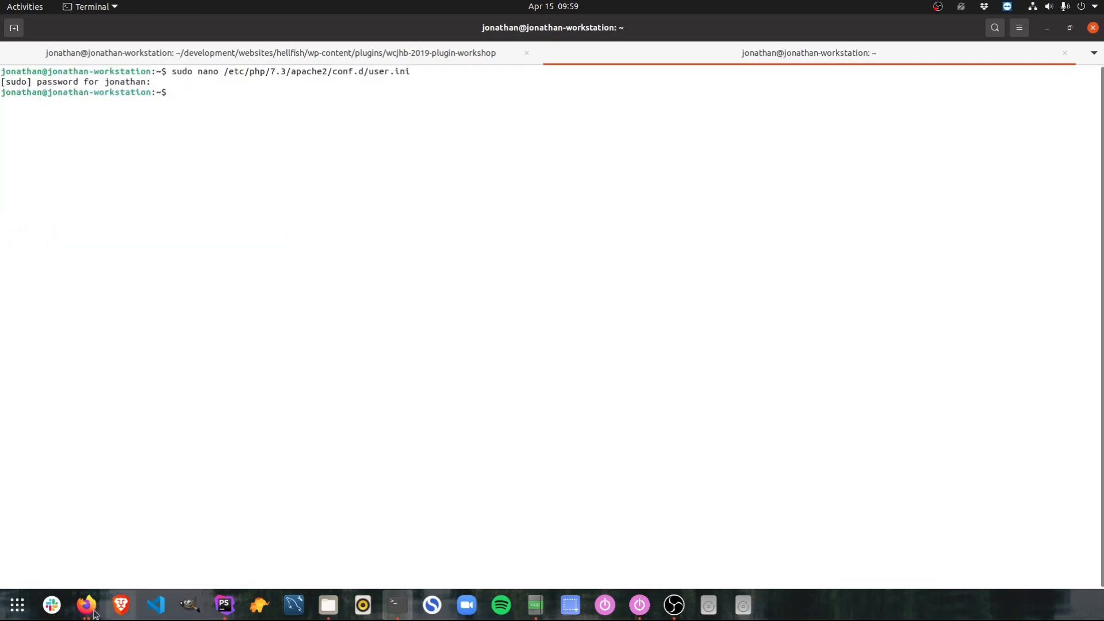
View the Xdebug 3 configuration example in the Configure Xdebug guide.
left_click(86, 604)
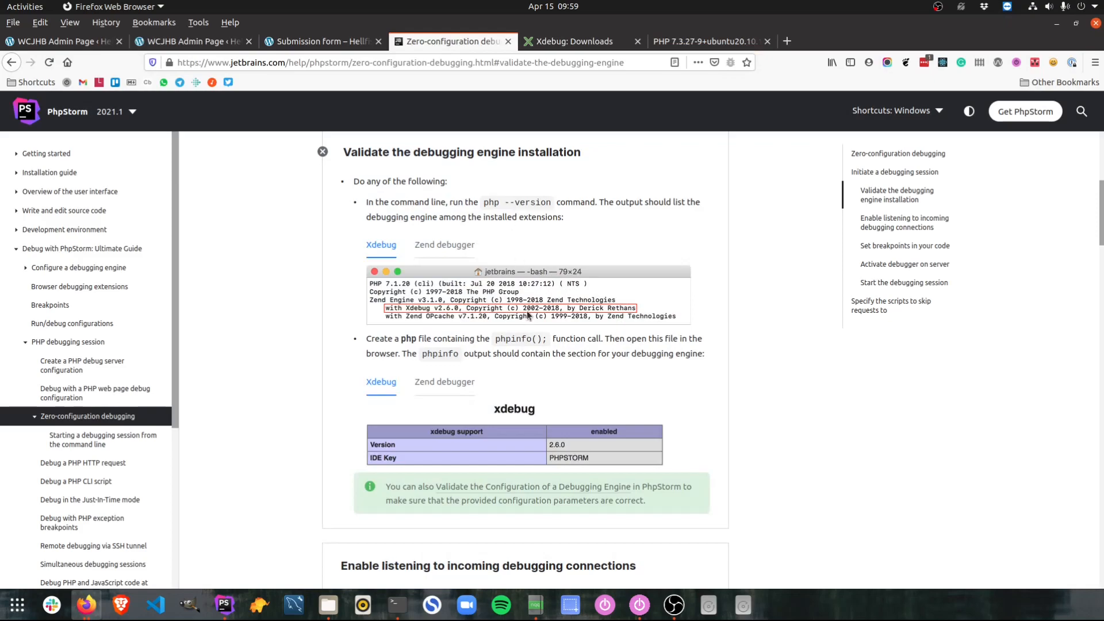
scroll("down", 3)
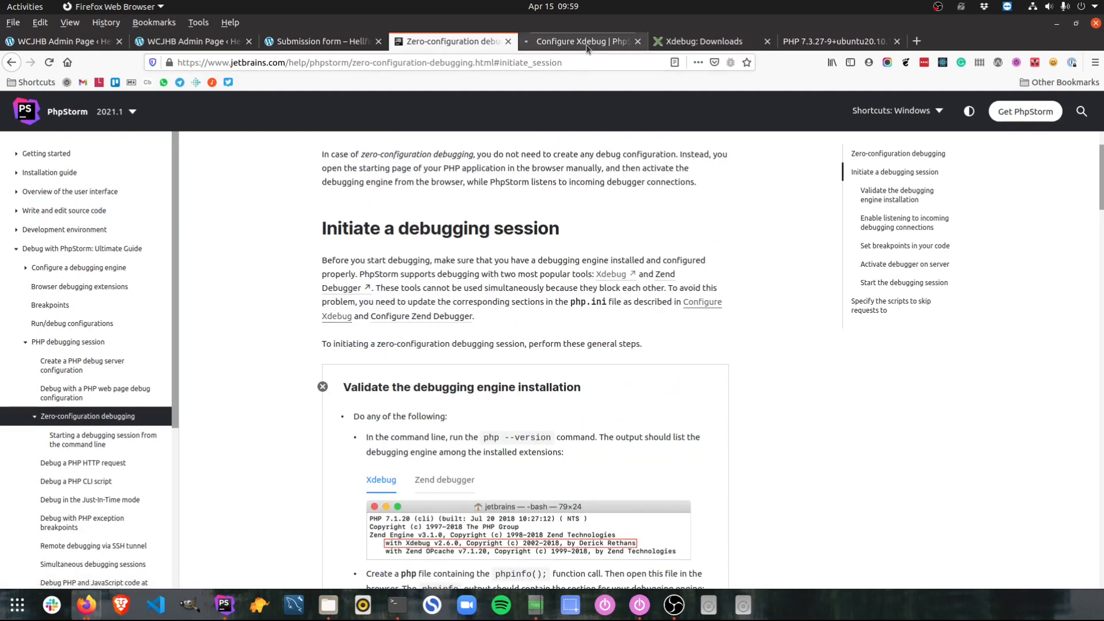
left_click(578, 41)
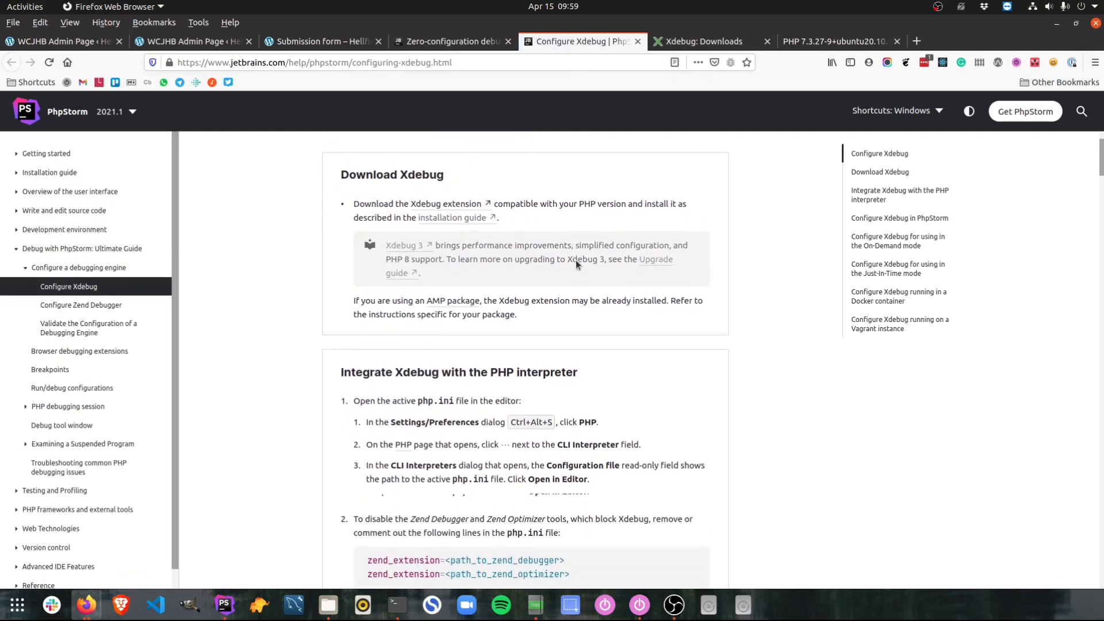
scroll("down", 3)
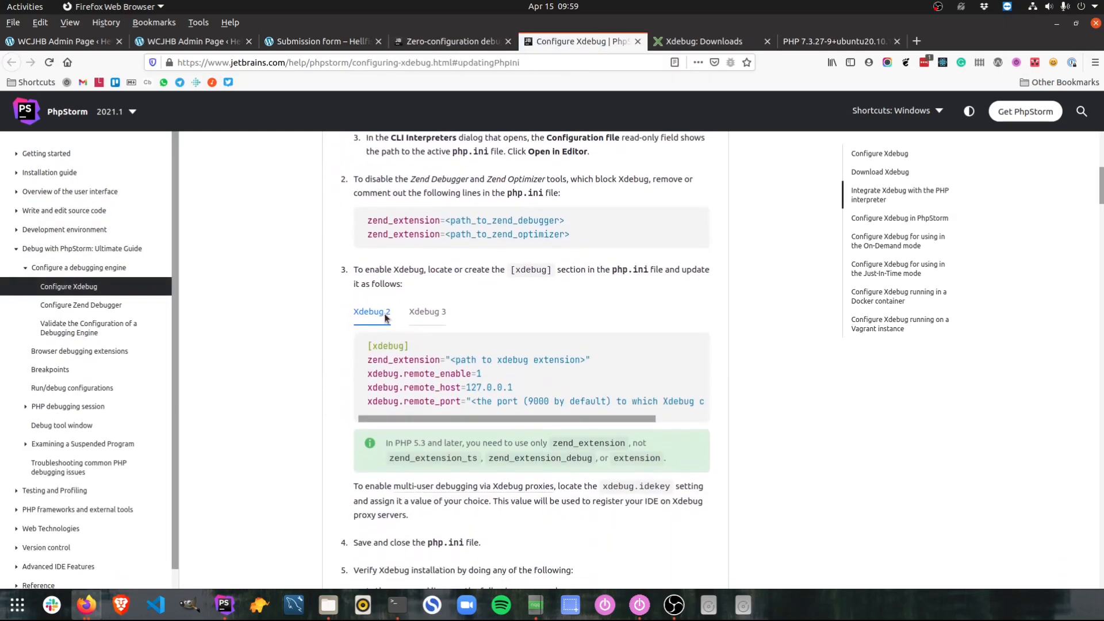
left_click(428, 312)
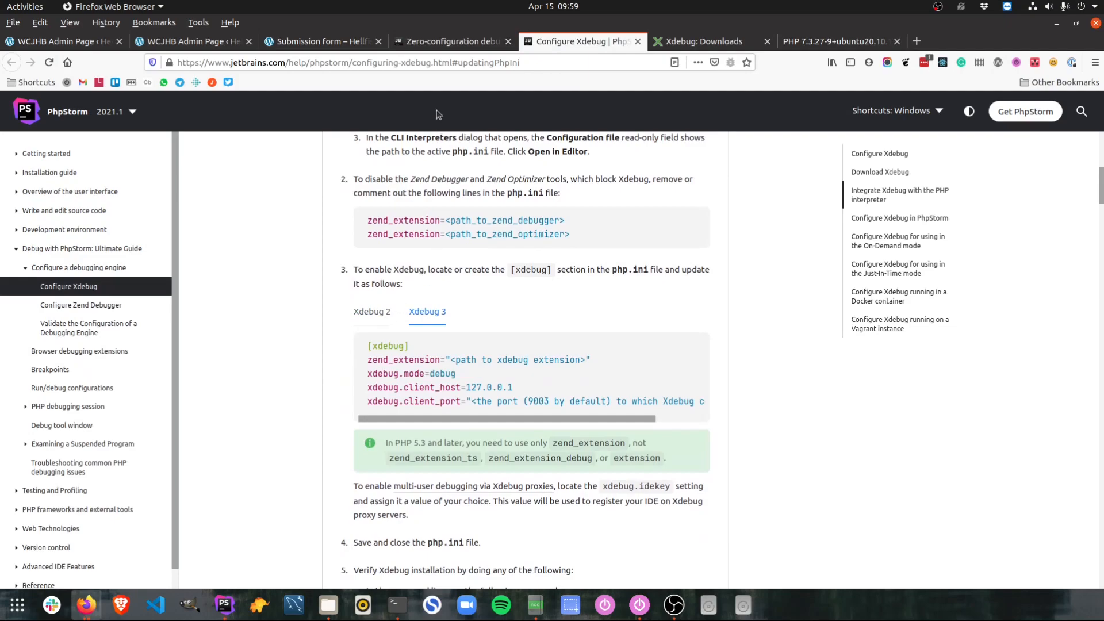
Copy php --version from the guide and run it in Terminal, confirming Xdebug v3.0.3.
left_click(450, 41)
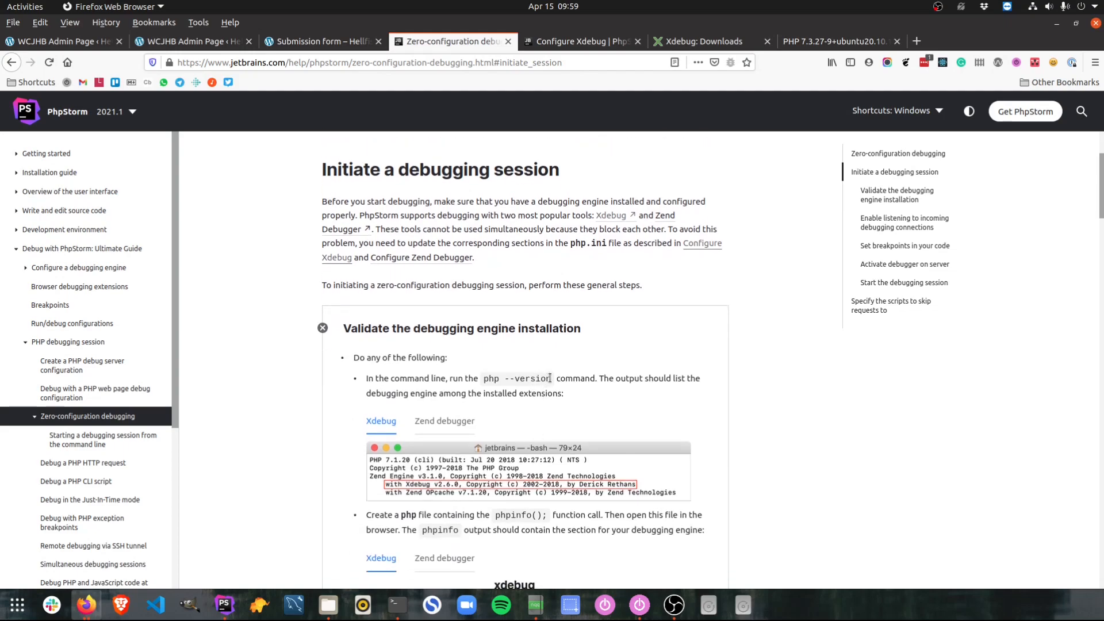
right_click(518, 378)
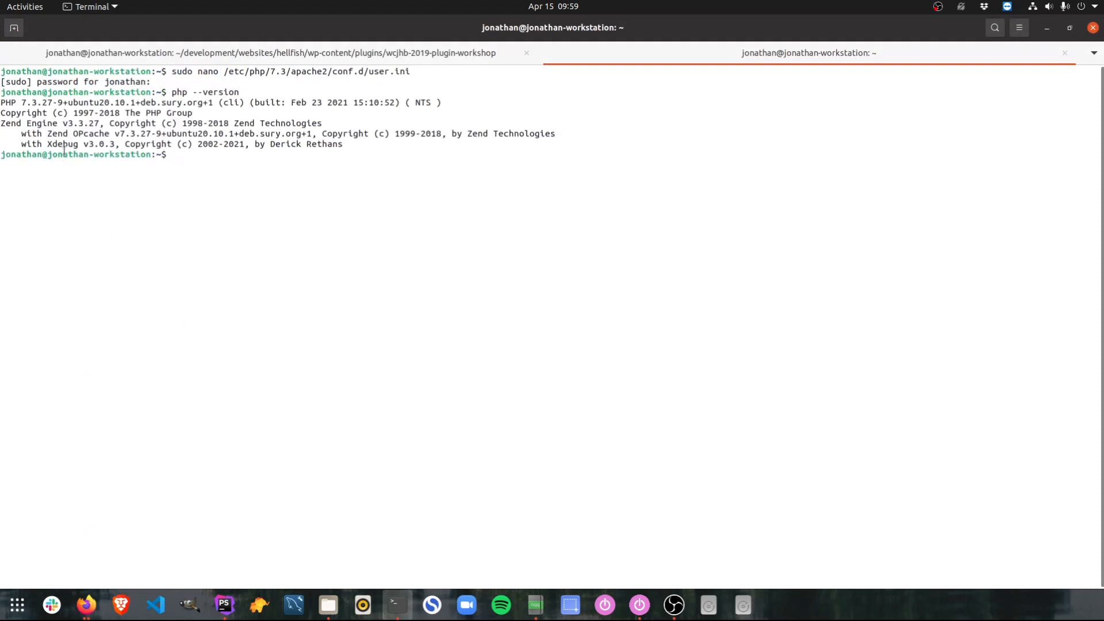
left_click(84, 604)
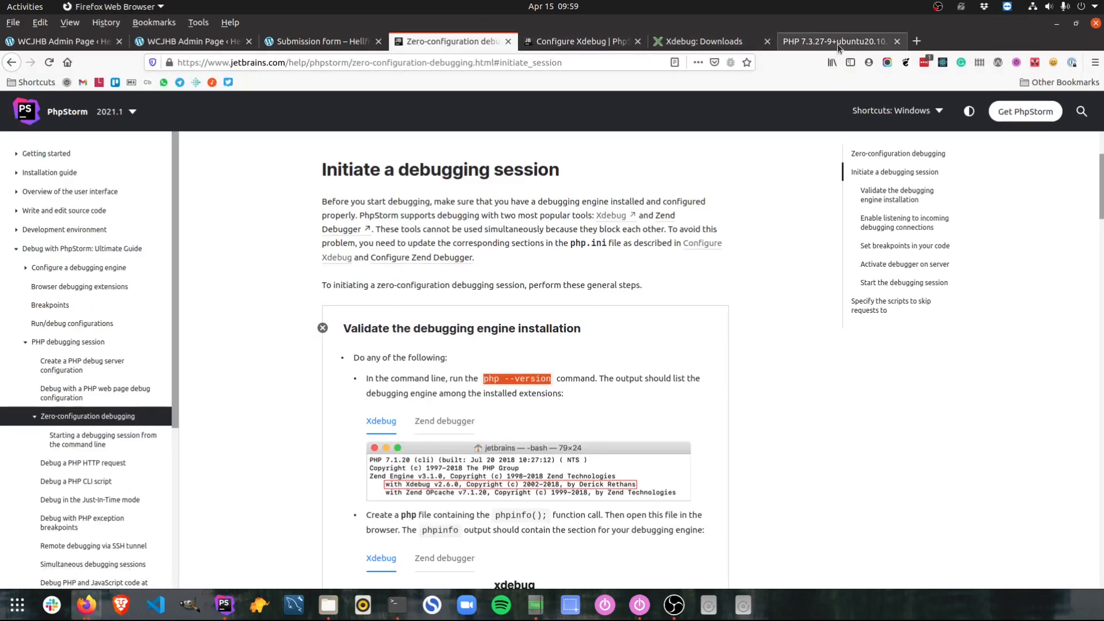
Search the PHP info page for 'xdebug' to confirm it is loaded, then return to the guide.
left_click(831, 42)
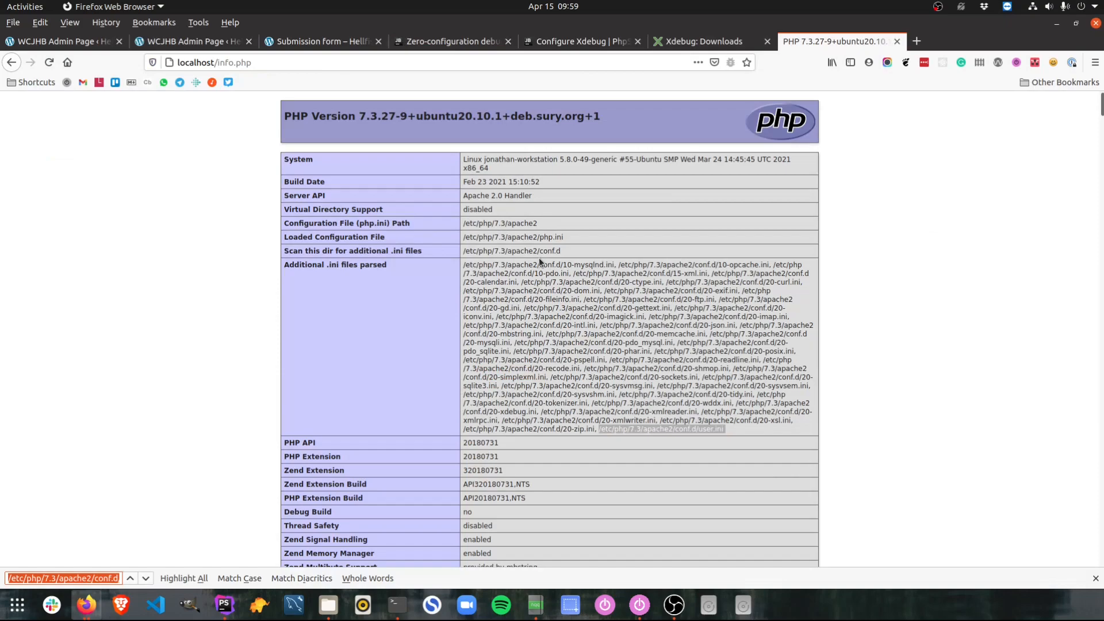
type("xdebug")
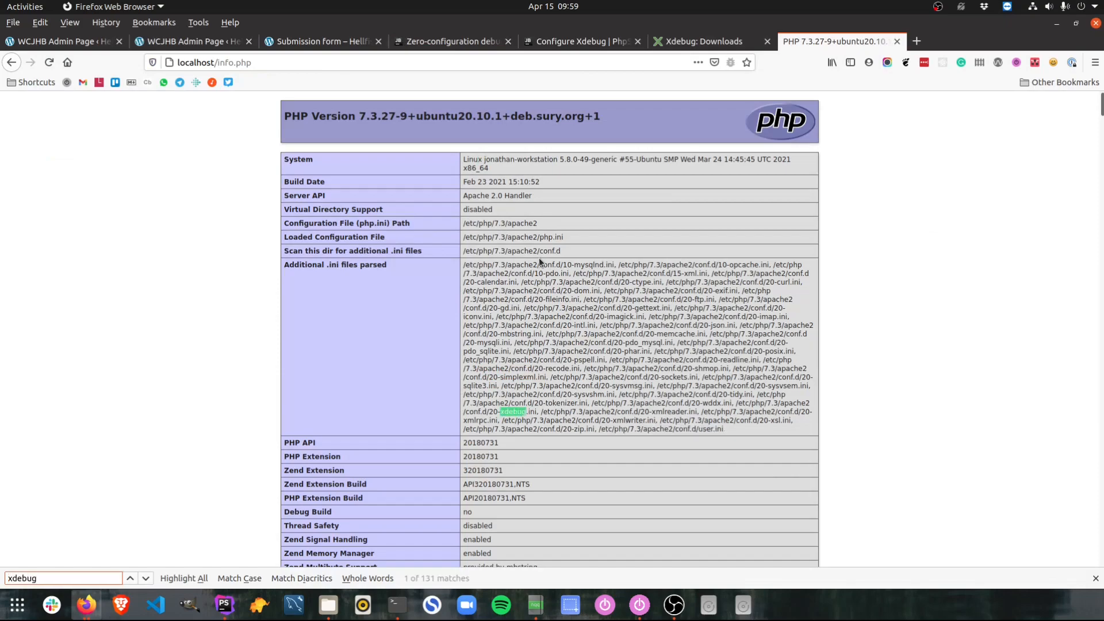
left_click(146, 579)
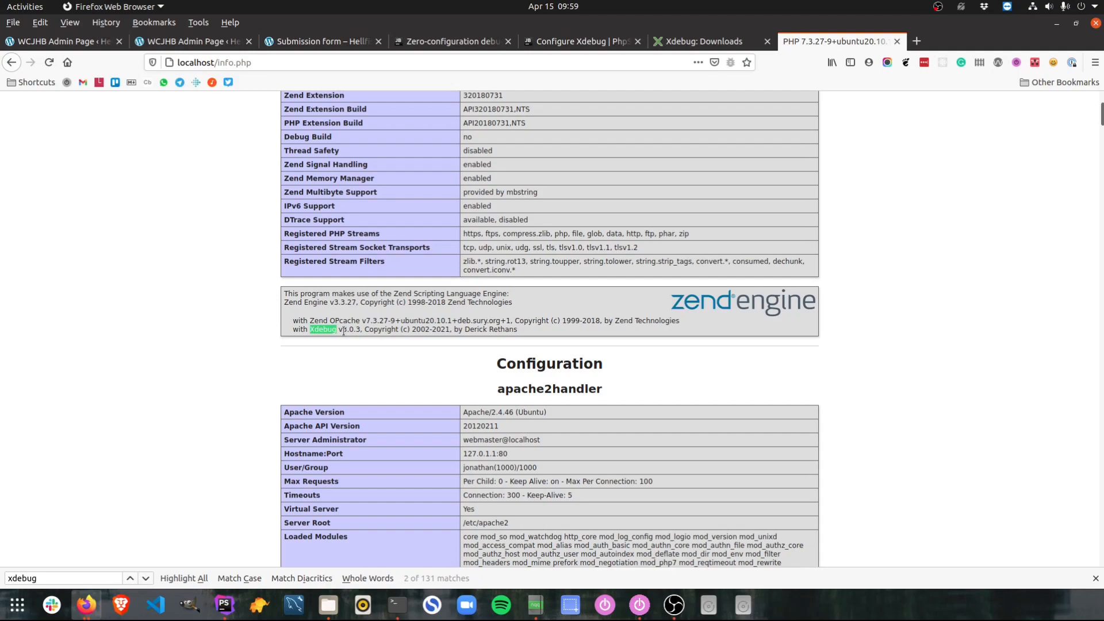
mouse_move(473, 176)
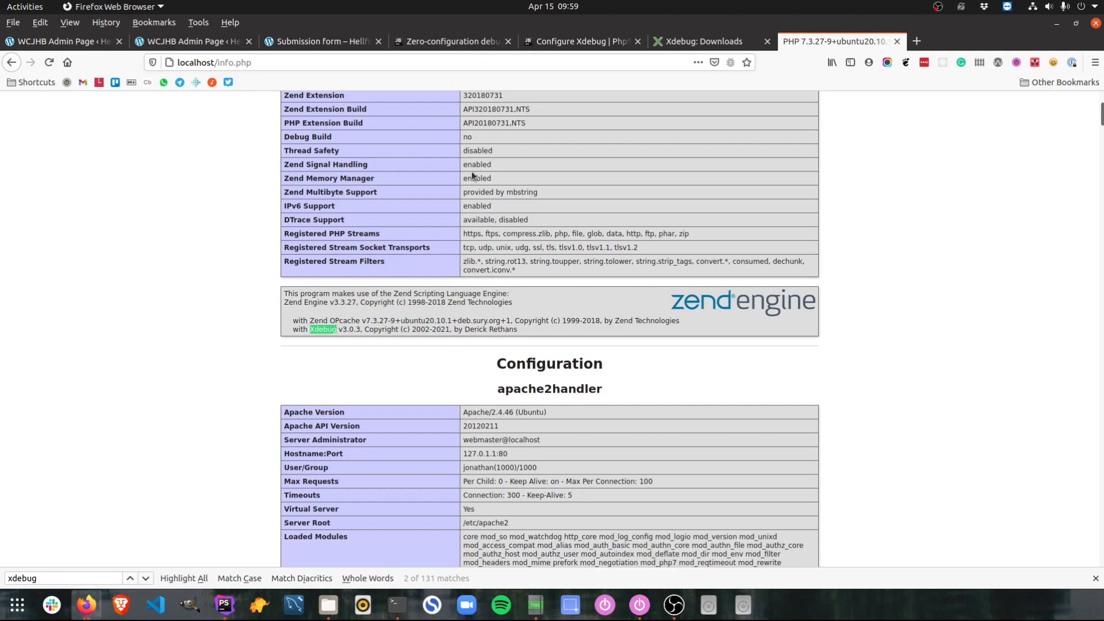
left_click(451, 42)
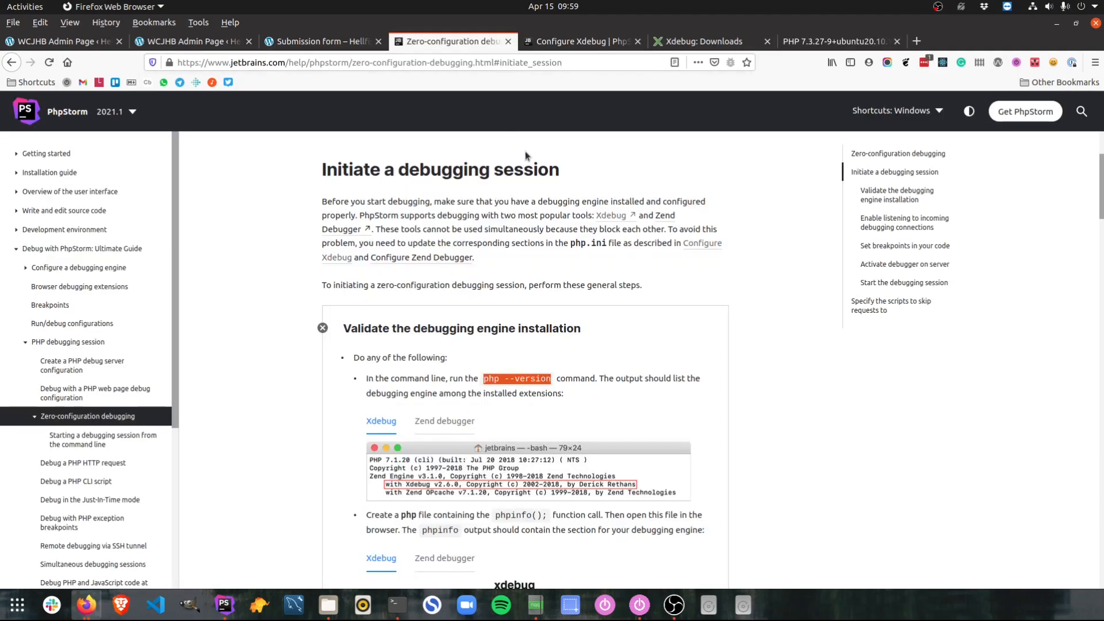
mouse_move(735, 302)
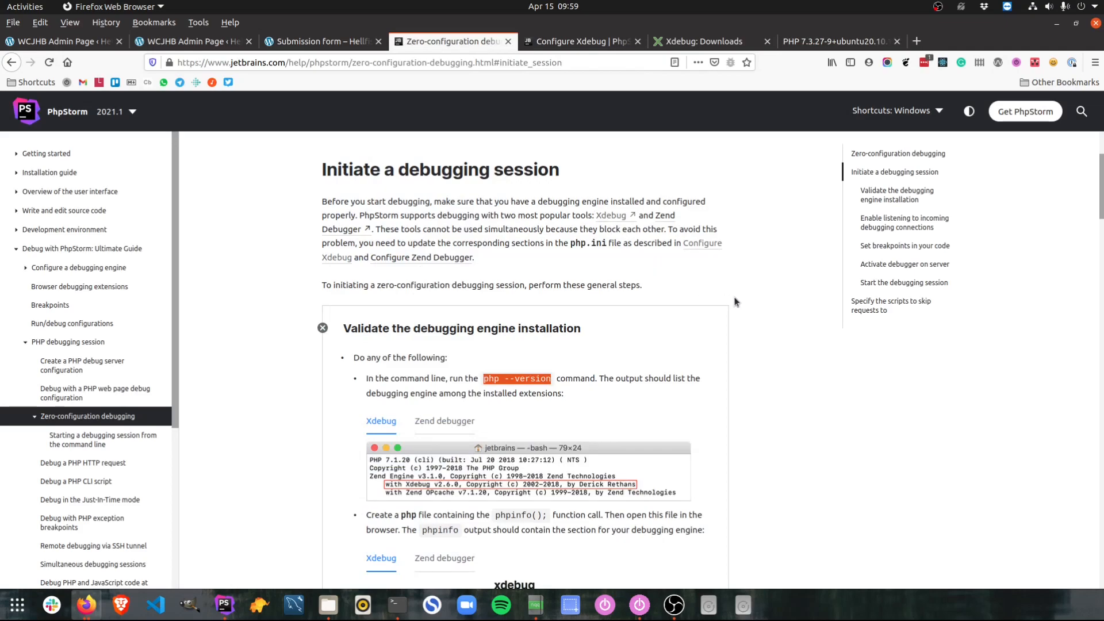
Scroll the guide down to the 'Activate debugger on server' step.
scroll("down", 3)
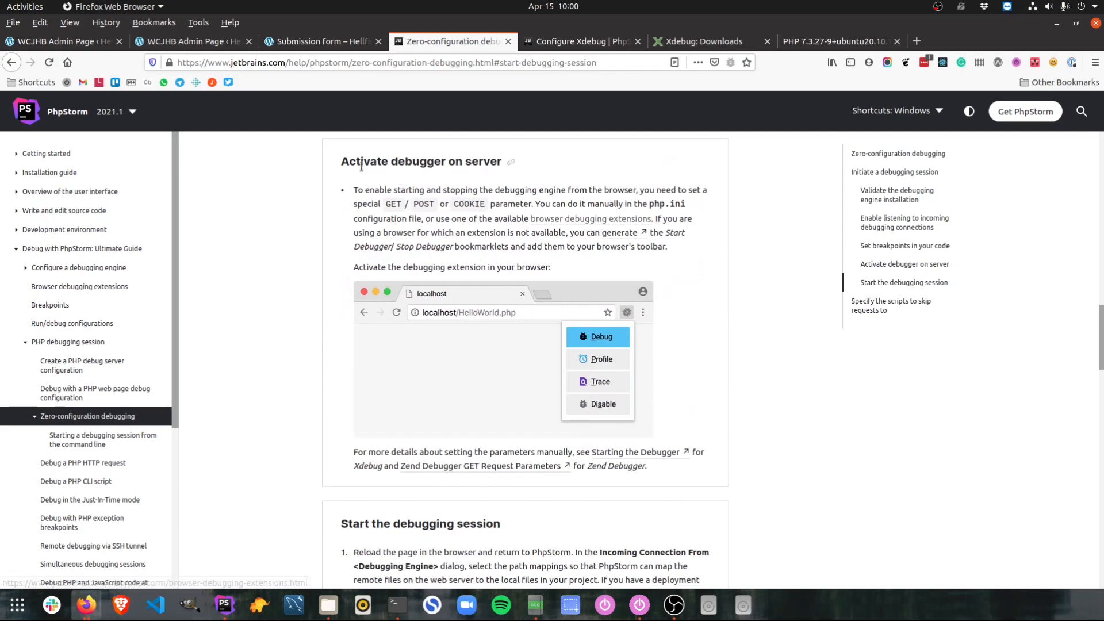
mouse_move(591, 218)
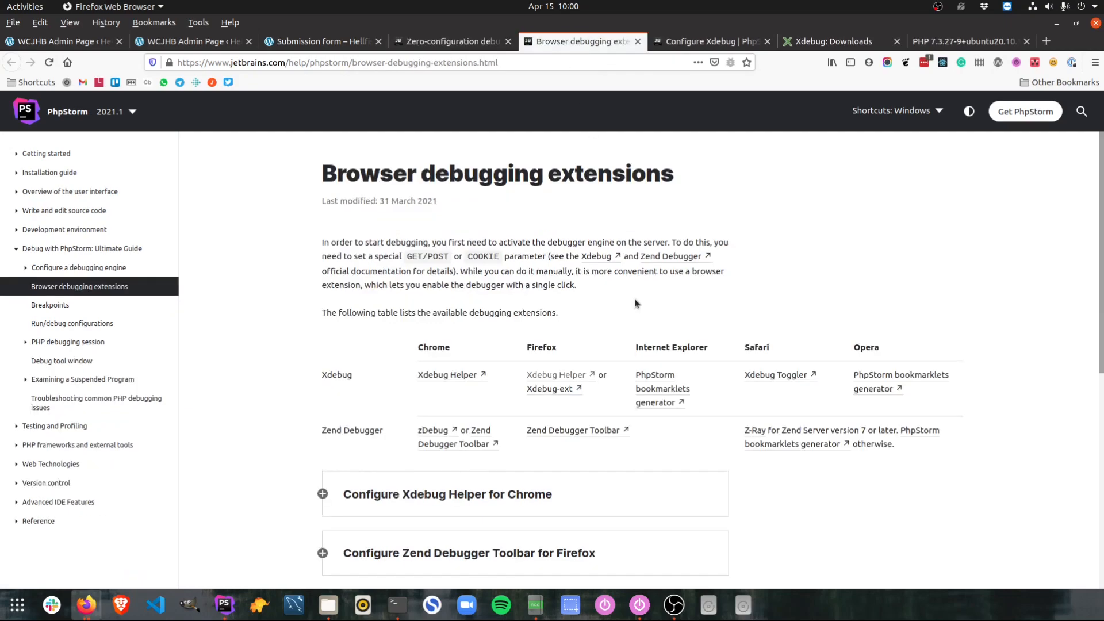
mouse_move(602, 333)
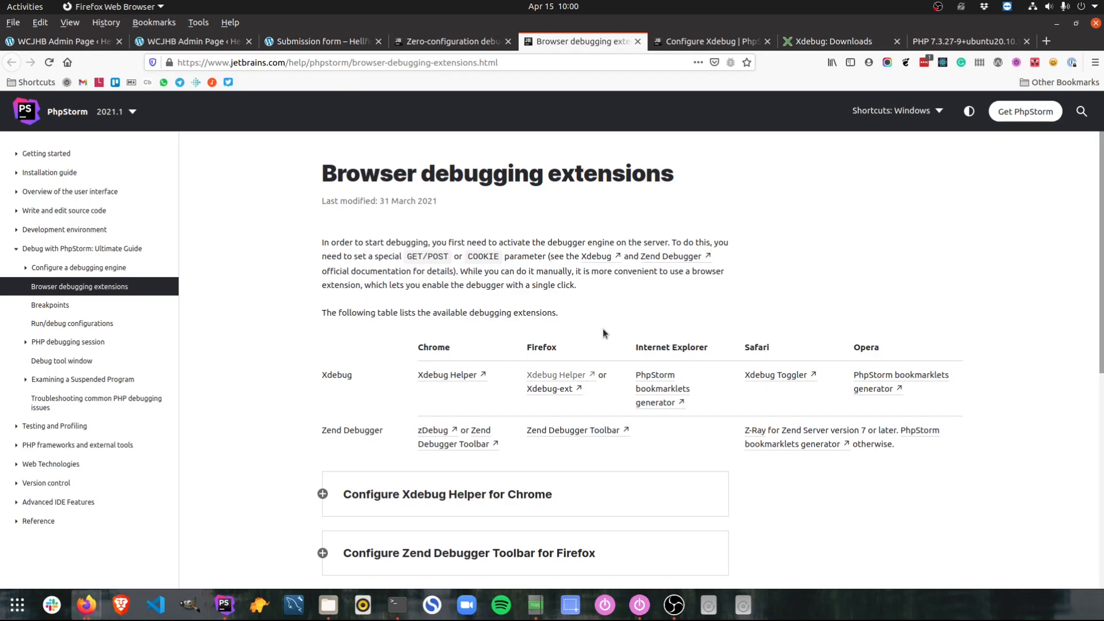
mouse_move(732, 114)
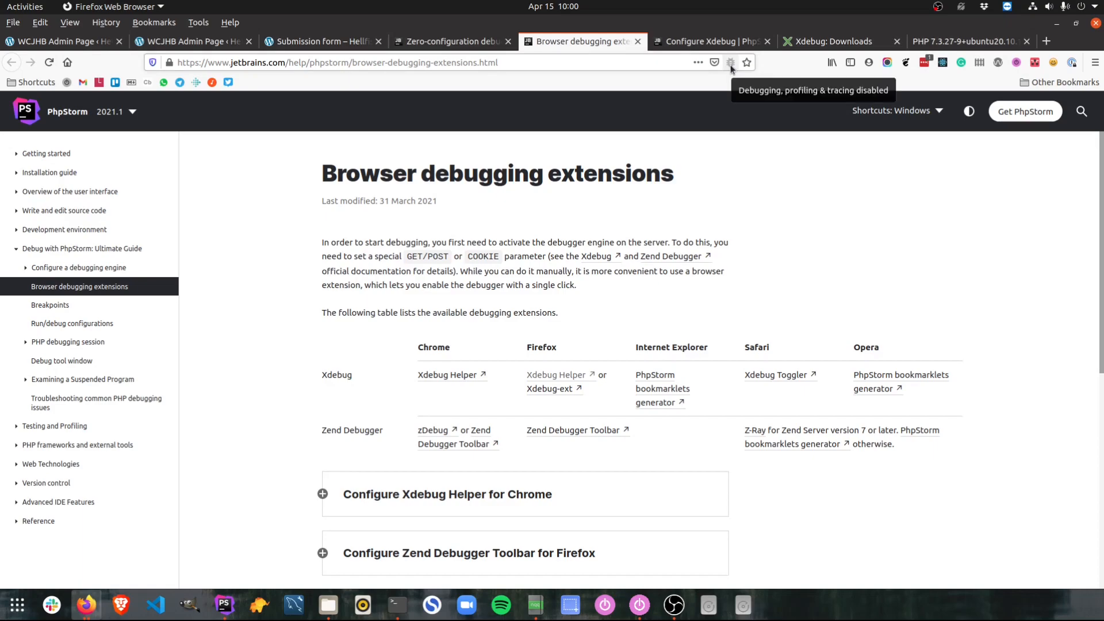
left_click(731, 62)
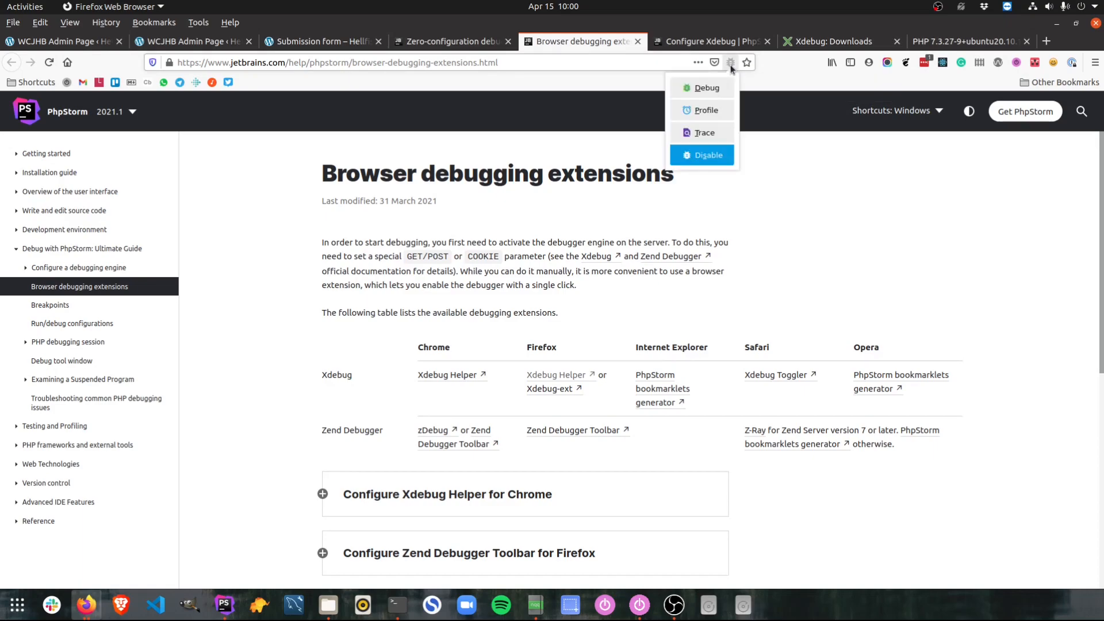
mouse_move(704, 110)
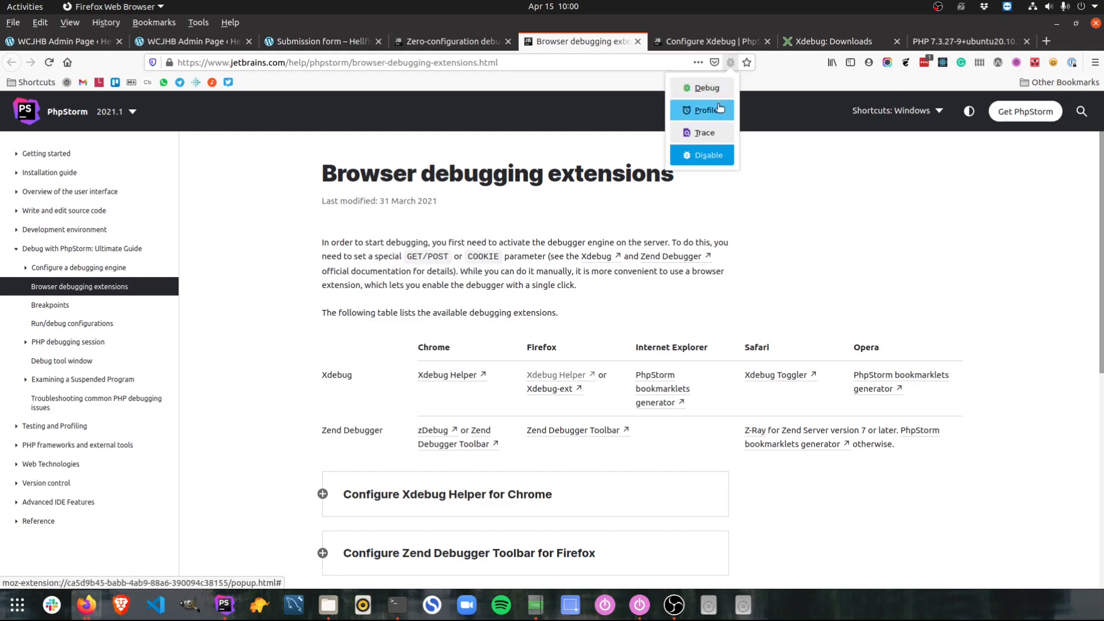
mouse_move(789, 163)
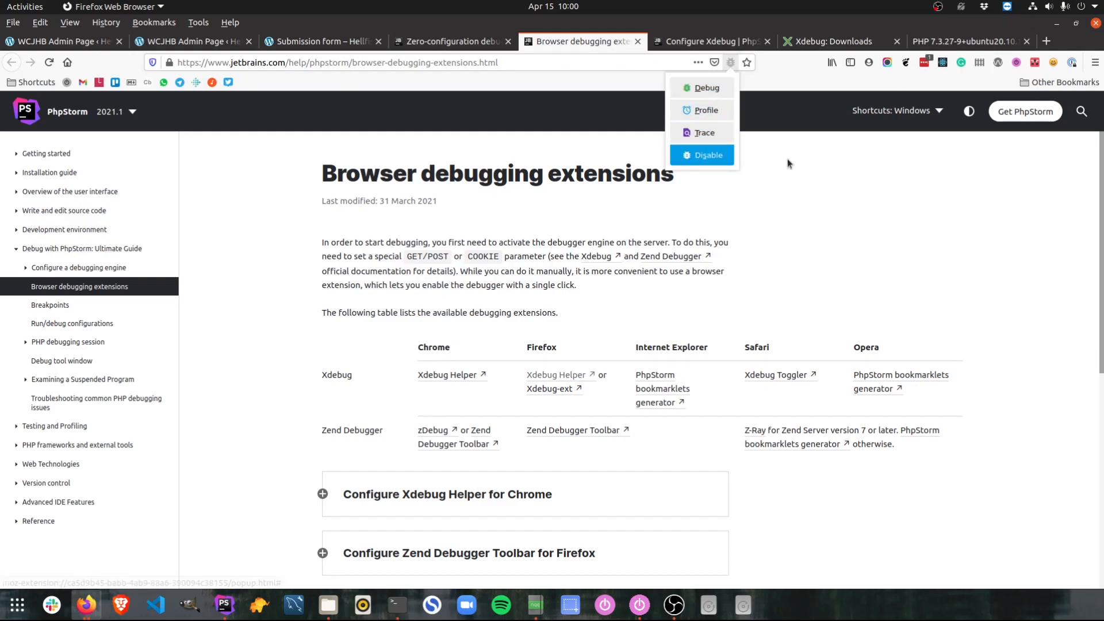
left_click(788, 164)
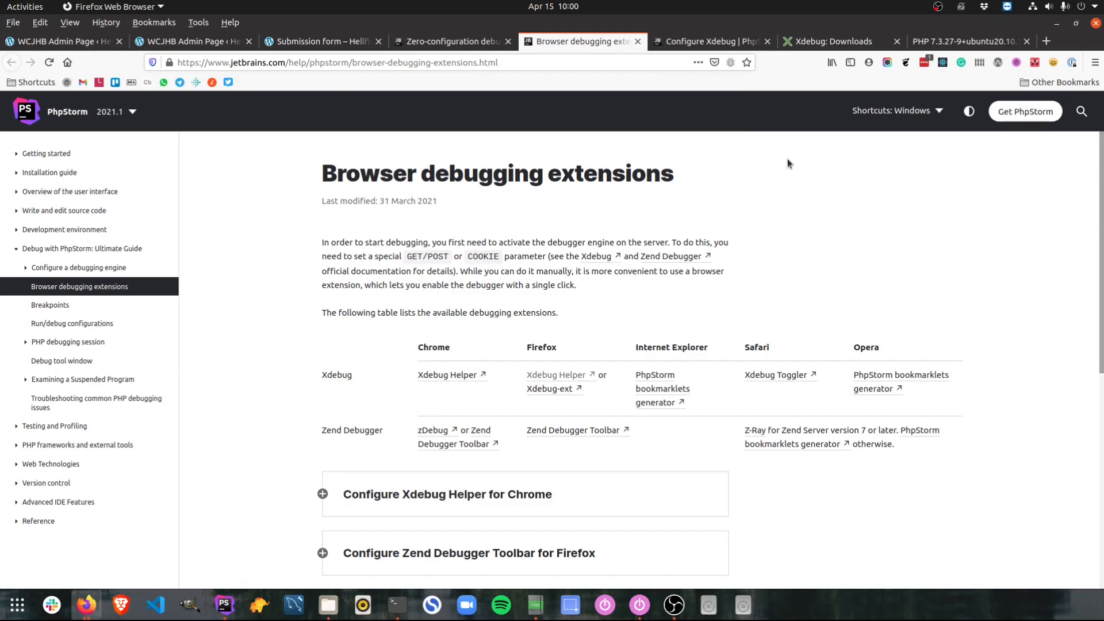
mouse_move(244, 515)
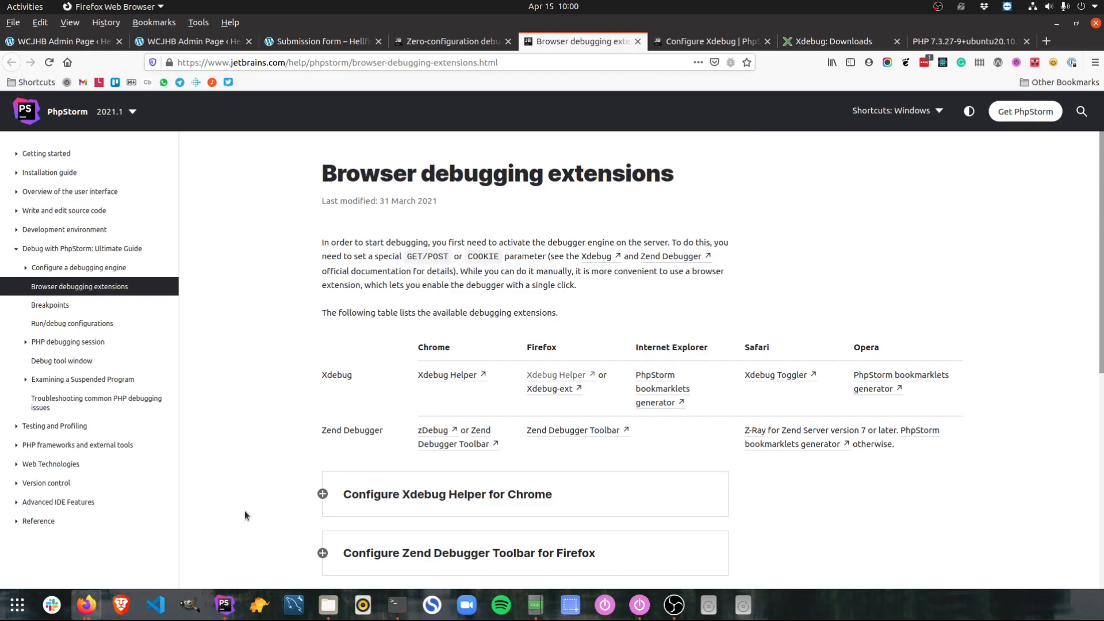
left_click(224, 604)
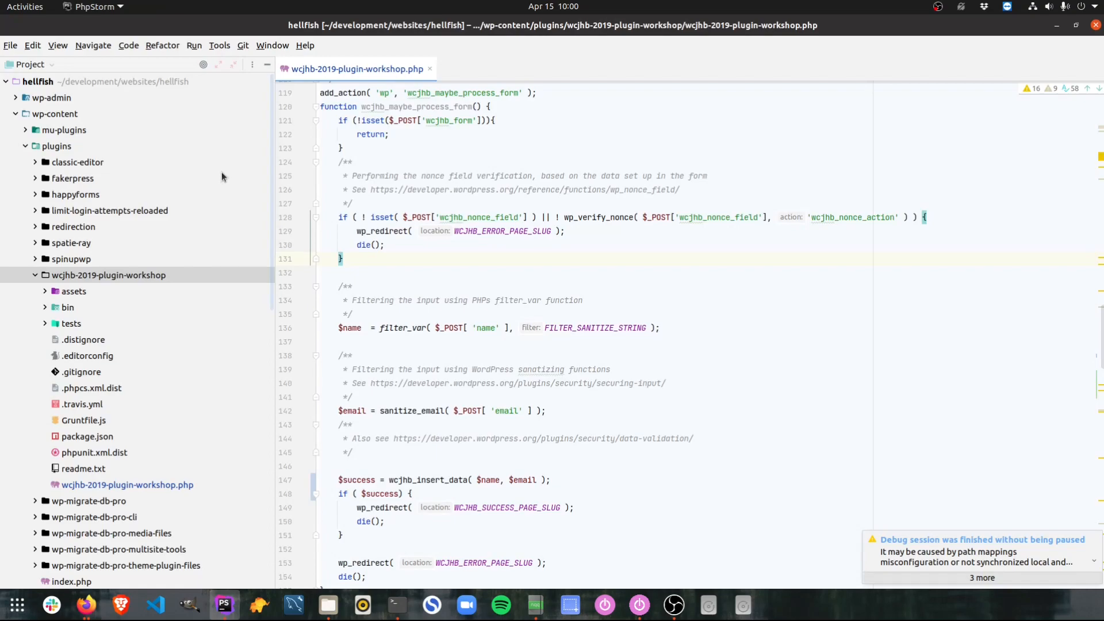
mouse_move(196, 64)
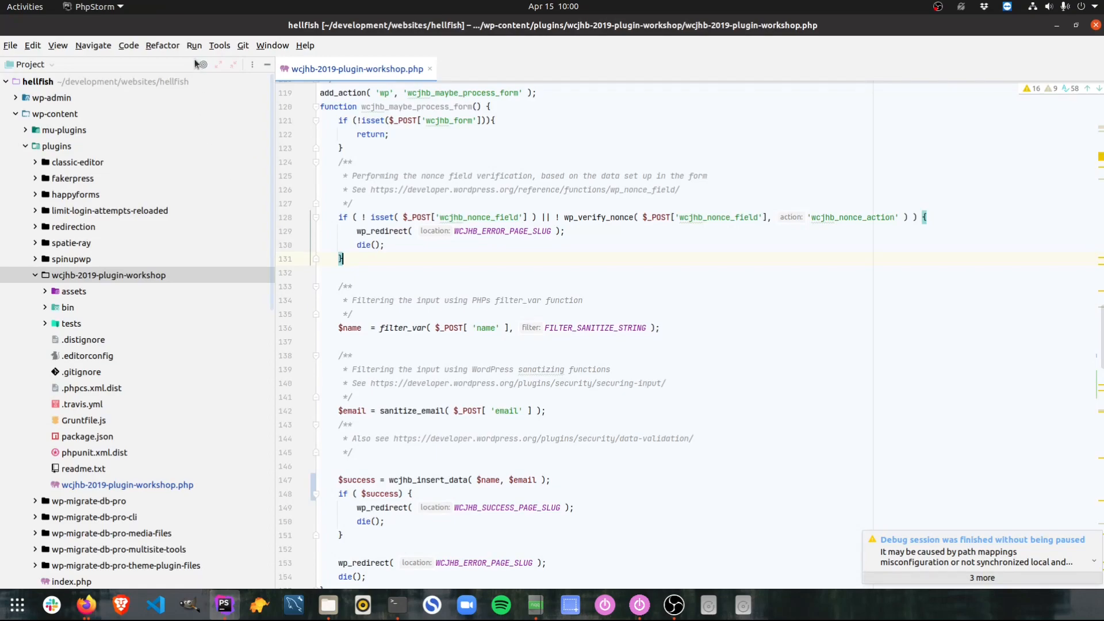
Check the Run menu shows 'Stop Listening for PHP Debug Connections'.
left_click(193, 45)
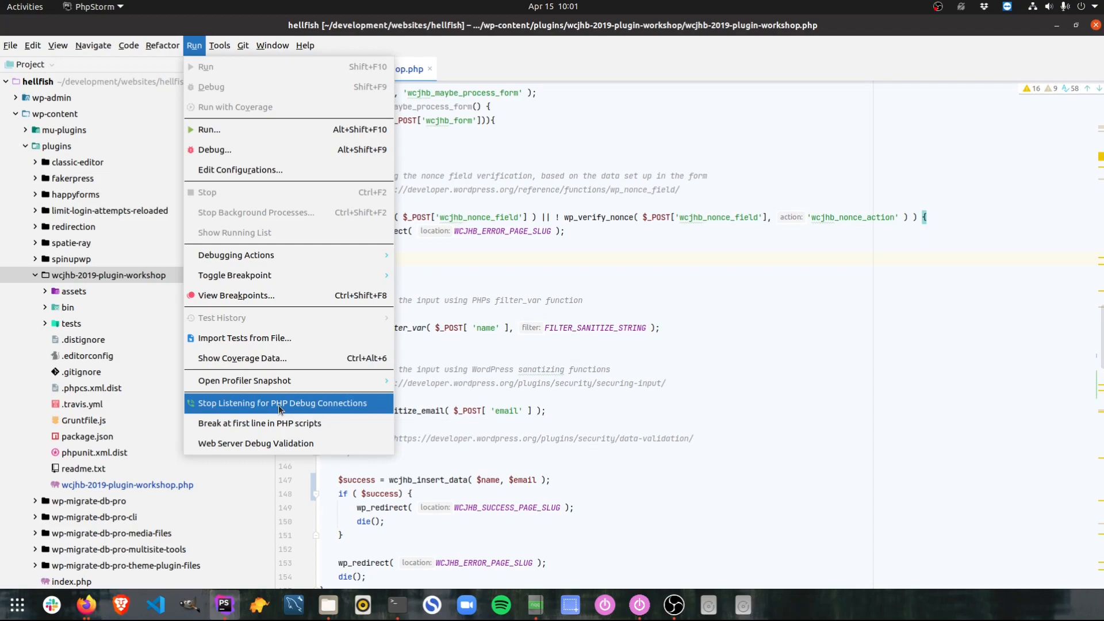
mouse_move(260, 424)
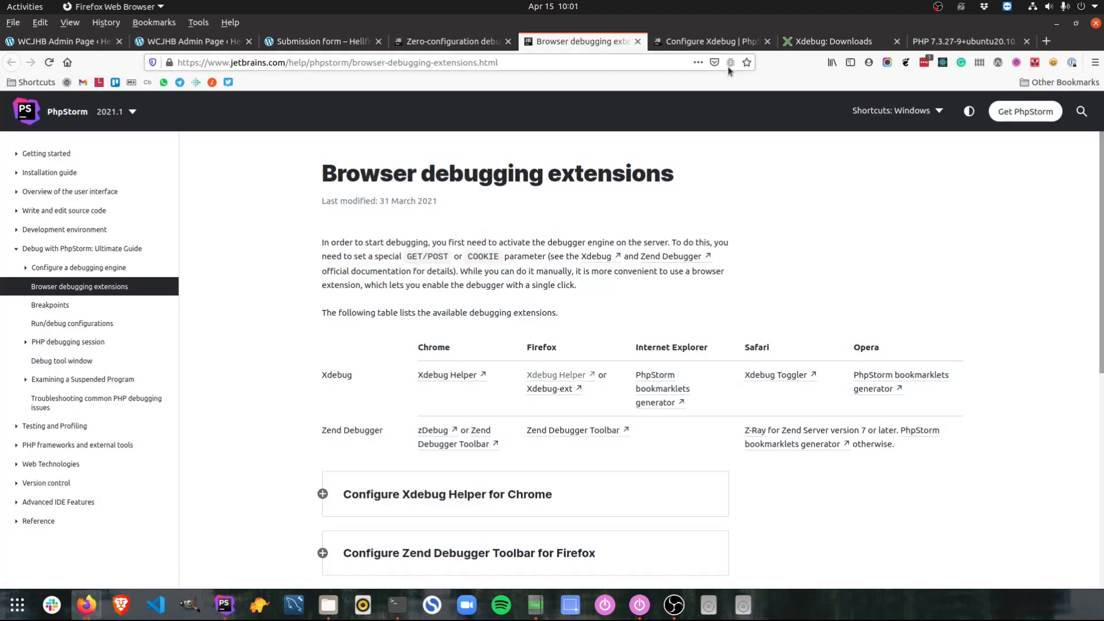
mouse_move(730, 62)
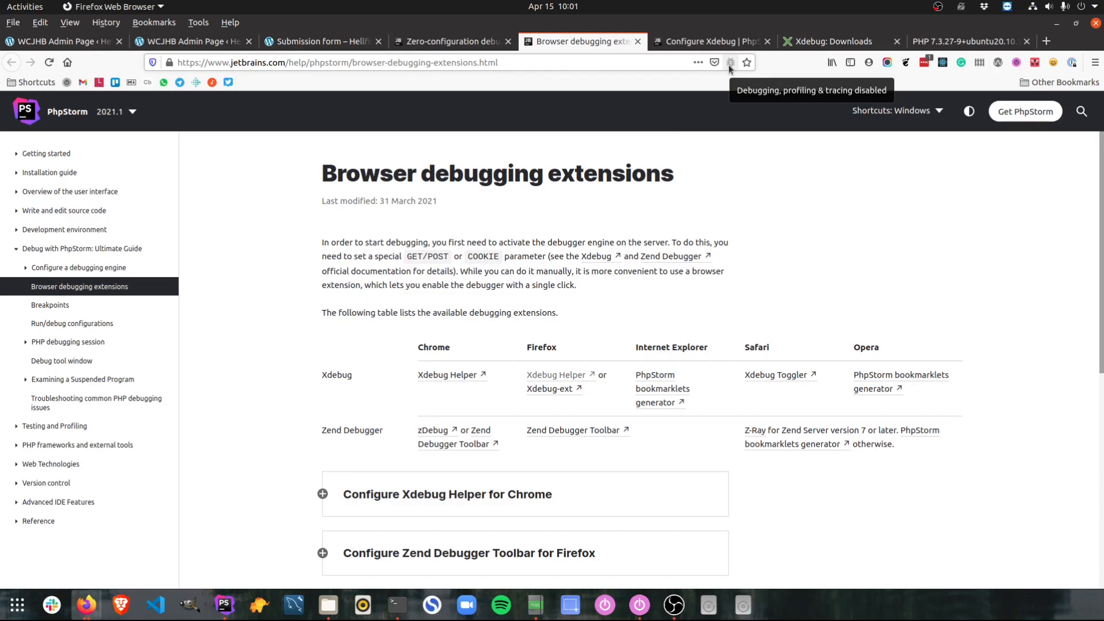
Enable Debug mode from the Xdebug Helper icon in the address bar.
left_click(321, 42)
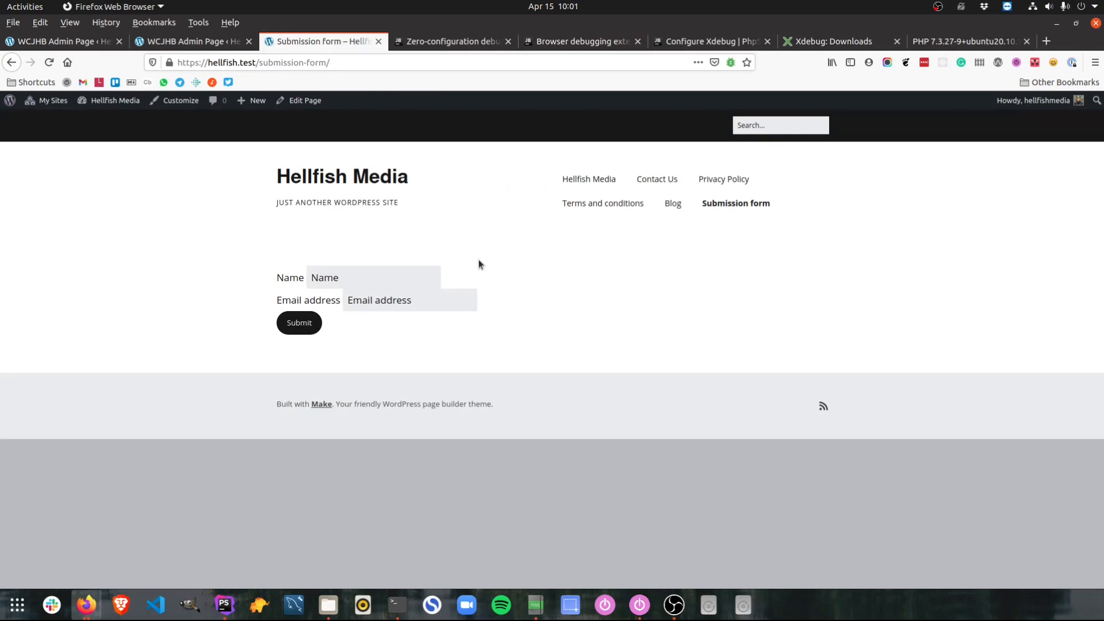
mouse_move(372, 274)
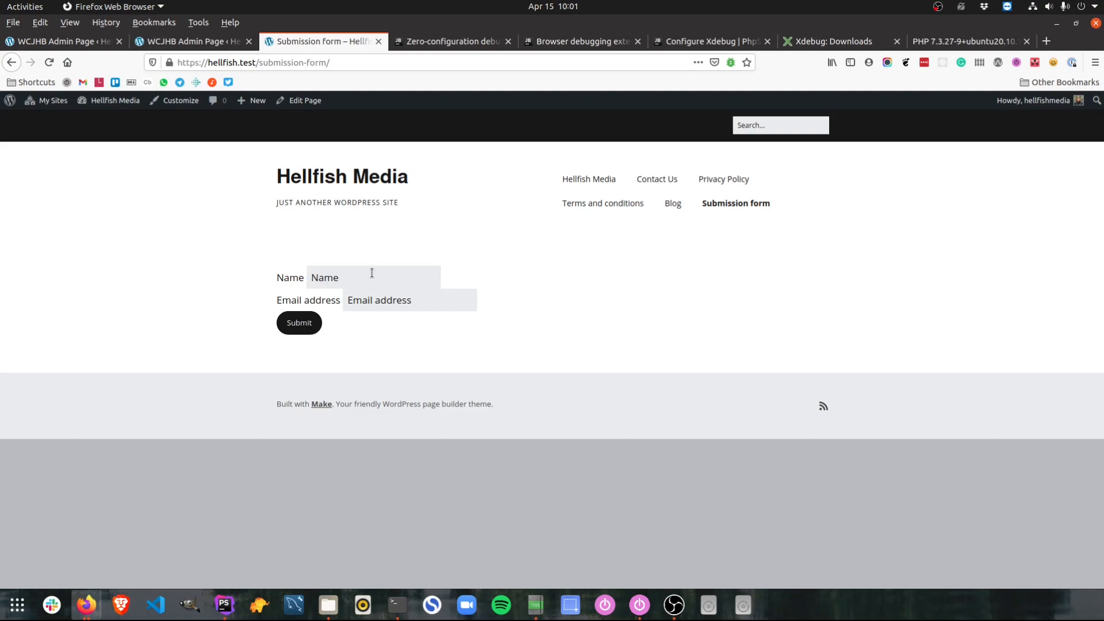
Review the two stored submissions on the WCJHB Admin Page, then return to the form.
left_click(325, 277)
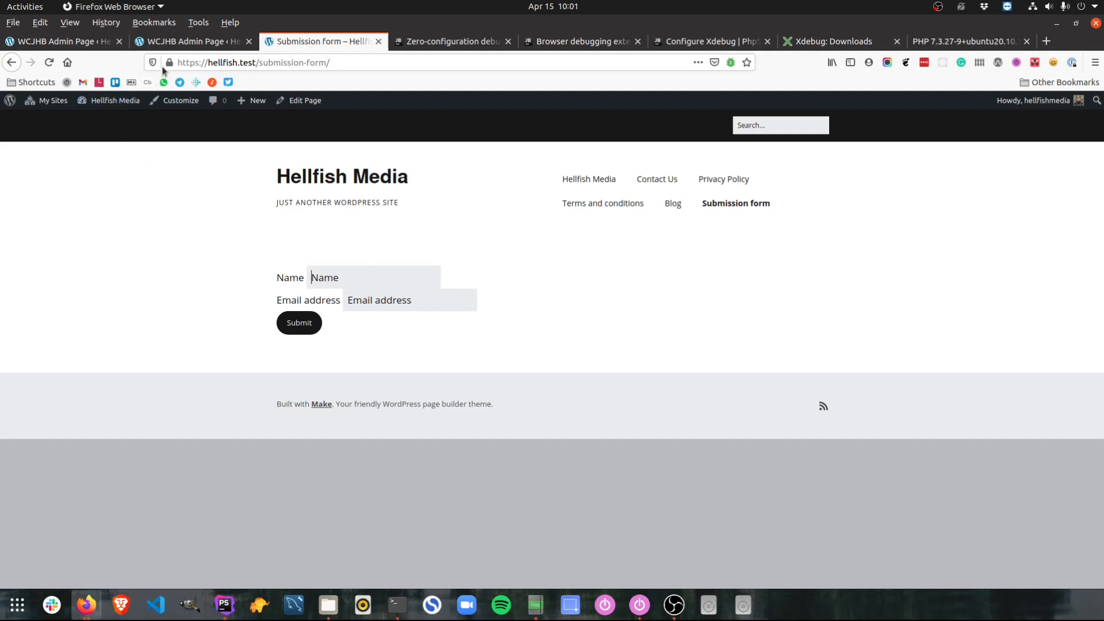
left_click(190, 41)
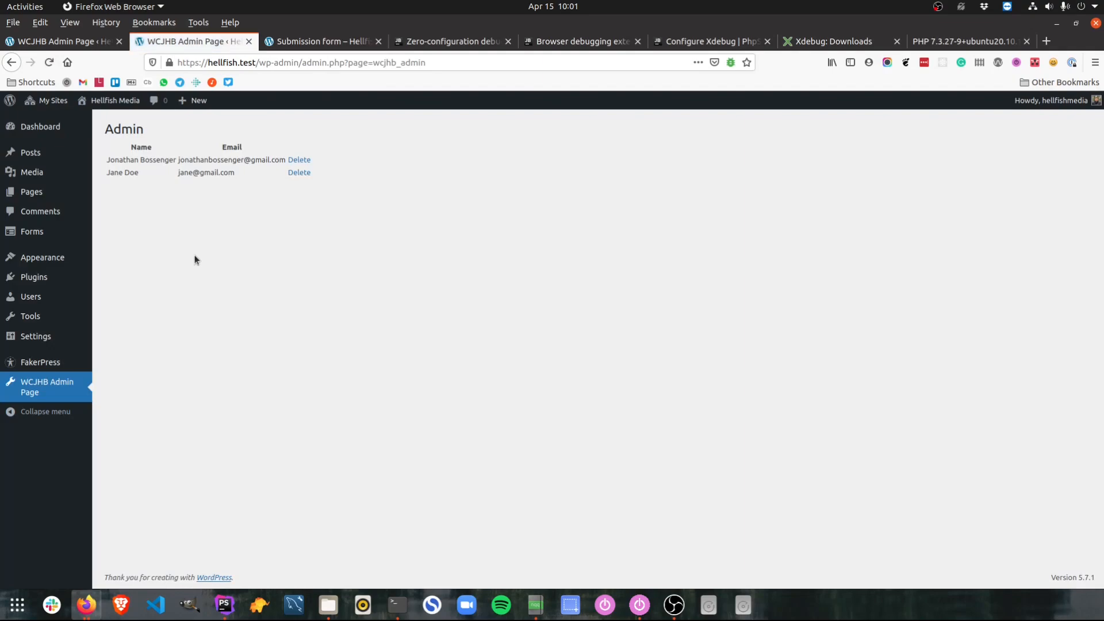
mouse_move(299, 160)
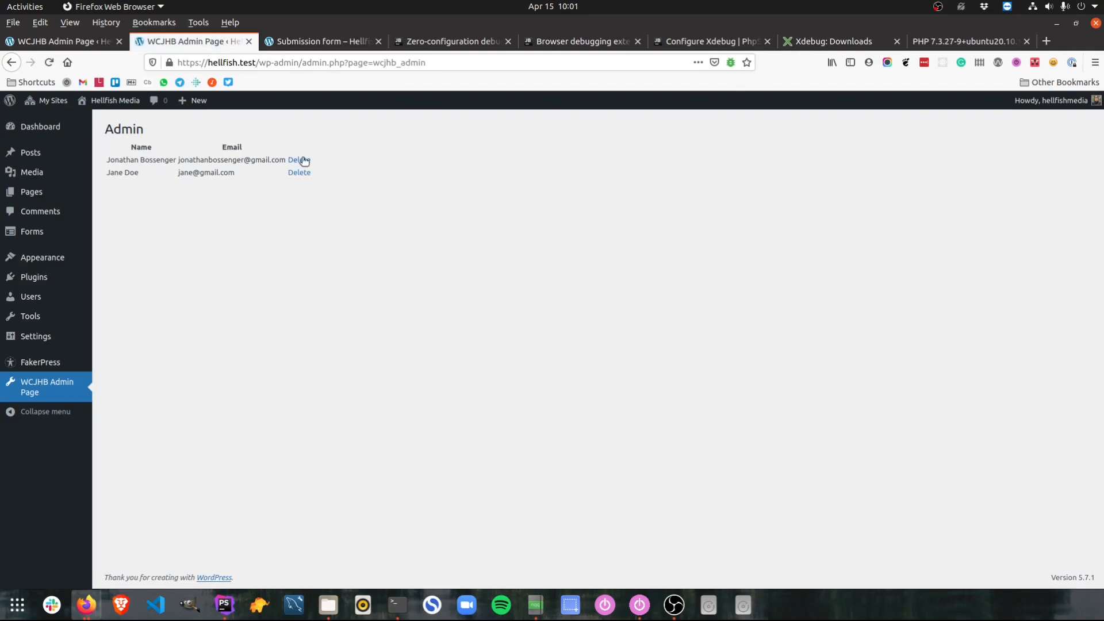
left_click(321, 41)
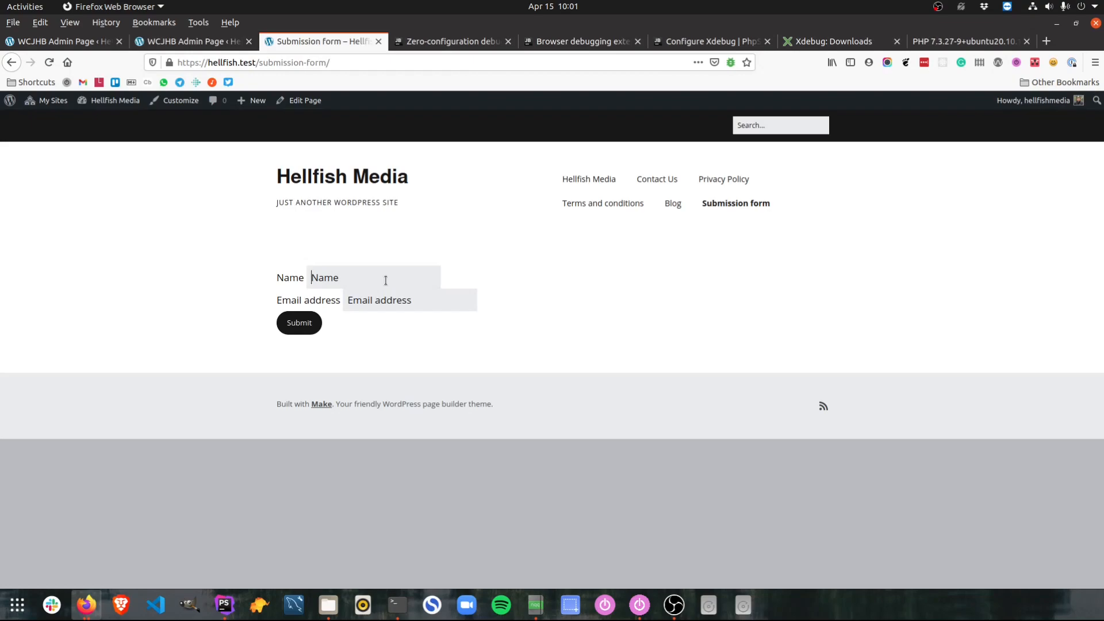
Submit the form with name 'John Doe' and an email starting 'joh'.
type("J")
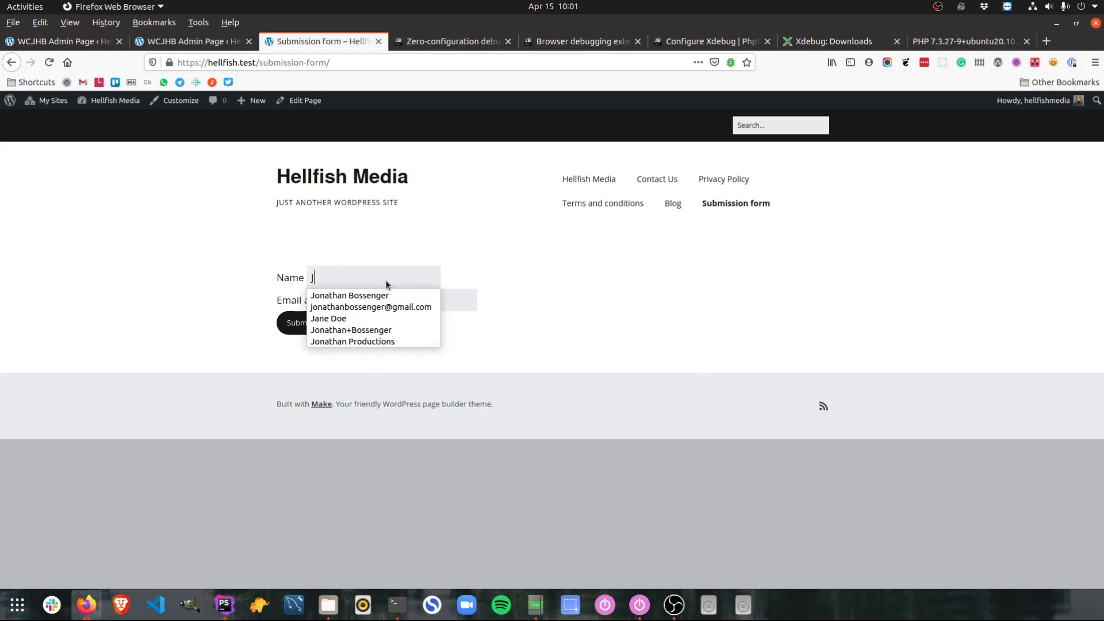
type("John Doe")
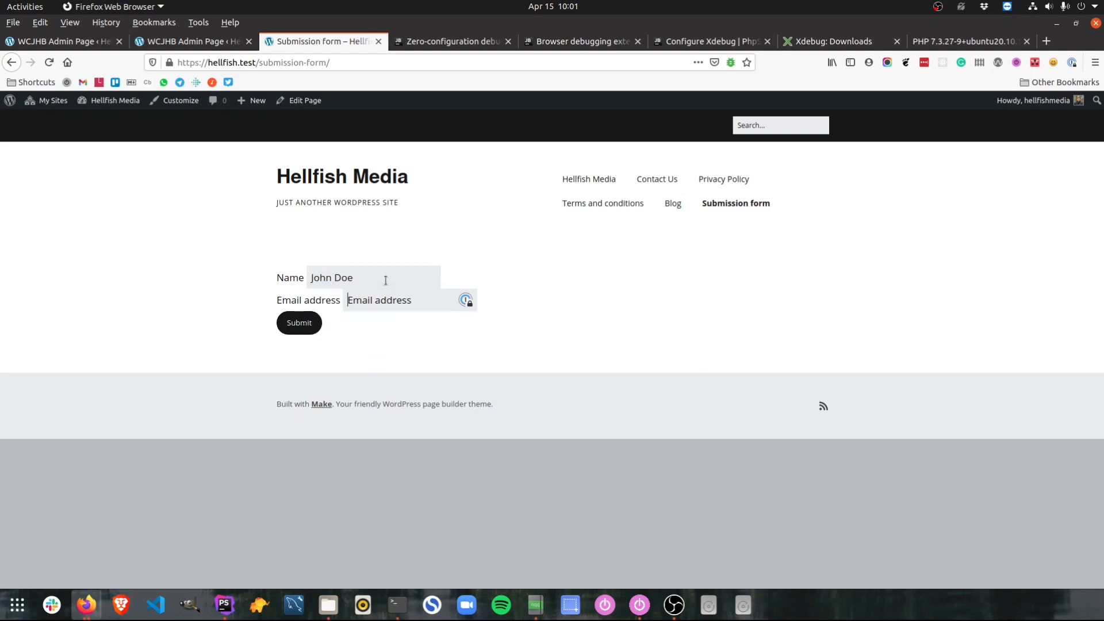
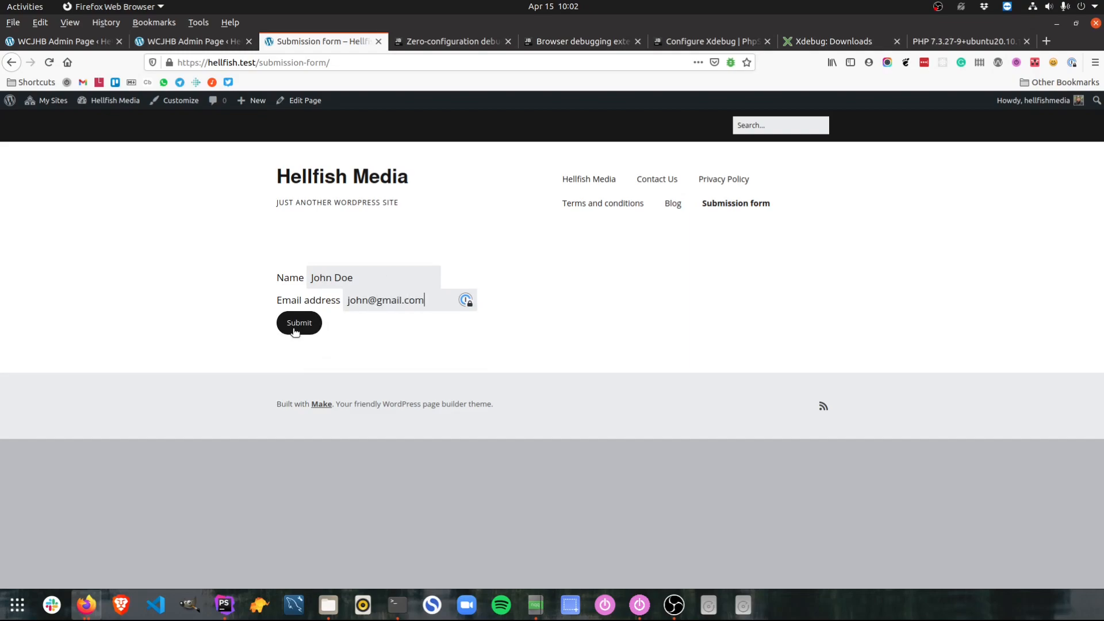
left_click(299, 322)
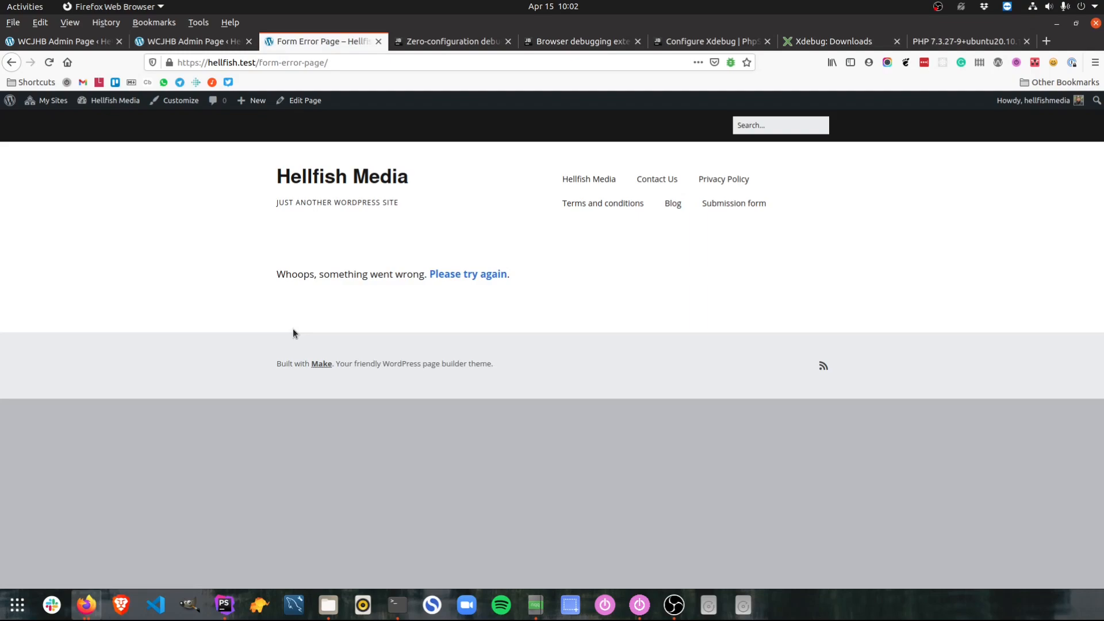
mouse_move(211, 148)
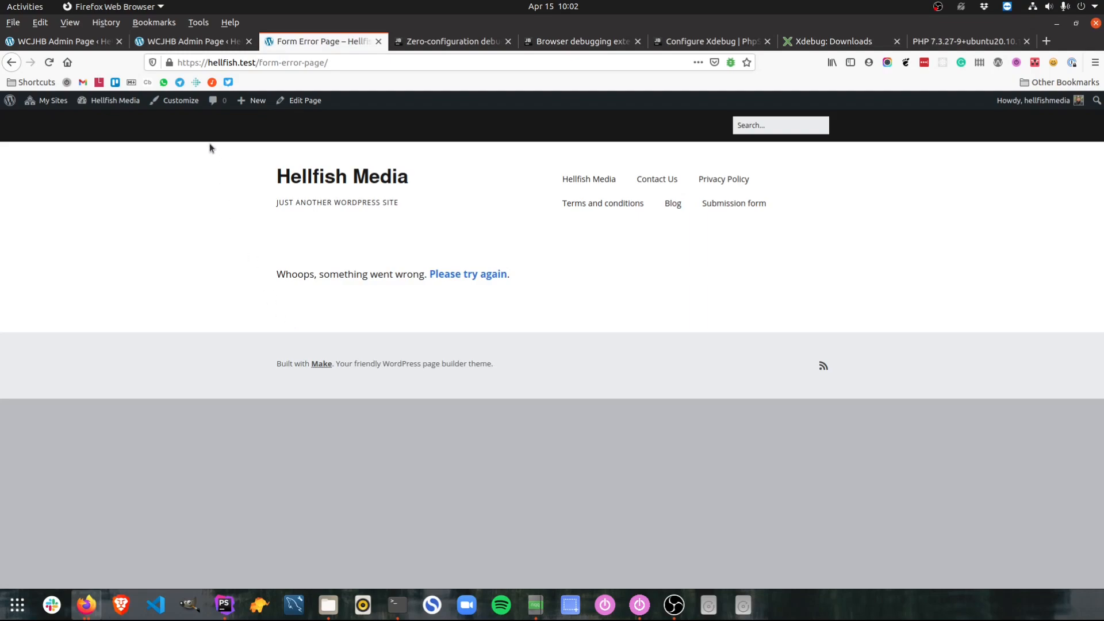
Check the WCJHB Admin Page, where the new entry appears as the third submission.
left_click(189, 42)
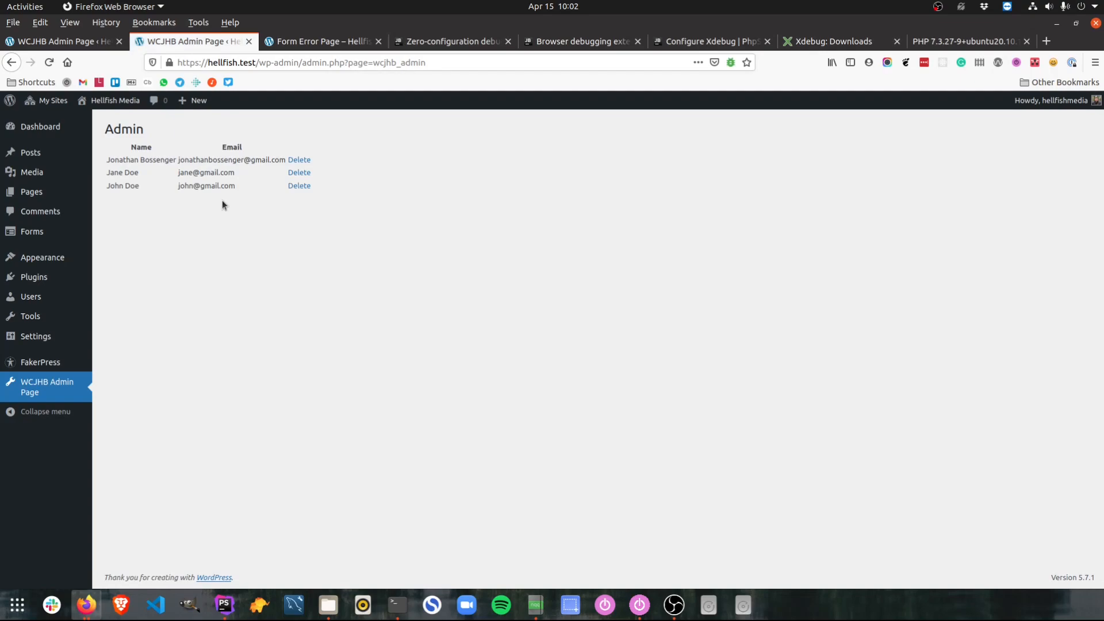
left_click(317, 41)
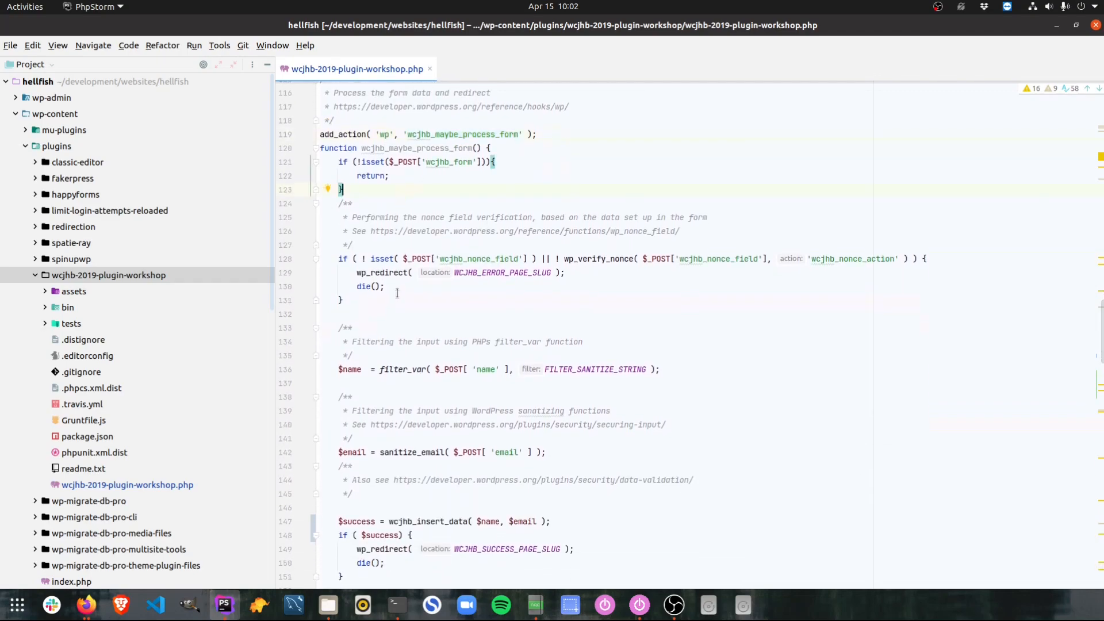
scroll("down", 3)
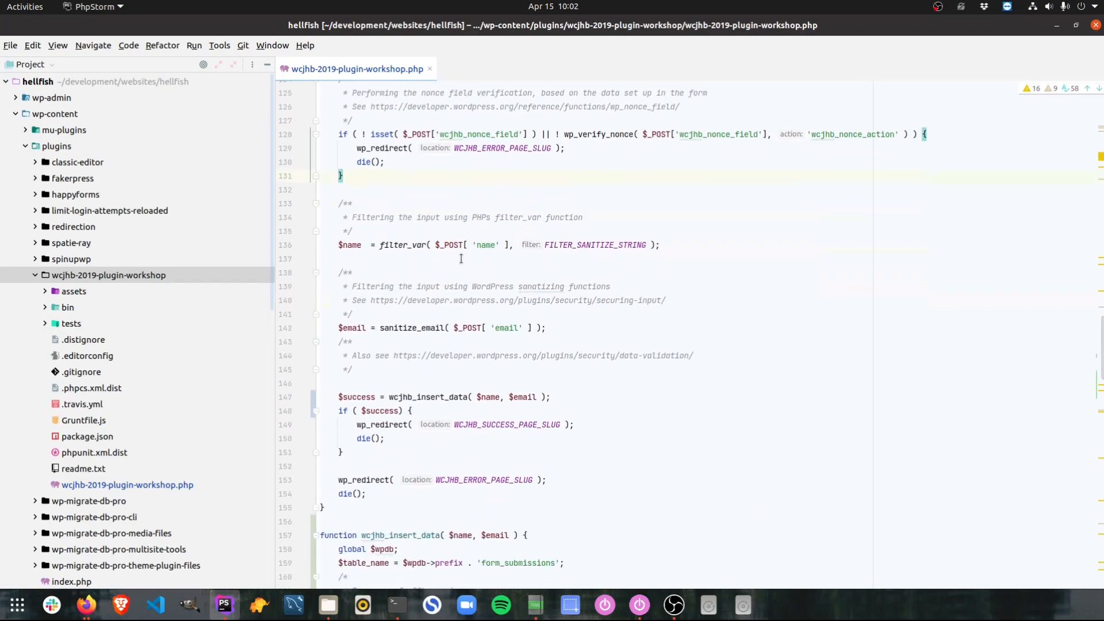
scroll("down", 3)
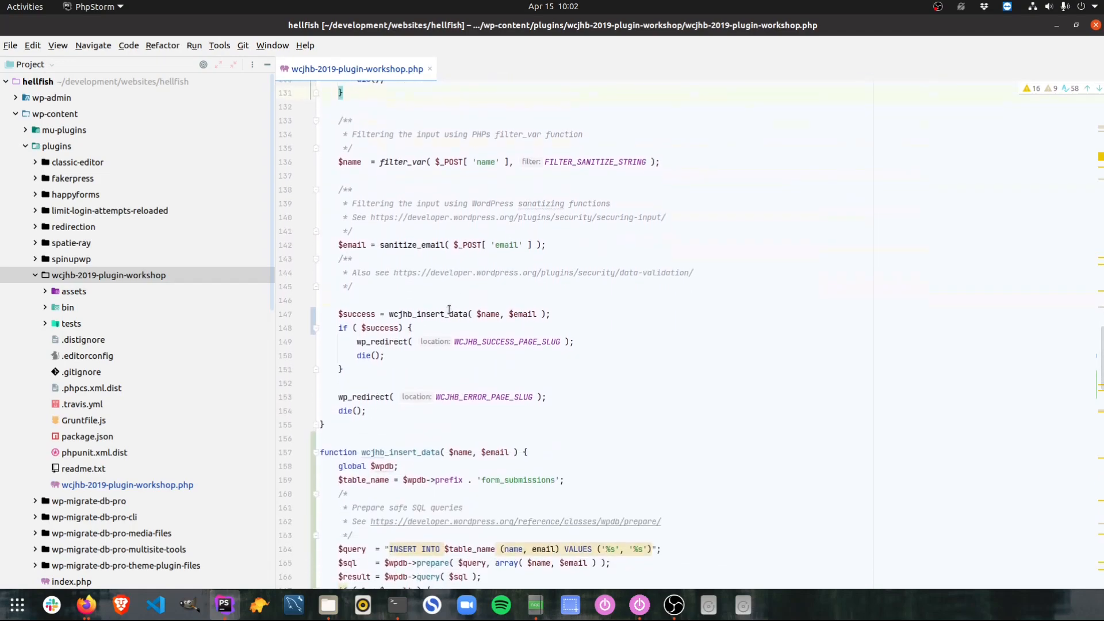
left_click(429, 314)
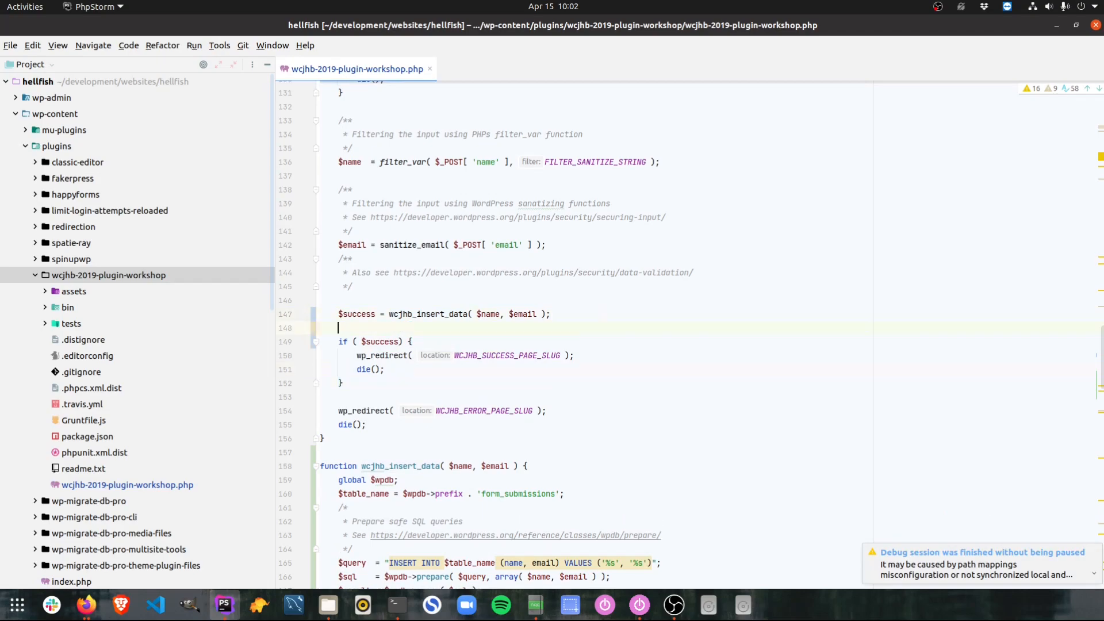
type("var_Du")
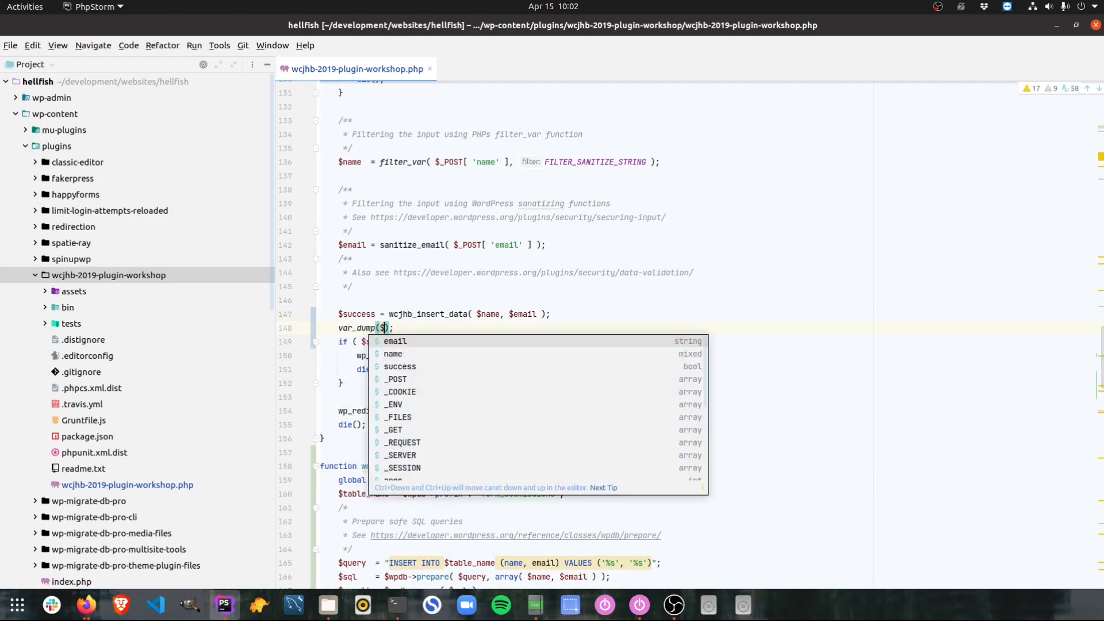
type("success")
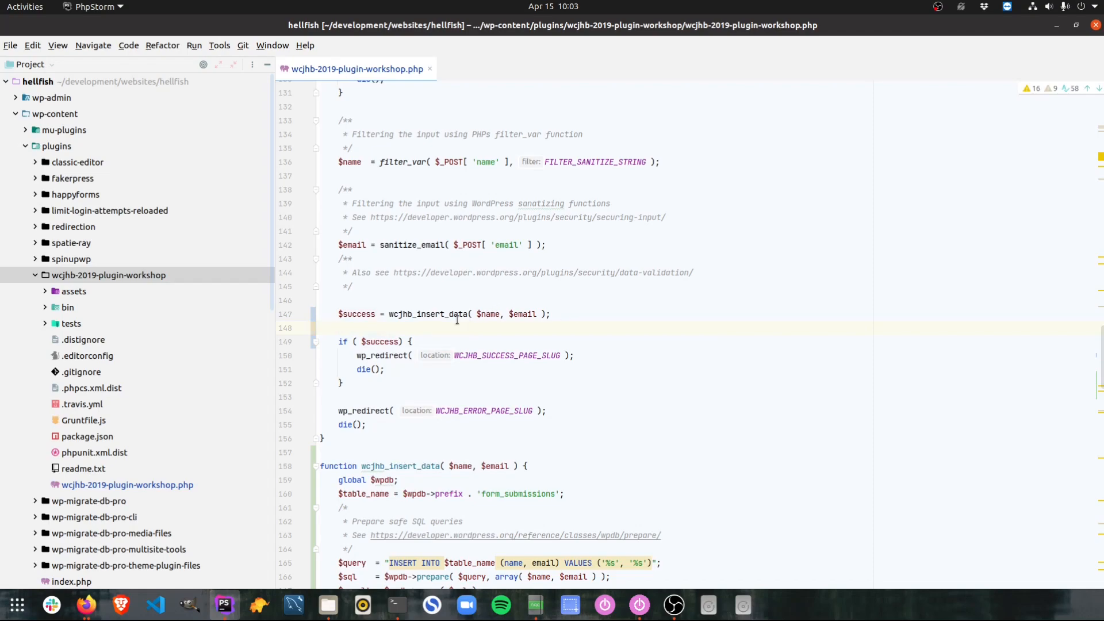
mouse_move(493, 381)
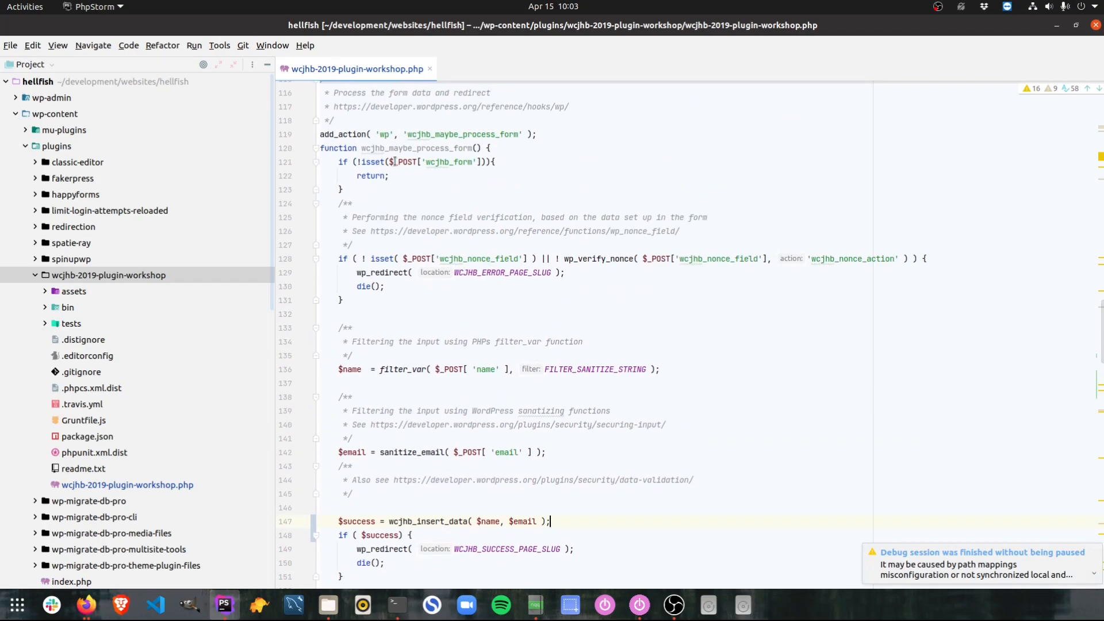
mouse_move(304, 167)
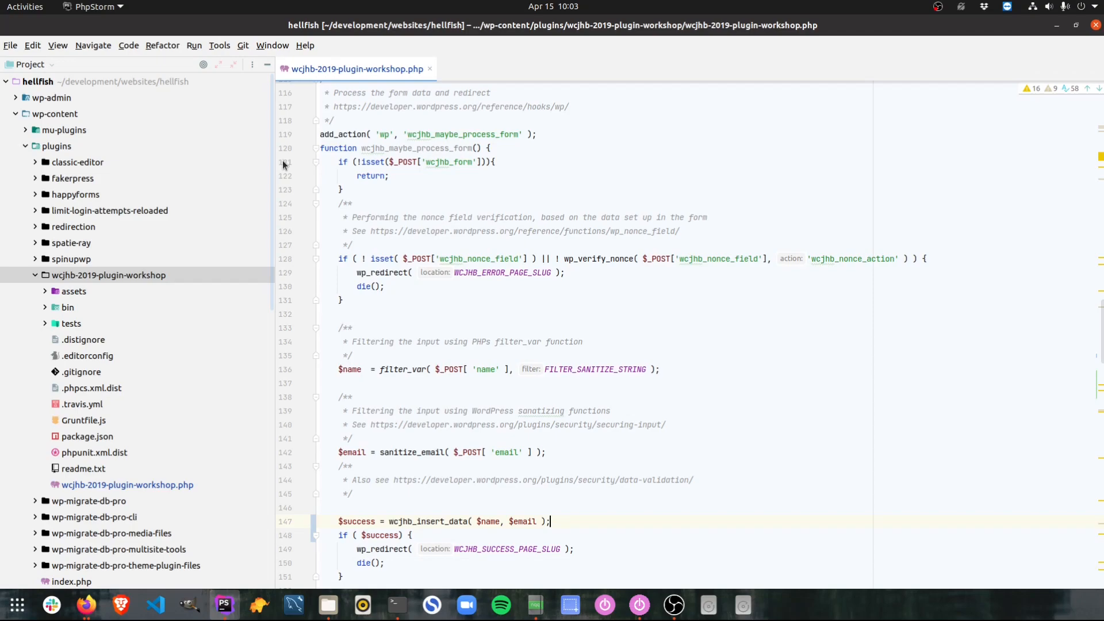
mouse_move(311, 166)
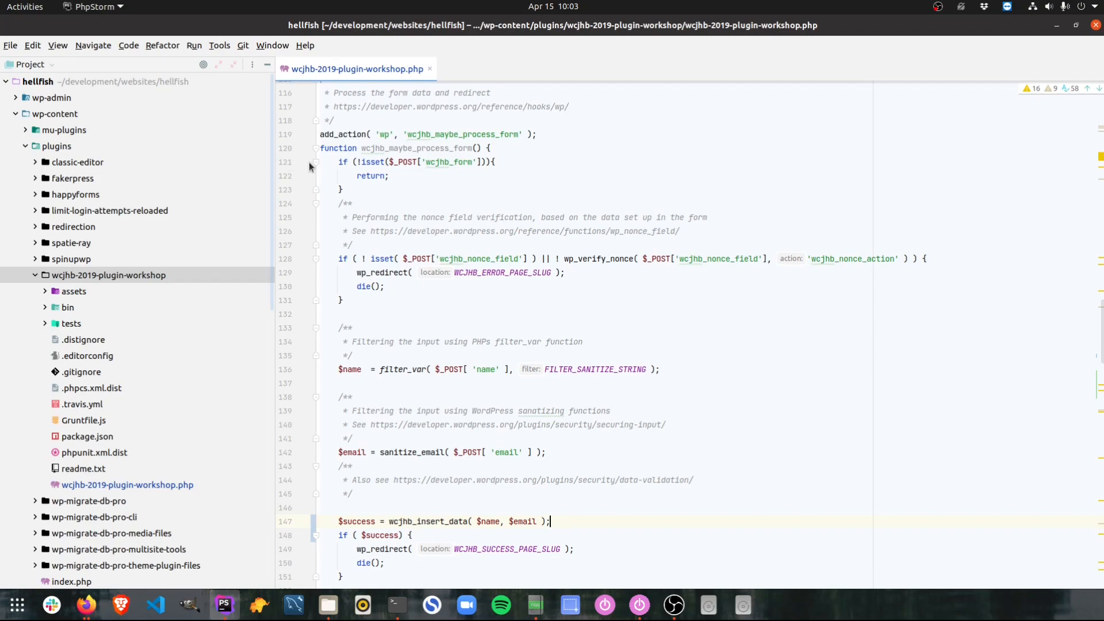
Add a breakpoint at the isset check on line 121 of the form-processing function.
left_click(304, 162)
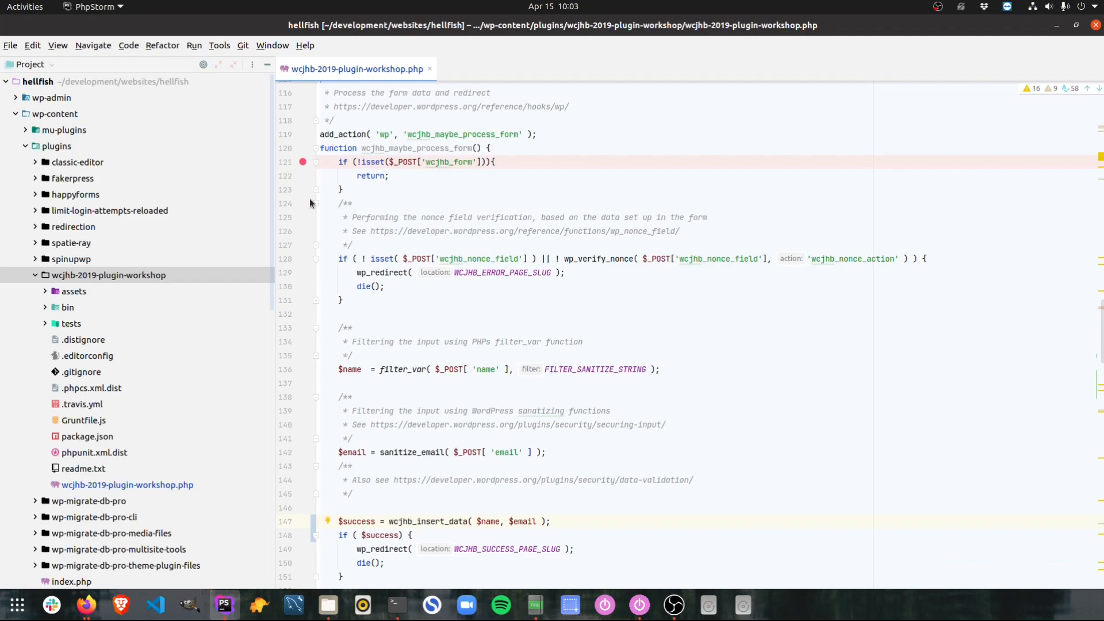
left_click(550, 521)
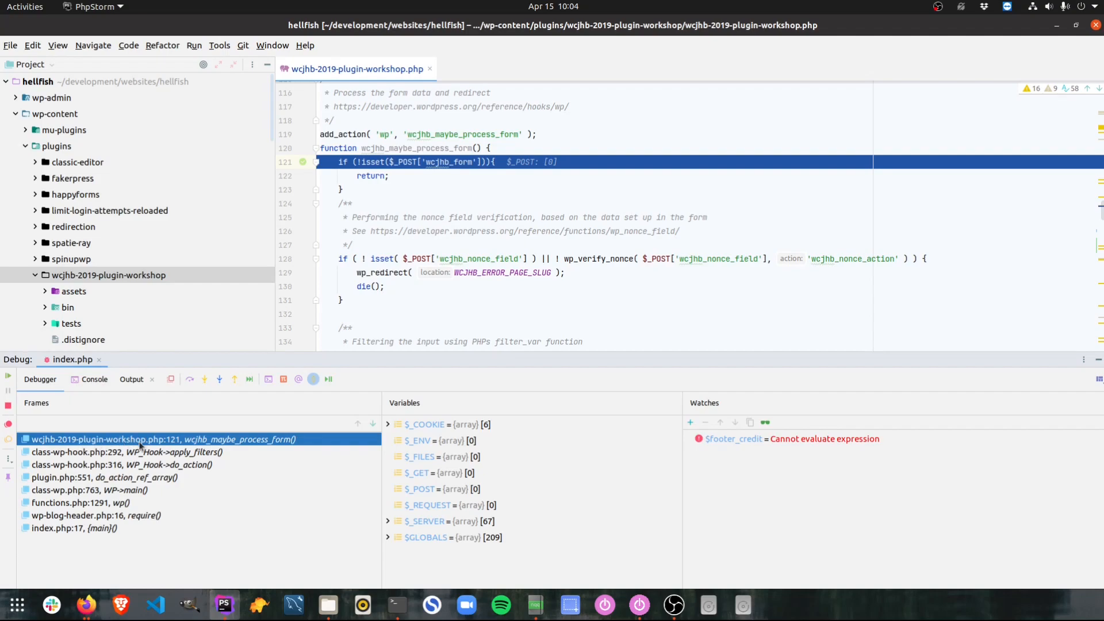
mouse_move(77, 531)
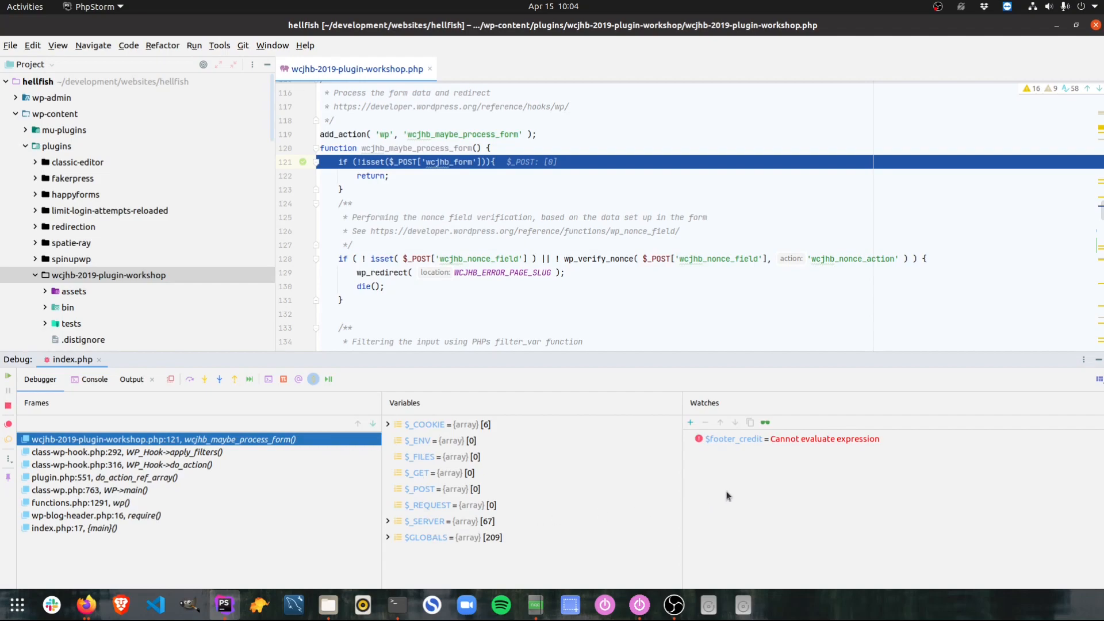
Remove the failing $footer_credit watch expression from the Debug panel.
left_click(774, 438)
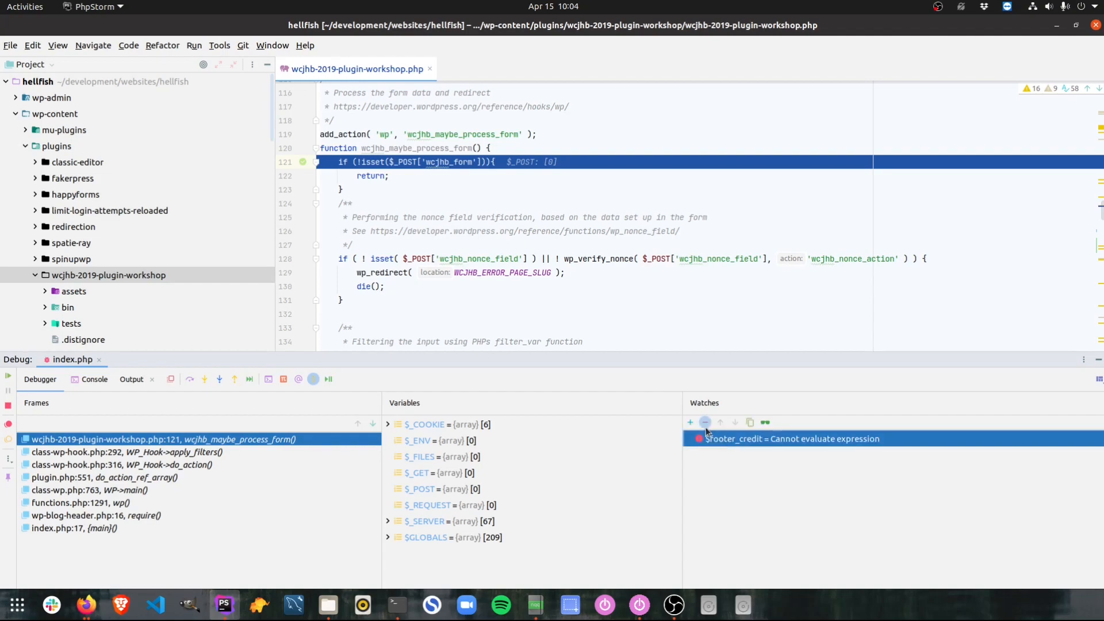
left_click(704, 422)
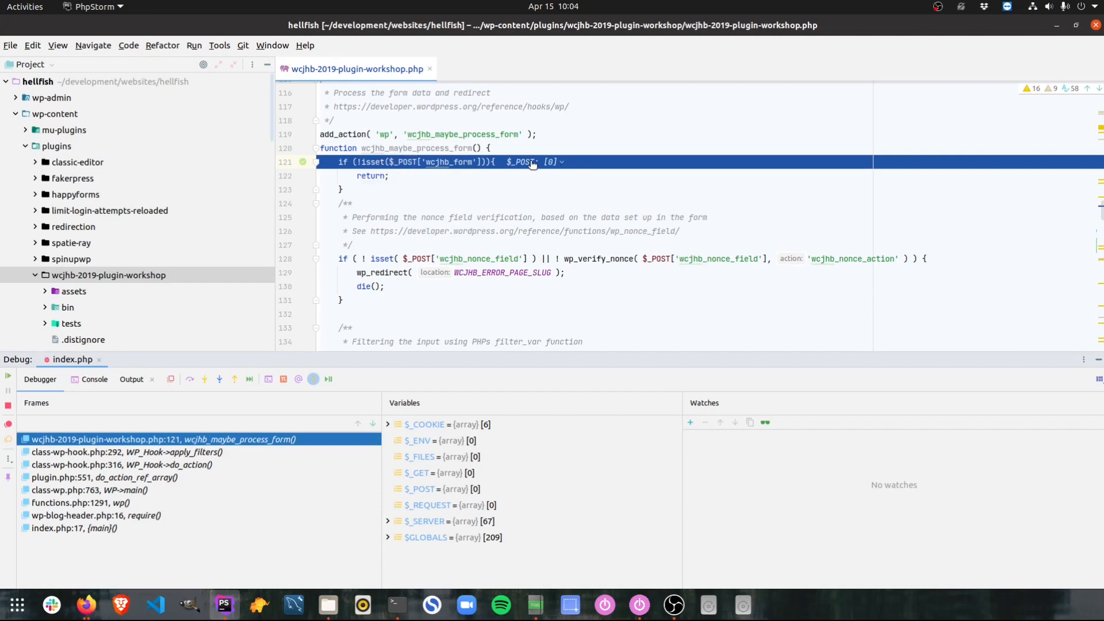
mouse_move(533, 167)
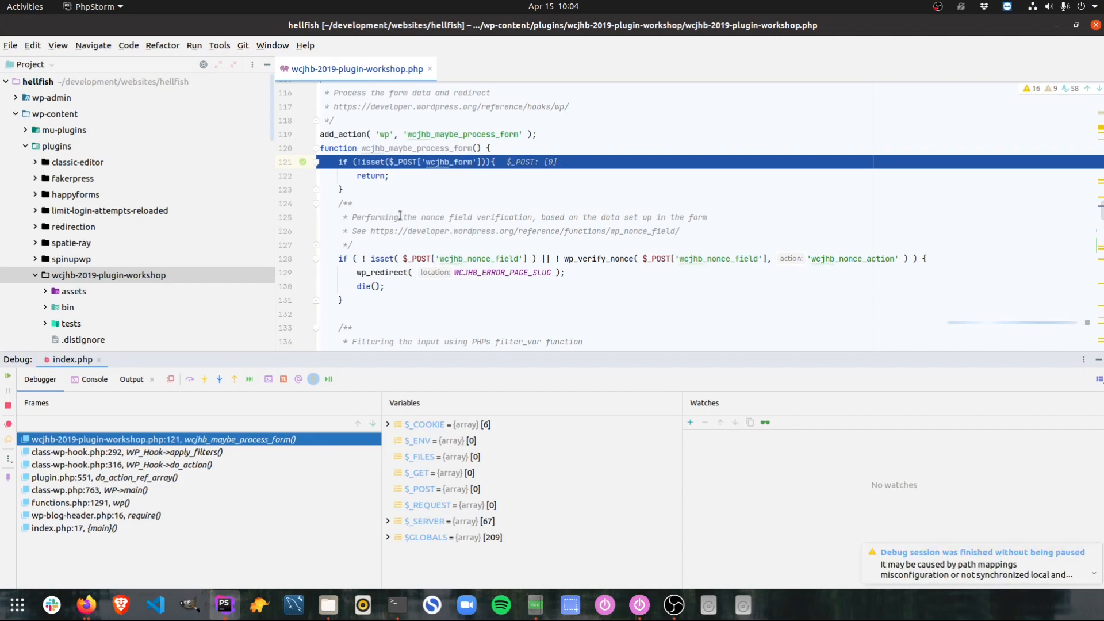
mouse_move(544, 259)
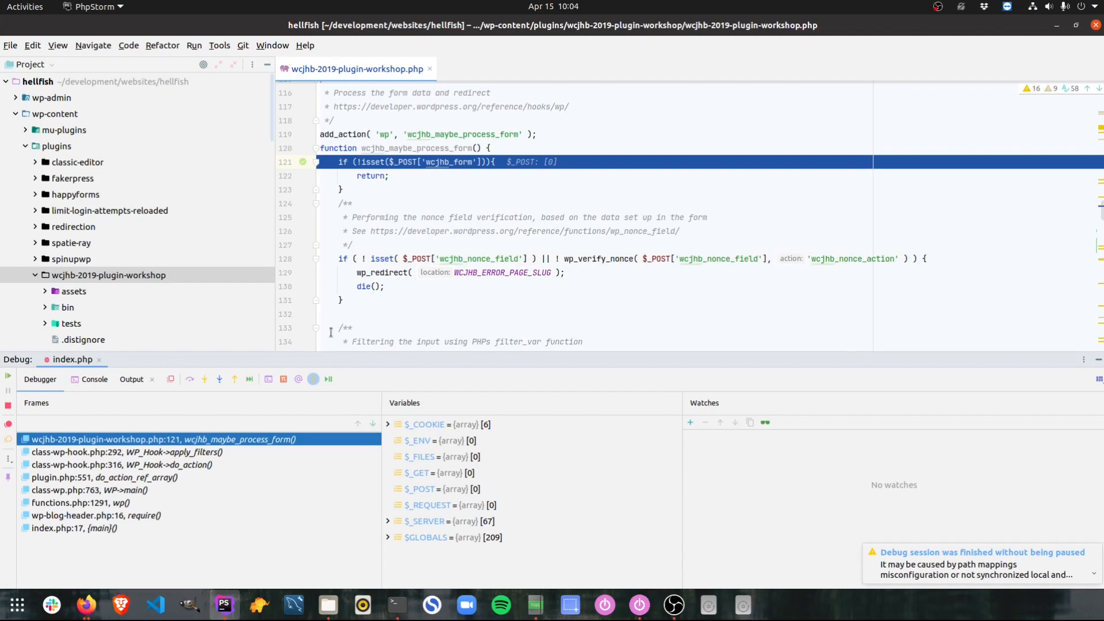
mouse_move(189, 378)
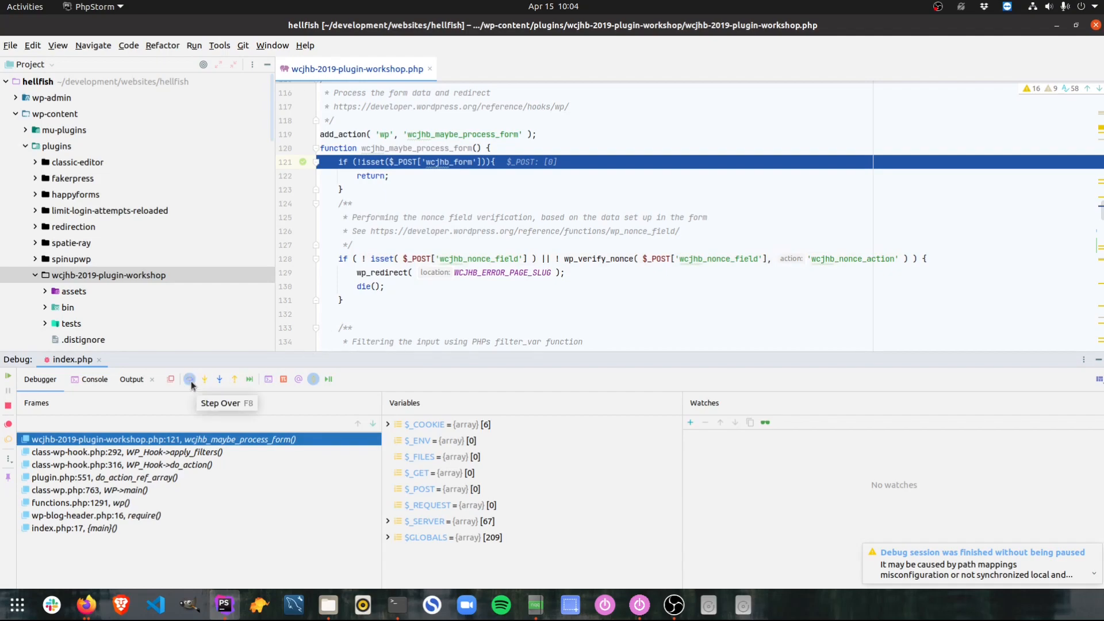
Step onto the empty-POST early return and resume the paused request.
left_click(190, 380)
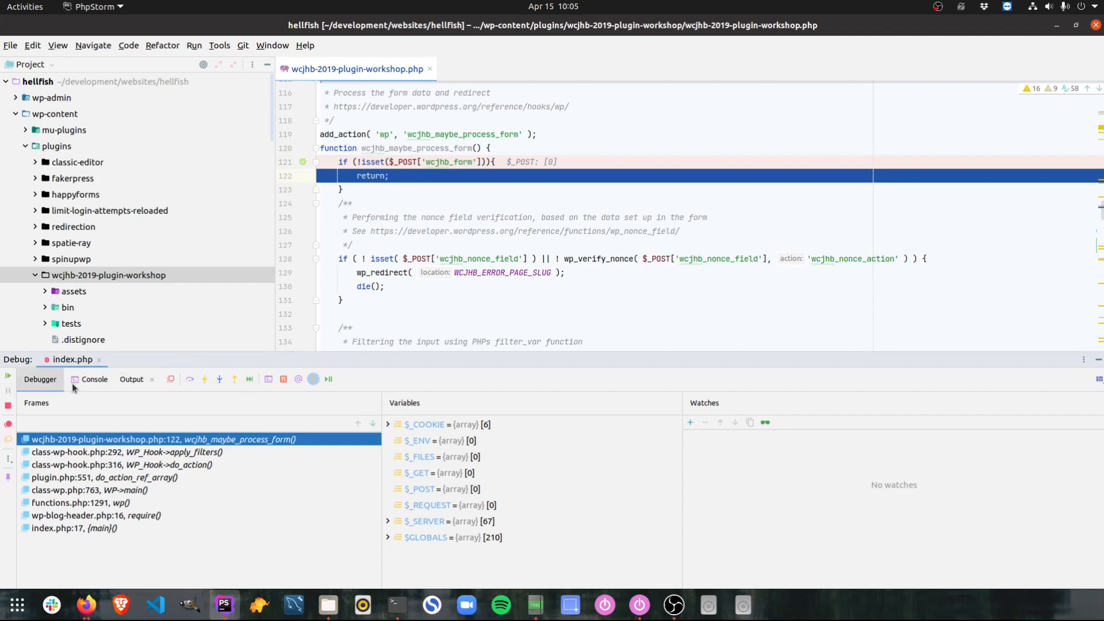
left_click(204, 378)
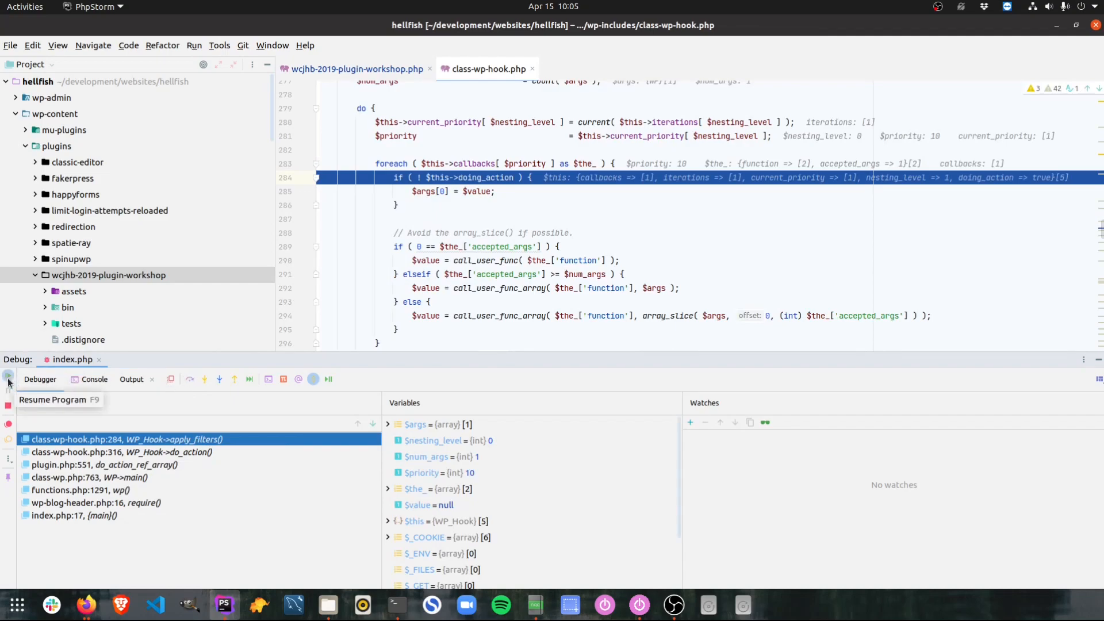
left_click(8, 379)
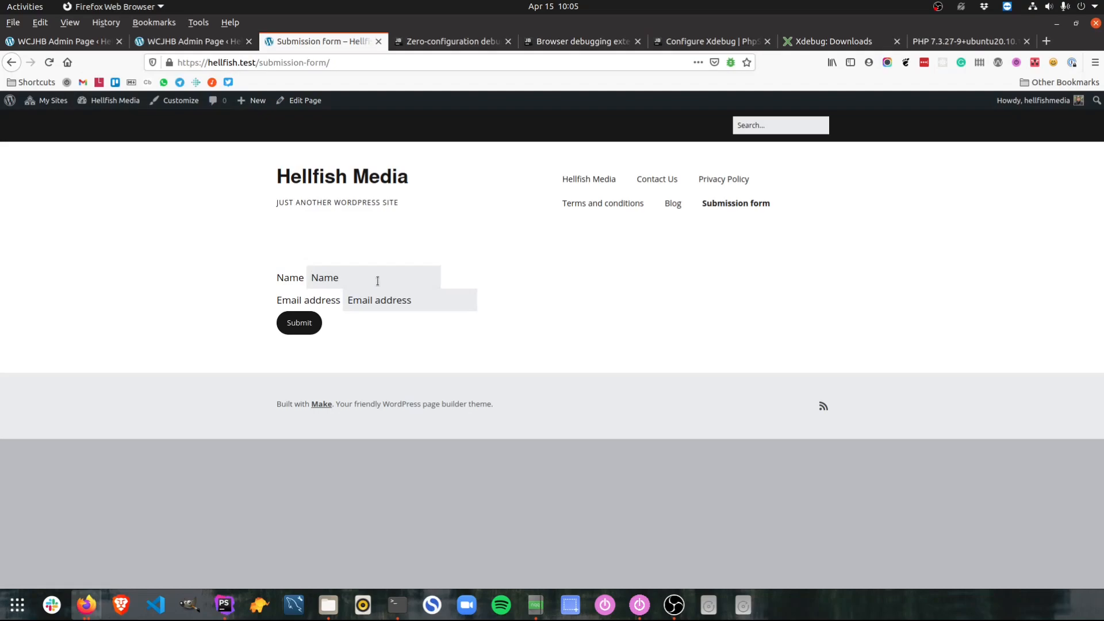
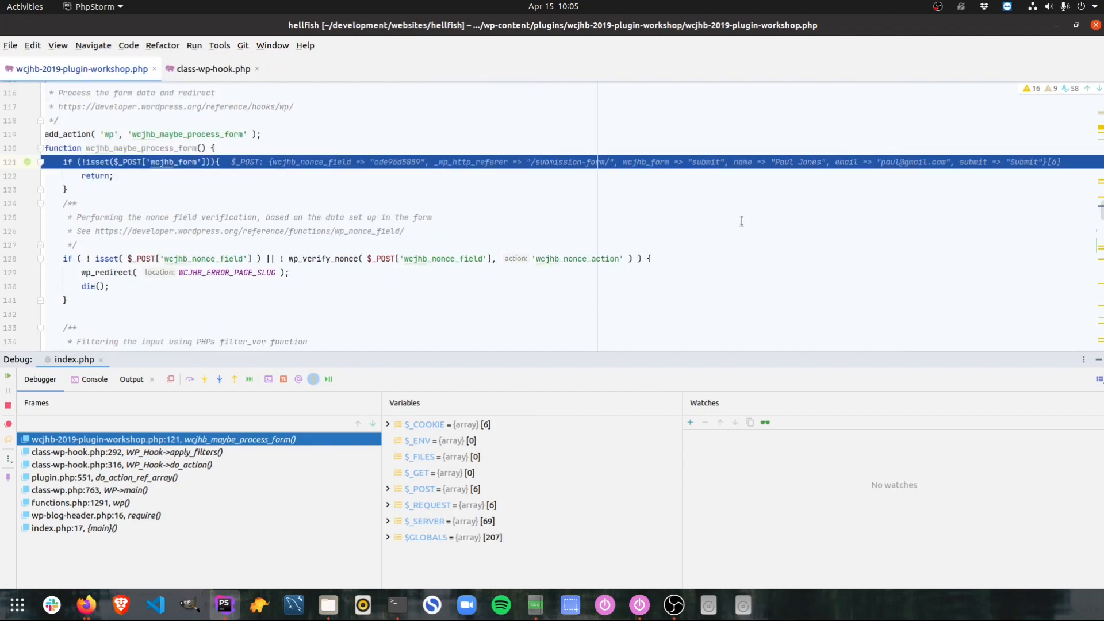
mouse_move(968, 149)
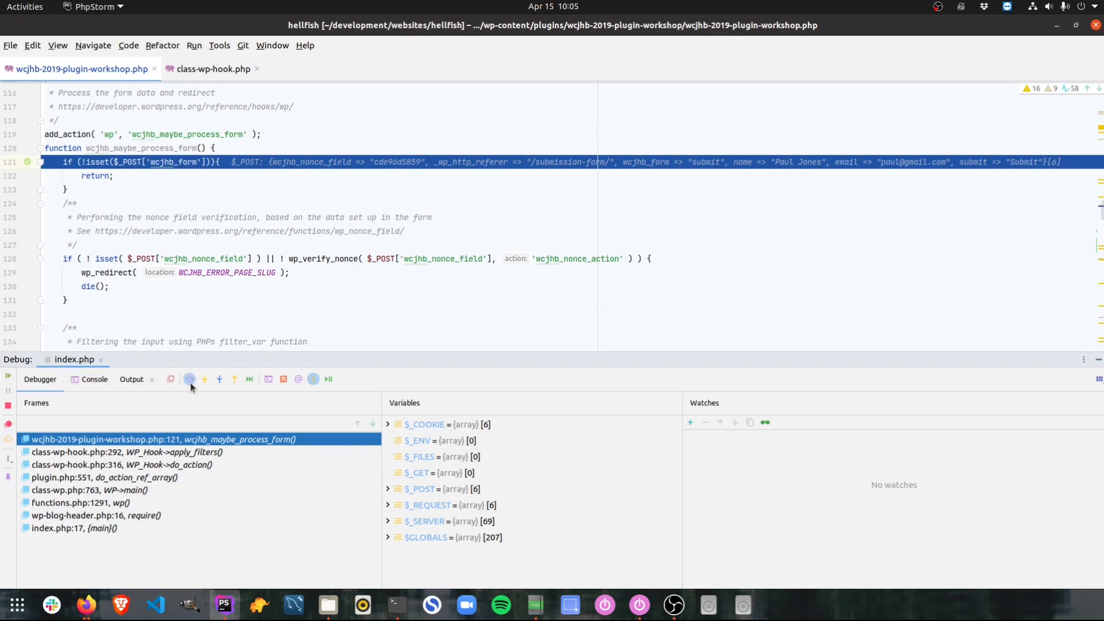
Step past the nonce check to the name filtering line and add $name to watches.
left_click(204, 379)
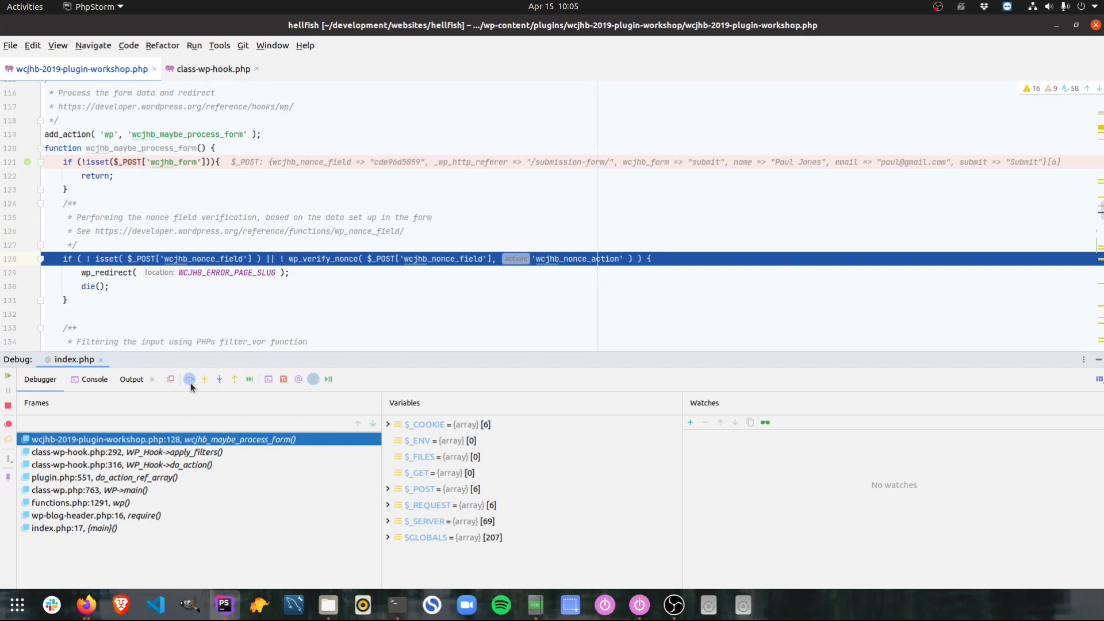
left_click(204, 379)
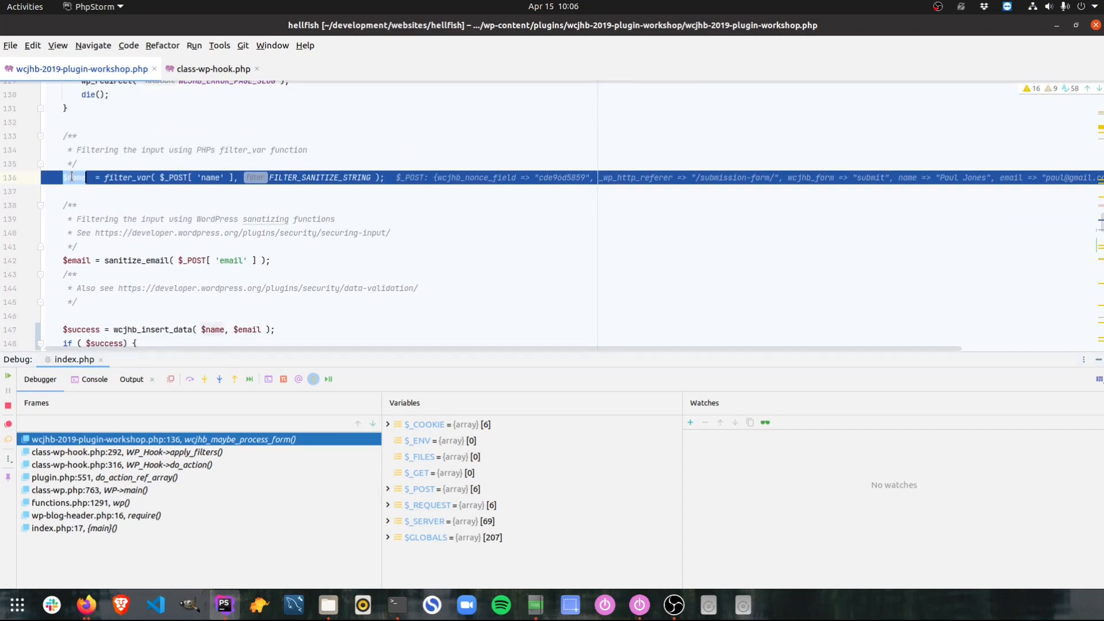
right_click(70, 177)
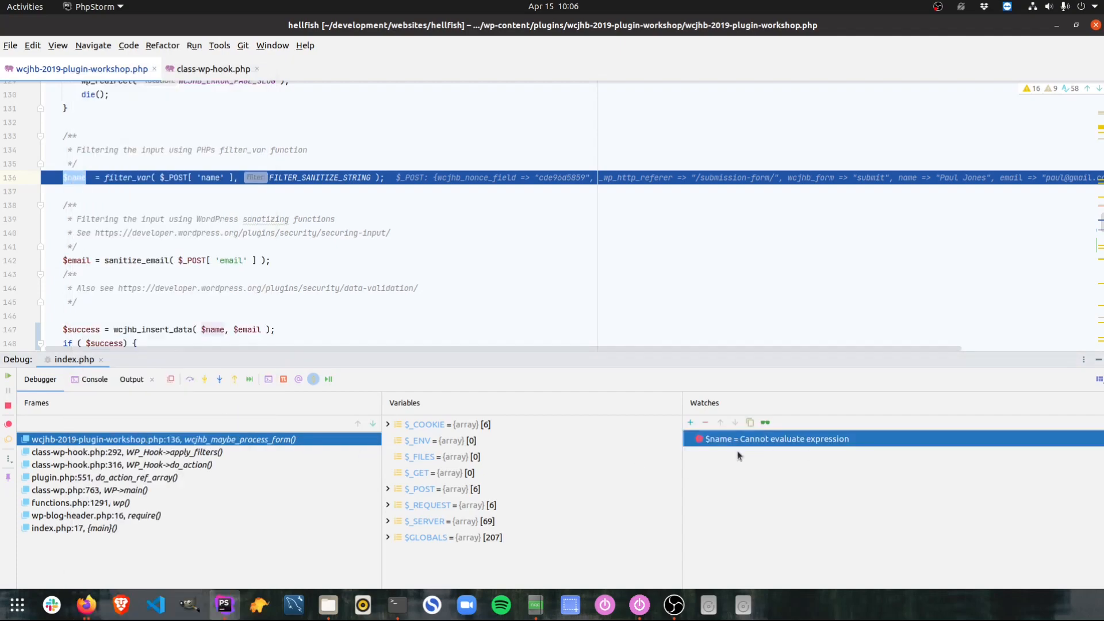
mouse_move(750, 455)
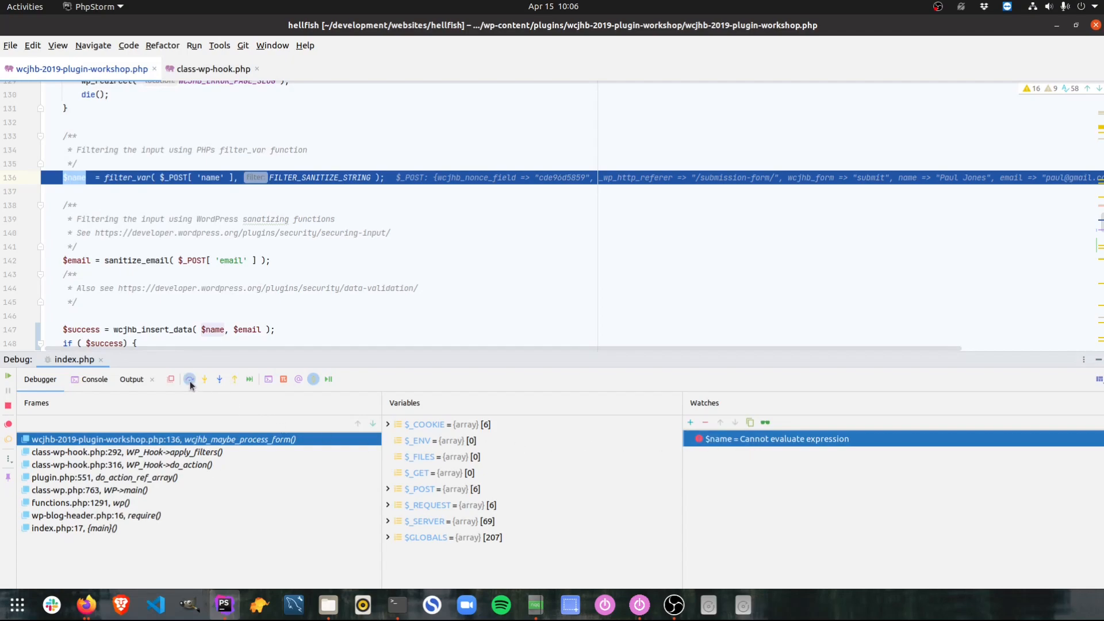
Execute the name and email sanitising lines and add $email to watches.
left_click(189, 379)
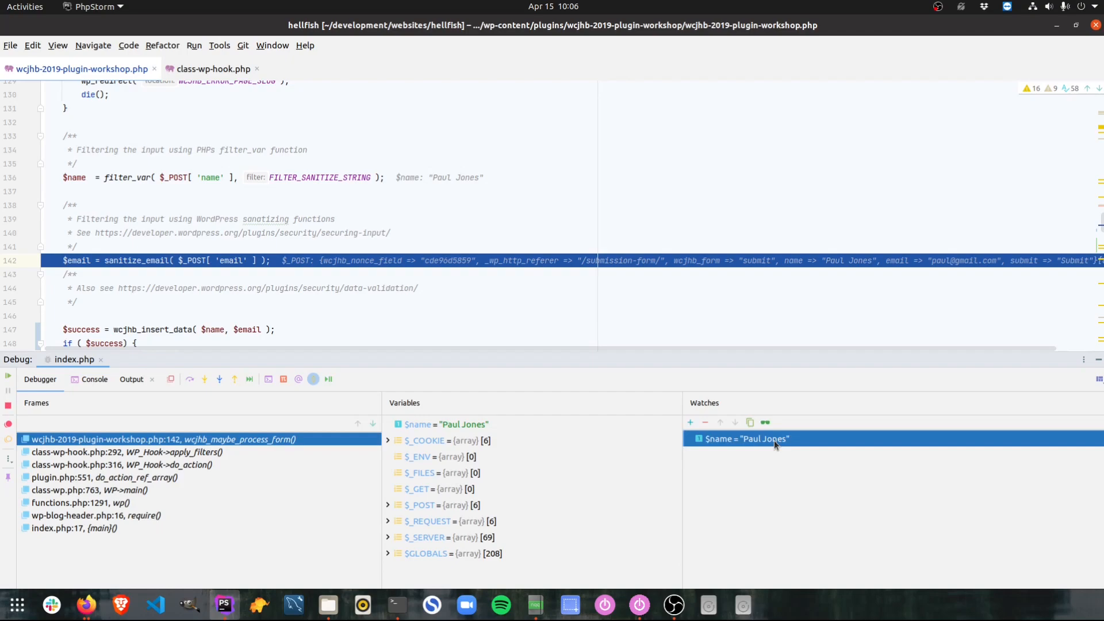
mouse_move(189, 378)
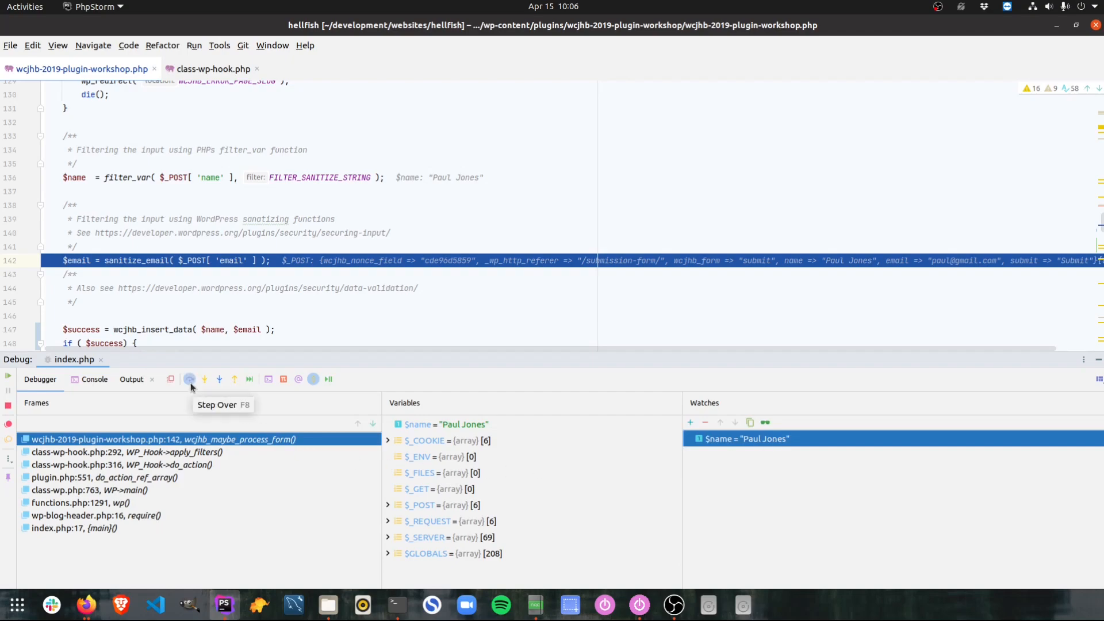
left_click(188, 379)
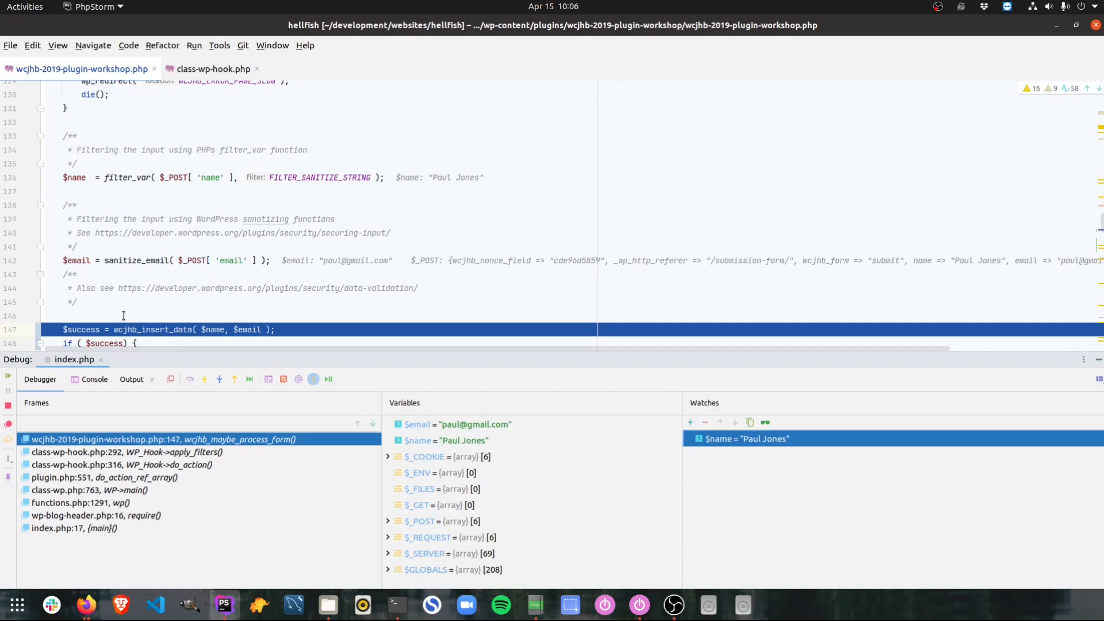
right_click(123, 315)
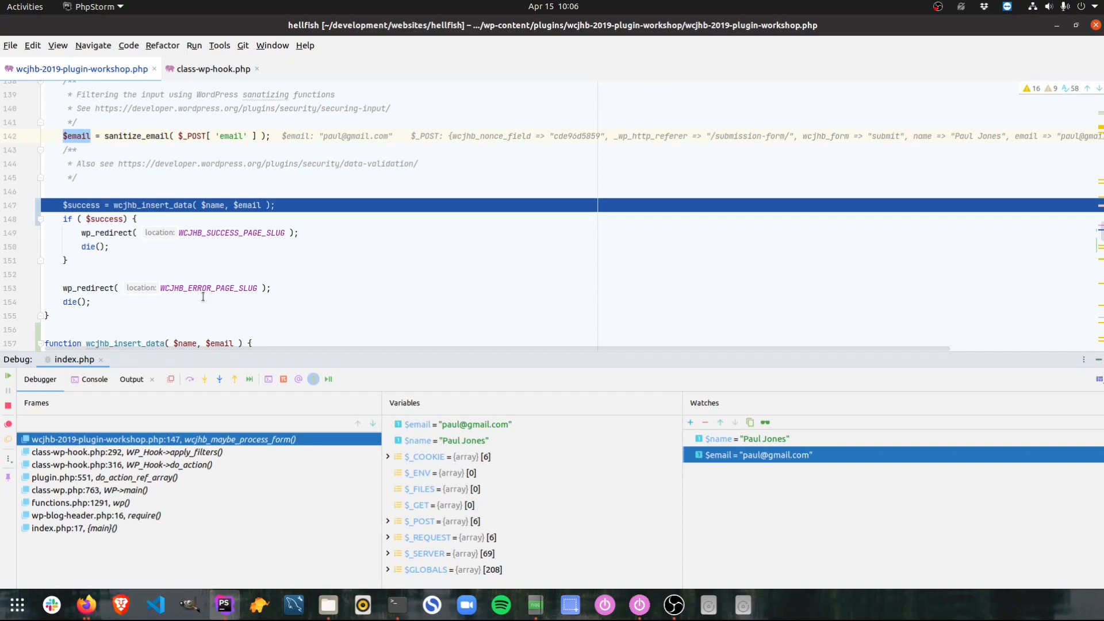
mouse_move(205, 378)
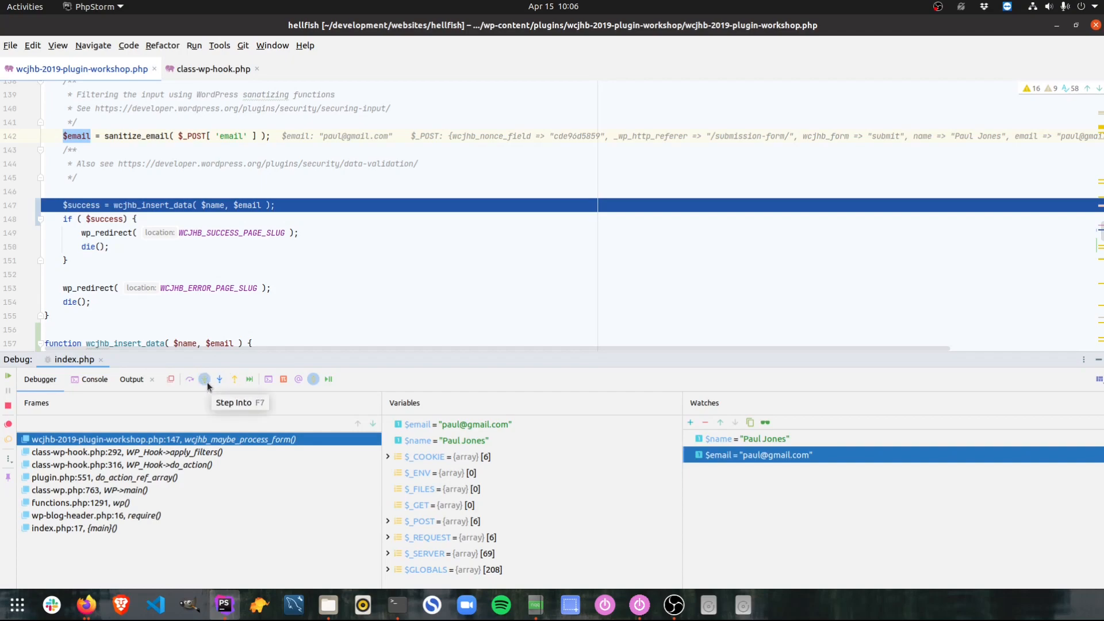
Step into wcjhb_insert_data, advance to the database query line and select $result.
left_click(219, 378)
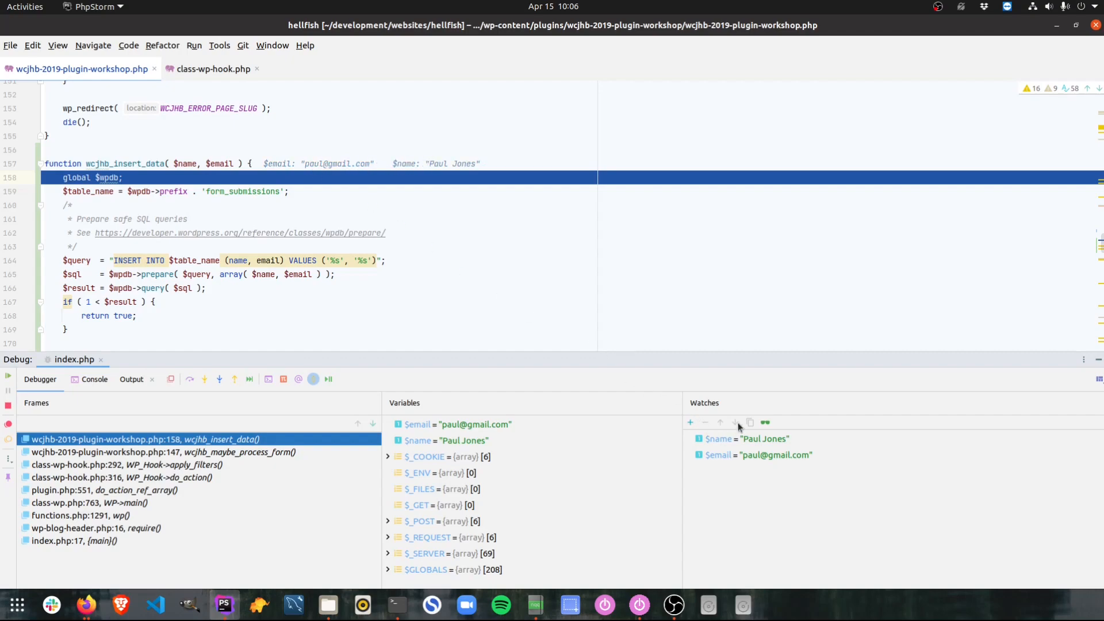
mouse_move(766, 480)
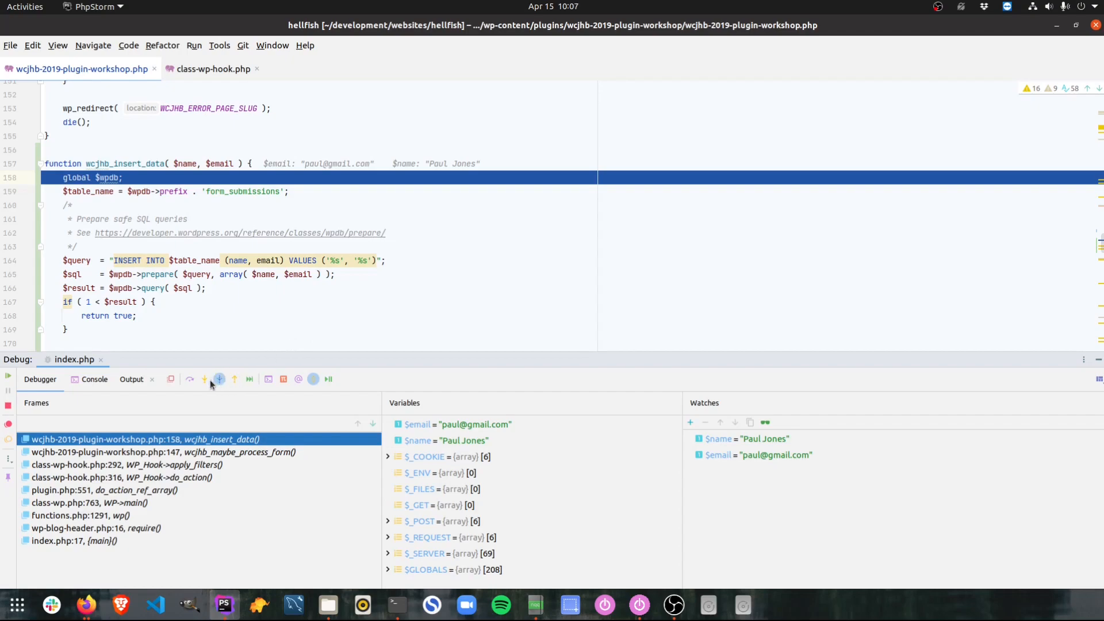
mouse_move(190, 379)
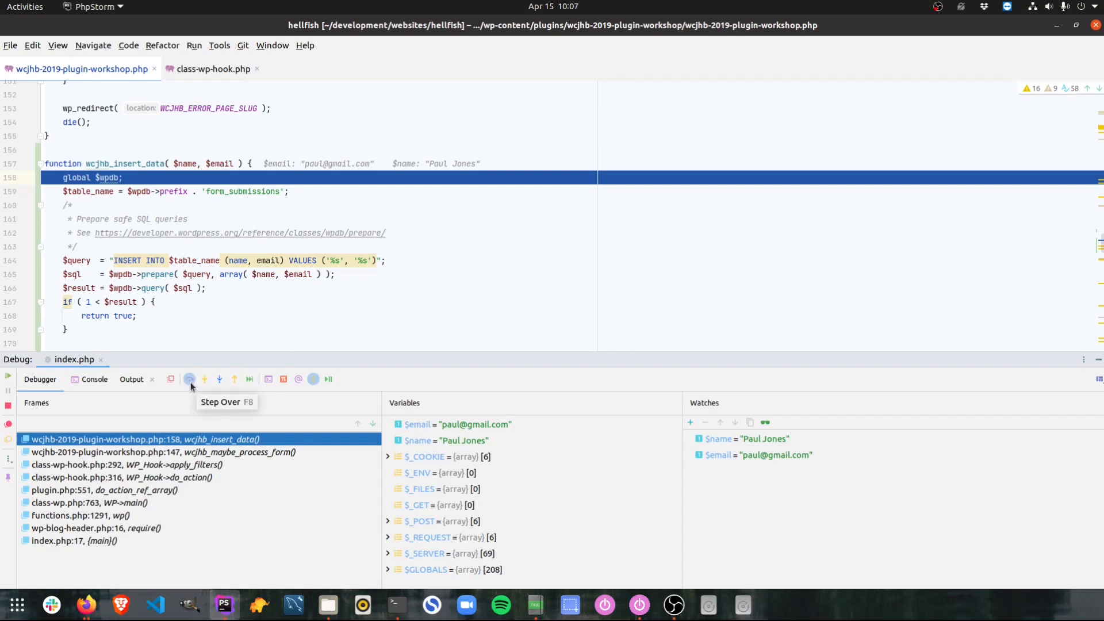
left_click(189, 378)
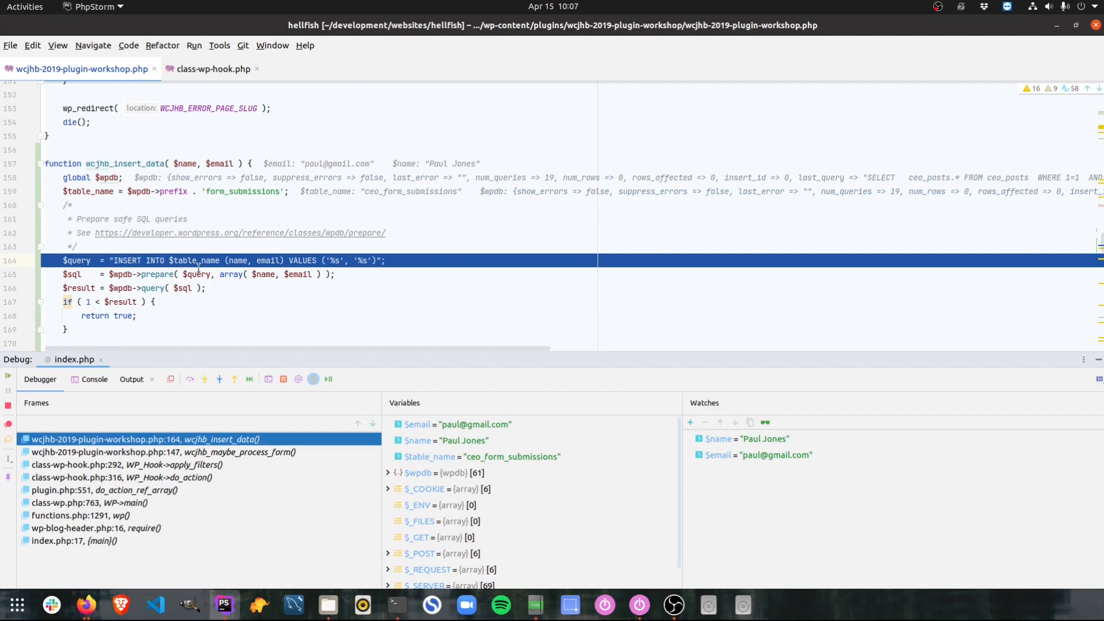
mouse_move(188, 378)
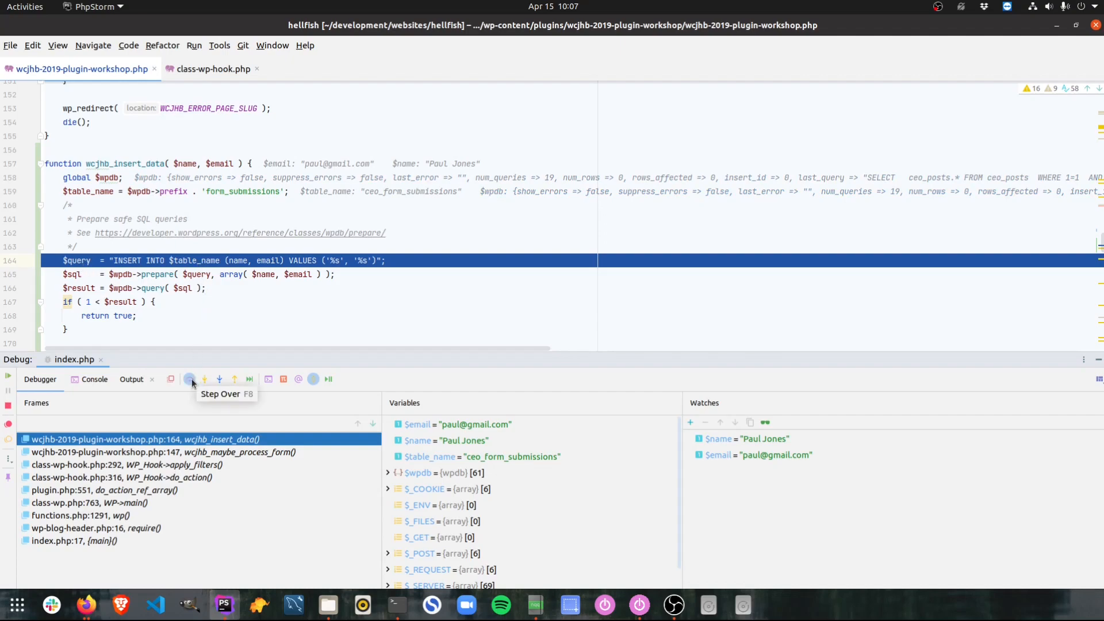
left_click(188, 378)
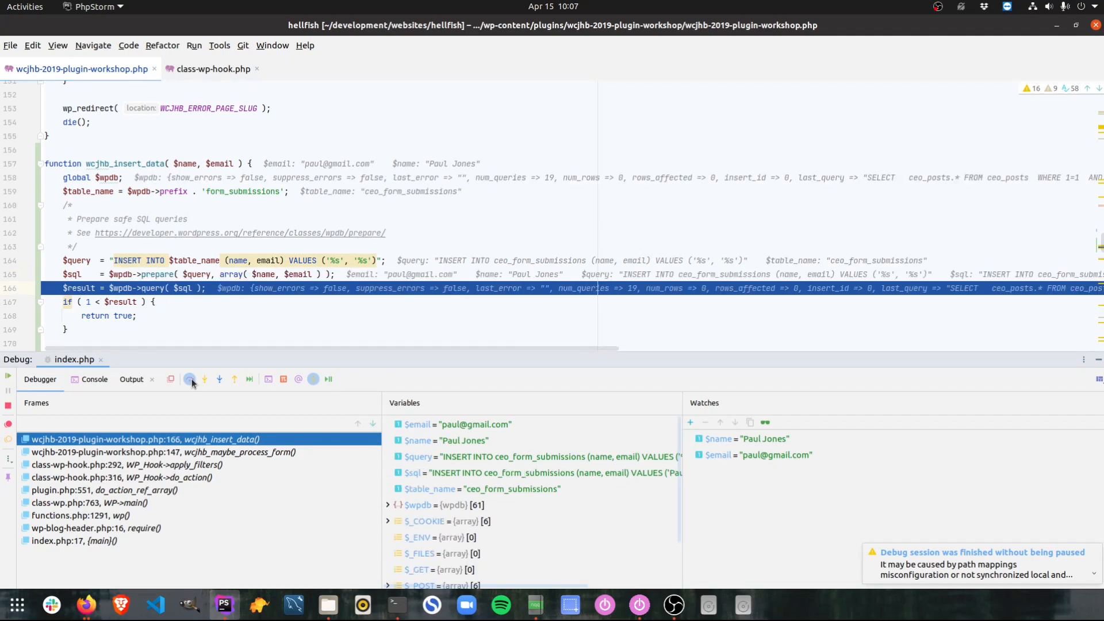
left_click(189, 379)
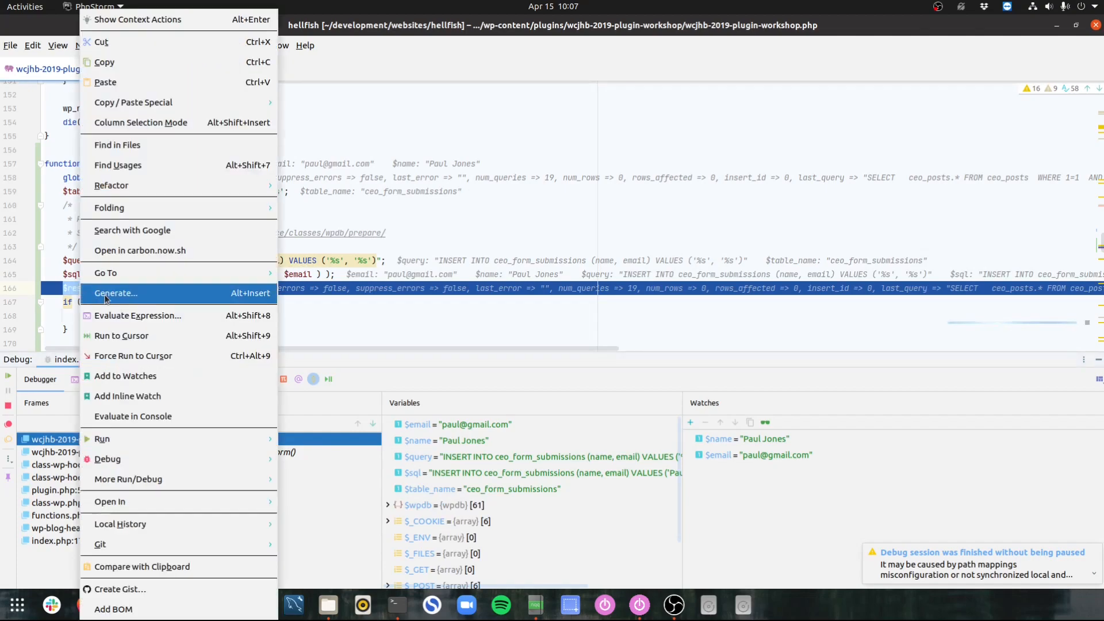
mouse_move(125, 375)
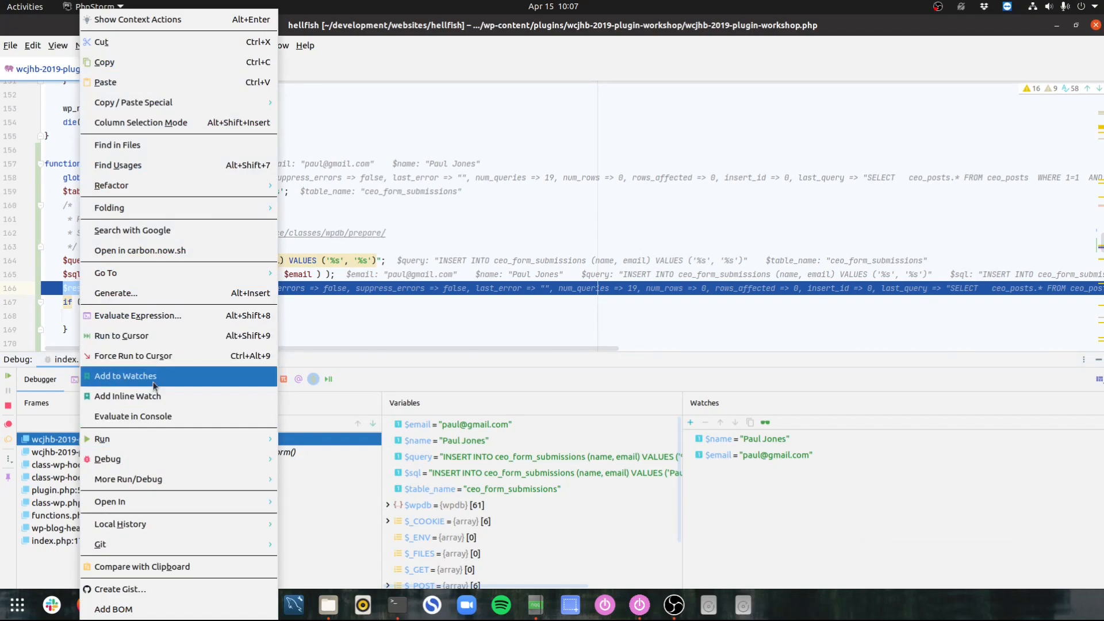
Watch $result, run the query showing it returns 1, and step past the failing 1 < $result check.
left_click(125, 375)
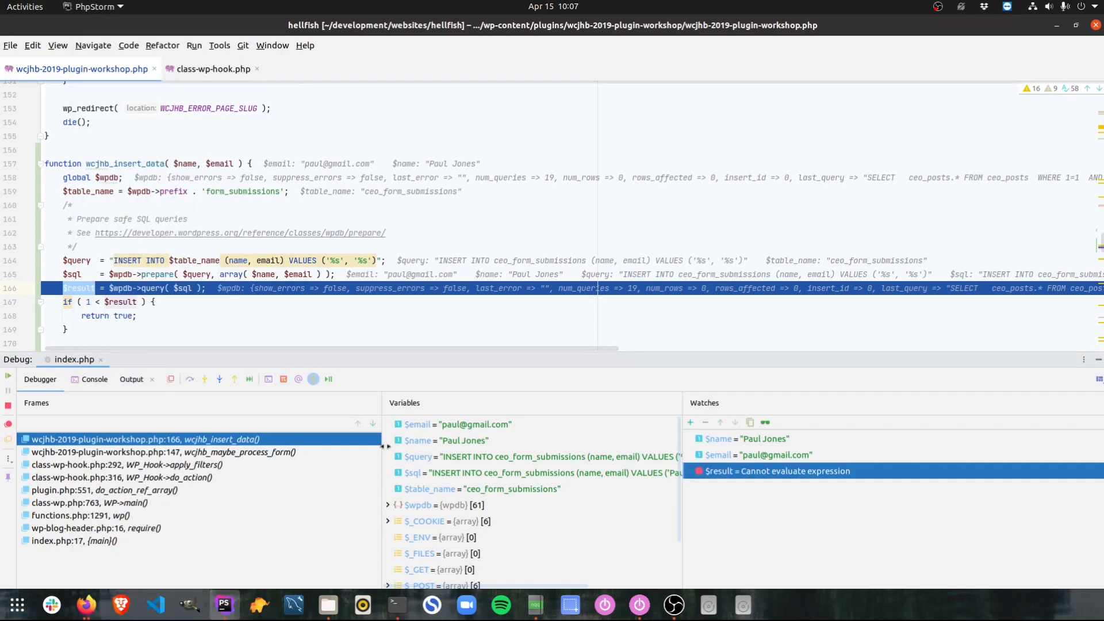
mouse_move(189, 379)
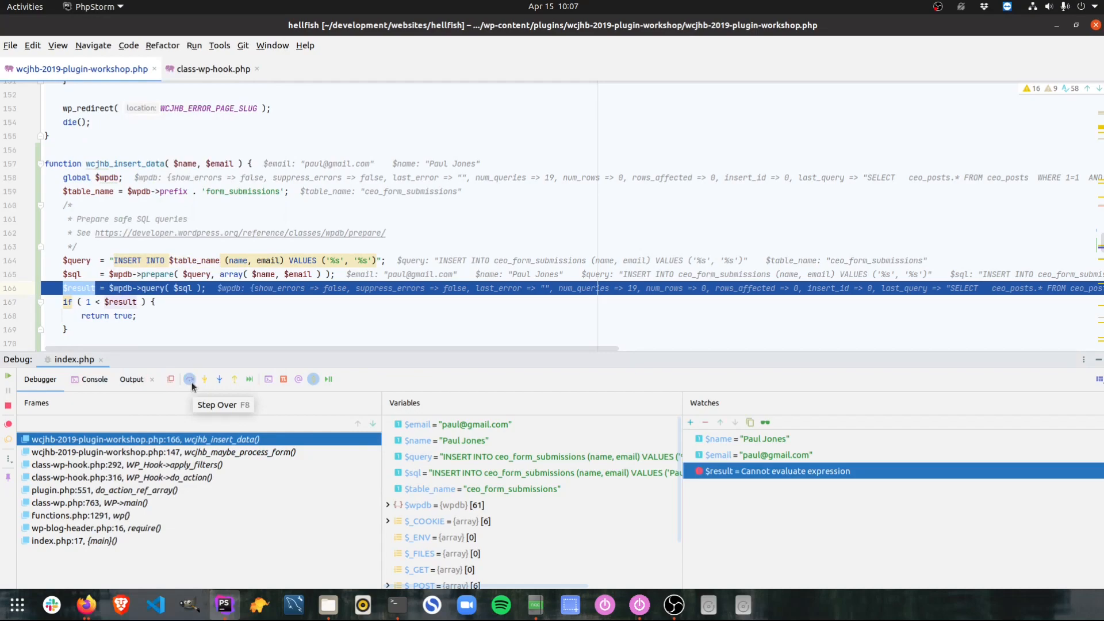
left_click(189, 380)
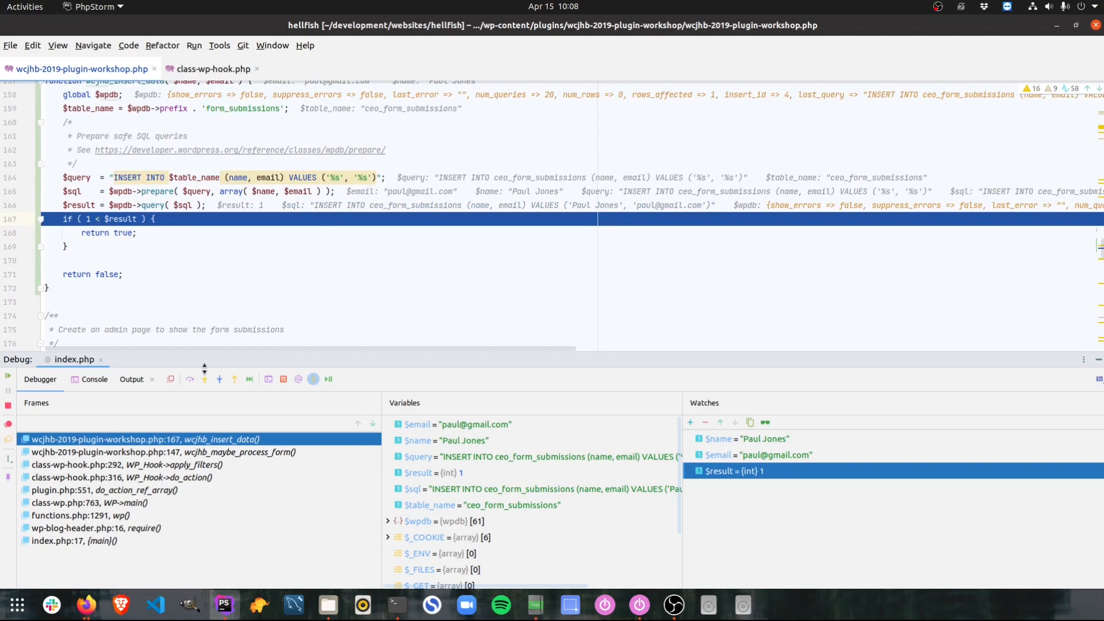
left_click(219, 379)
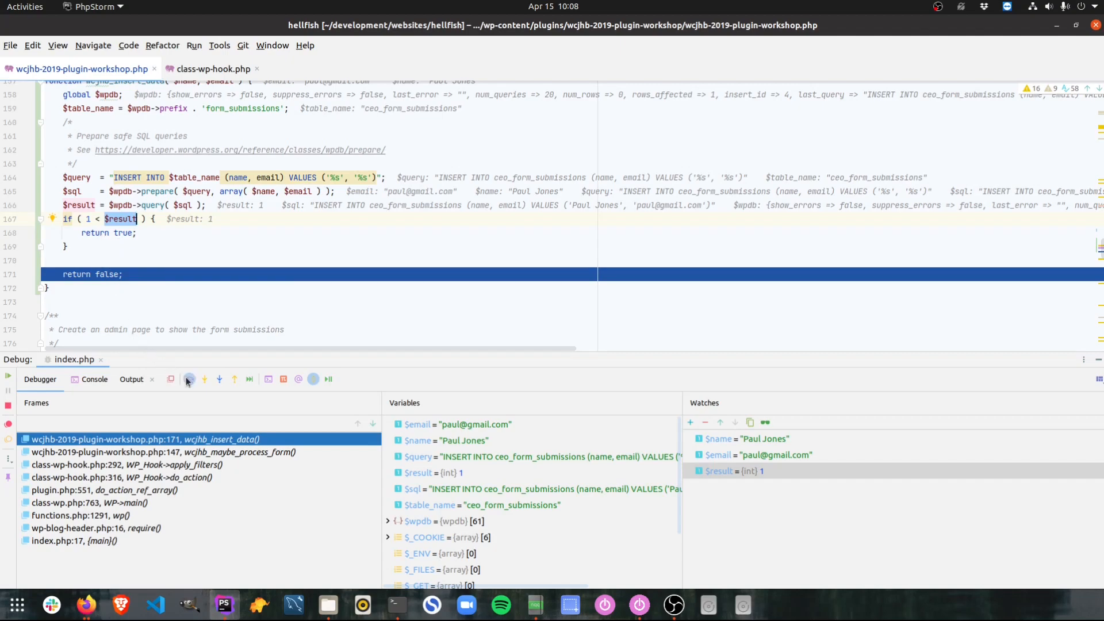
mouse_move(235, 378)
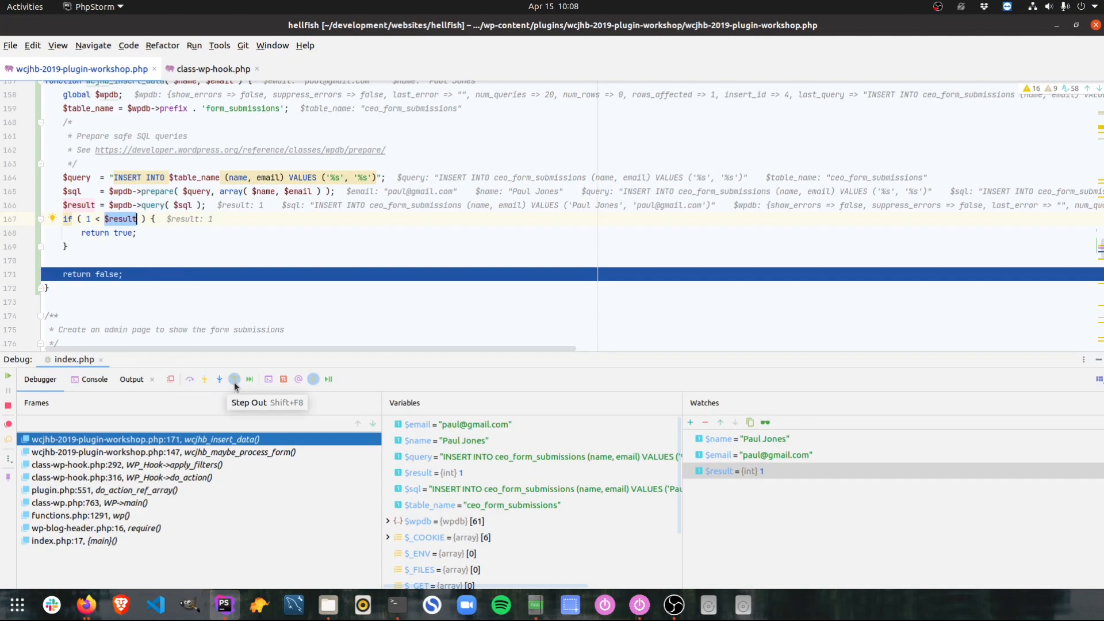
Step out to the form handler's success check, where $success shows false.
left_click(233, 379)
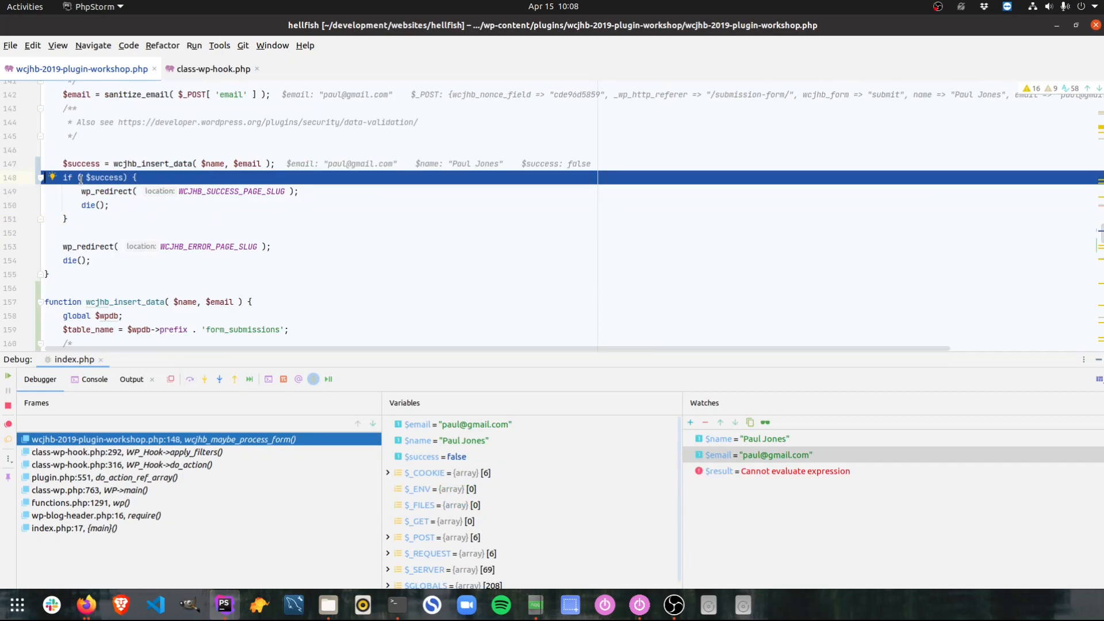
right_click(81, 177)
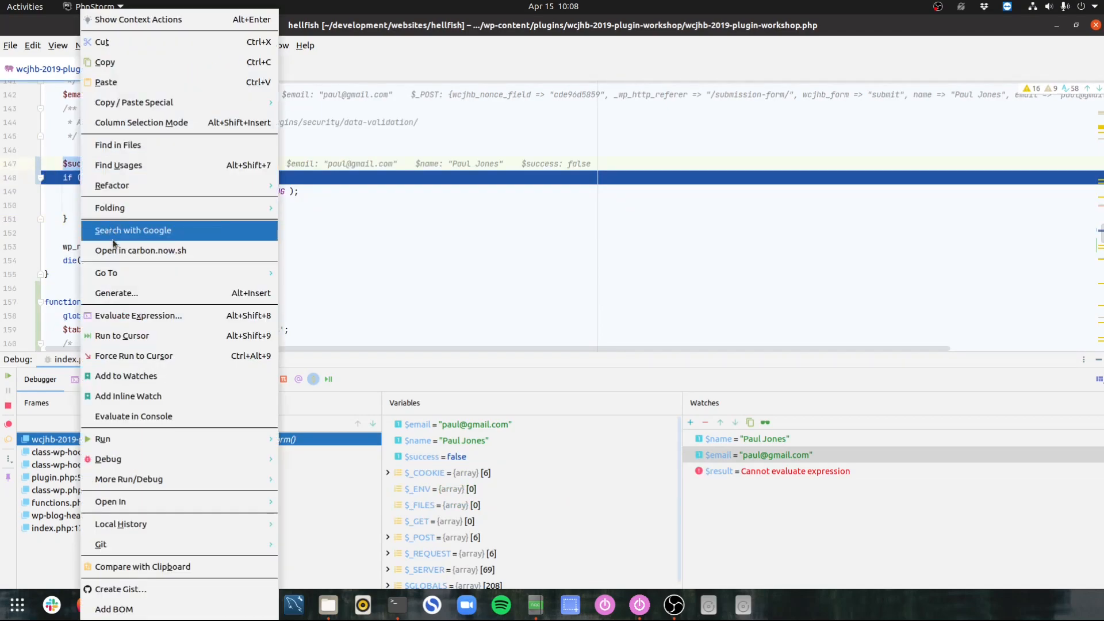
mouse_move(103, 439)
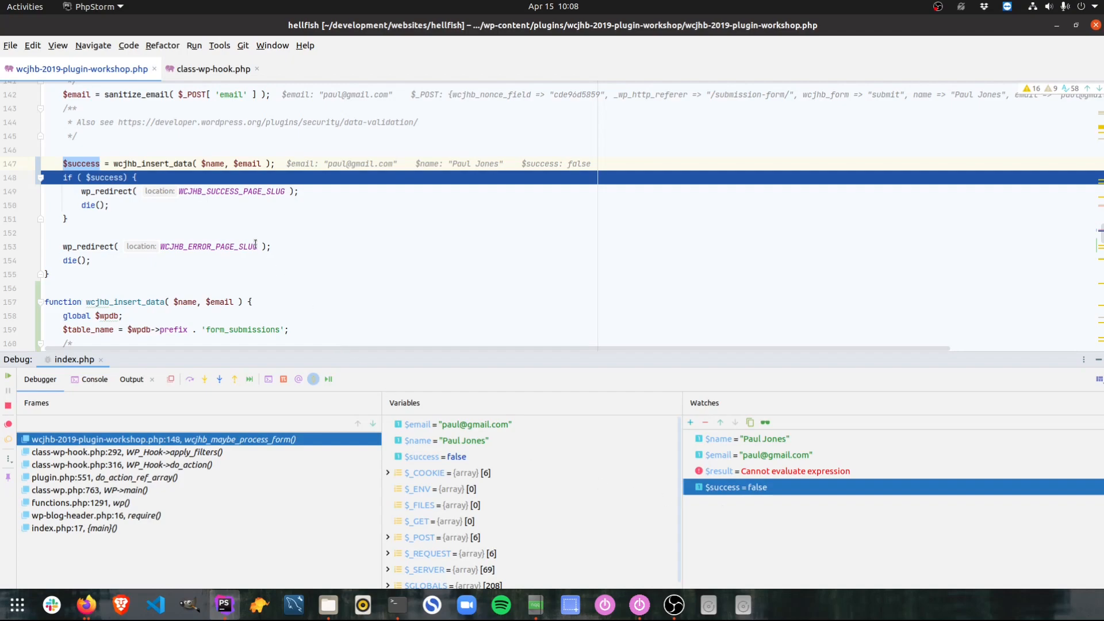
mouse_move(103, 177)
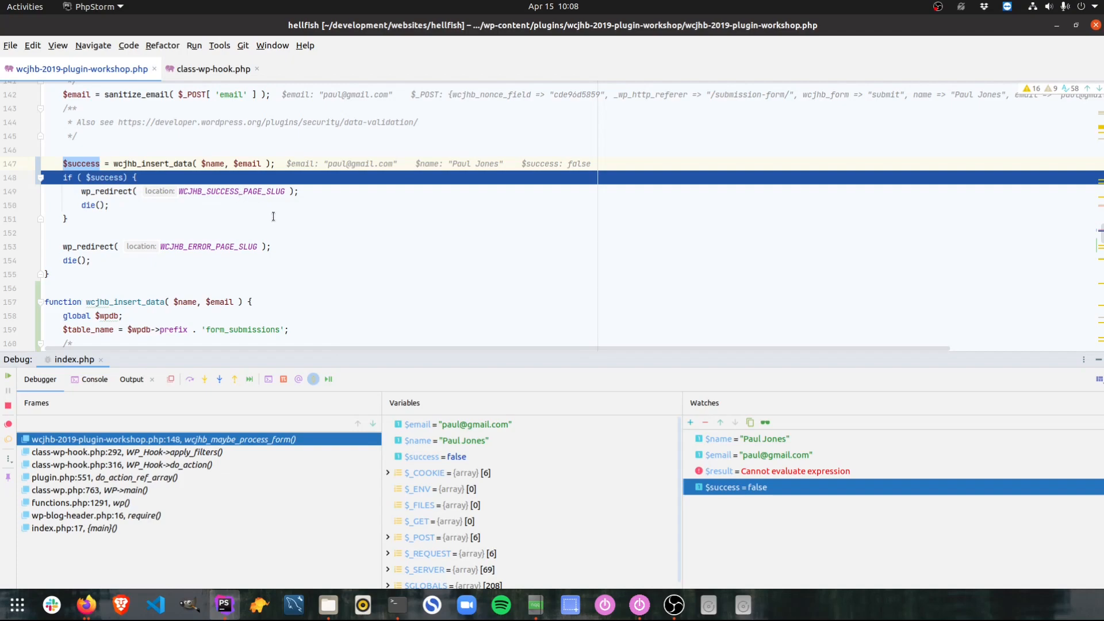
Set $success to true via Set Value and step into the success redirect line.
right_click(735, 486)
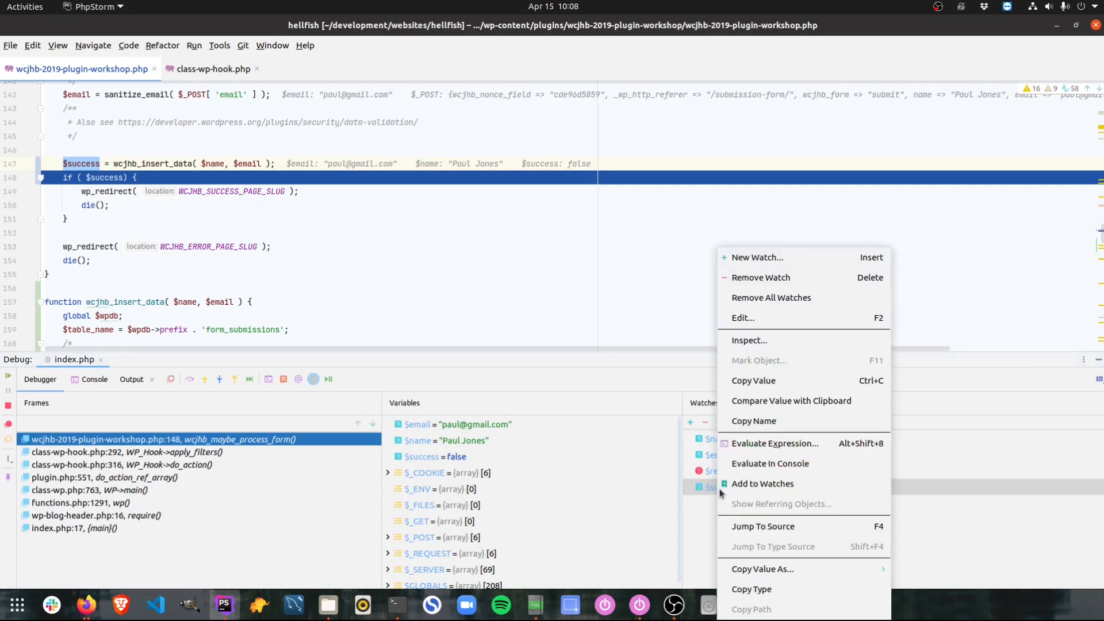
mouse_move(796, 400)
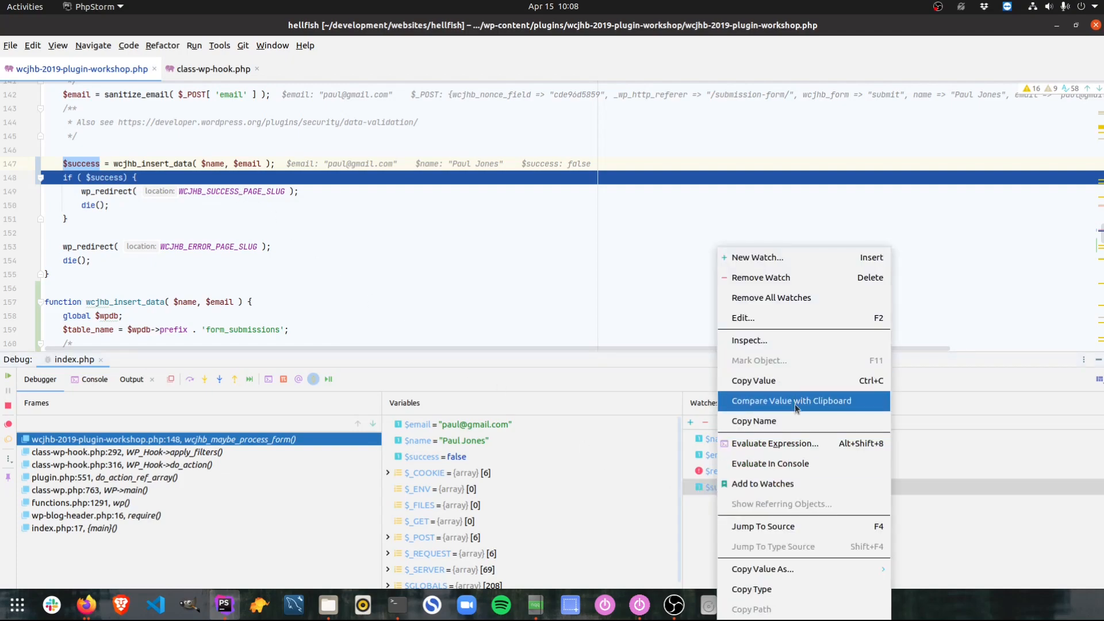
mouse_move(761, 569)
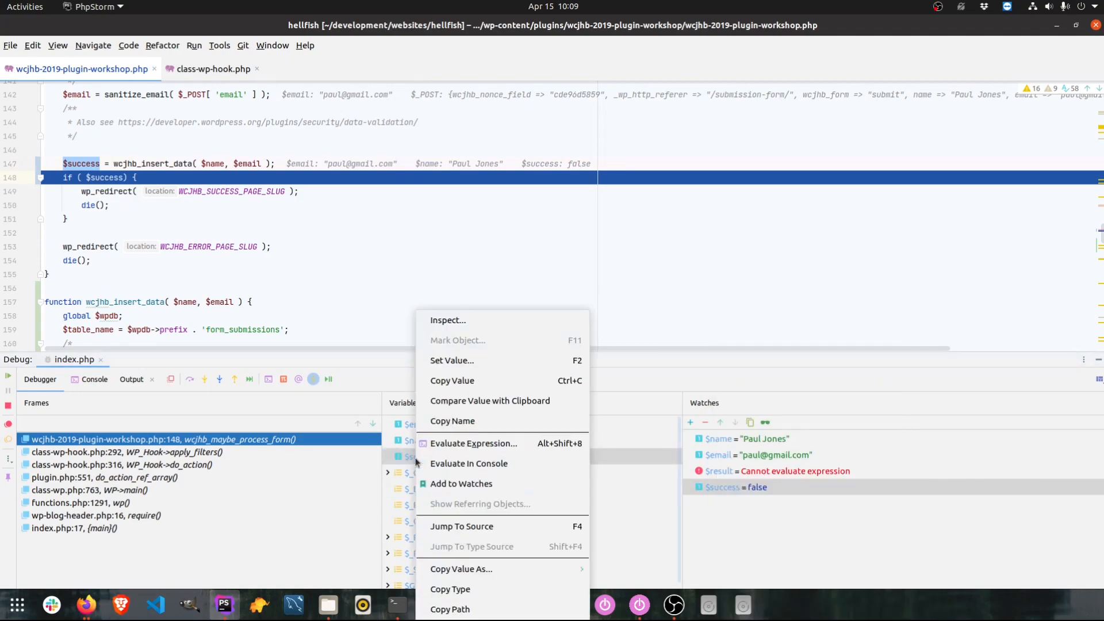
mouse_move(452, 381)
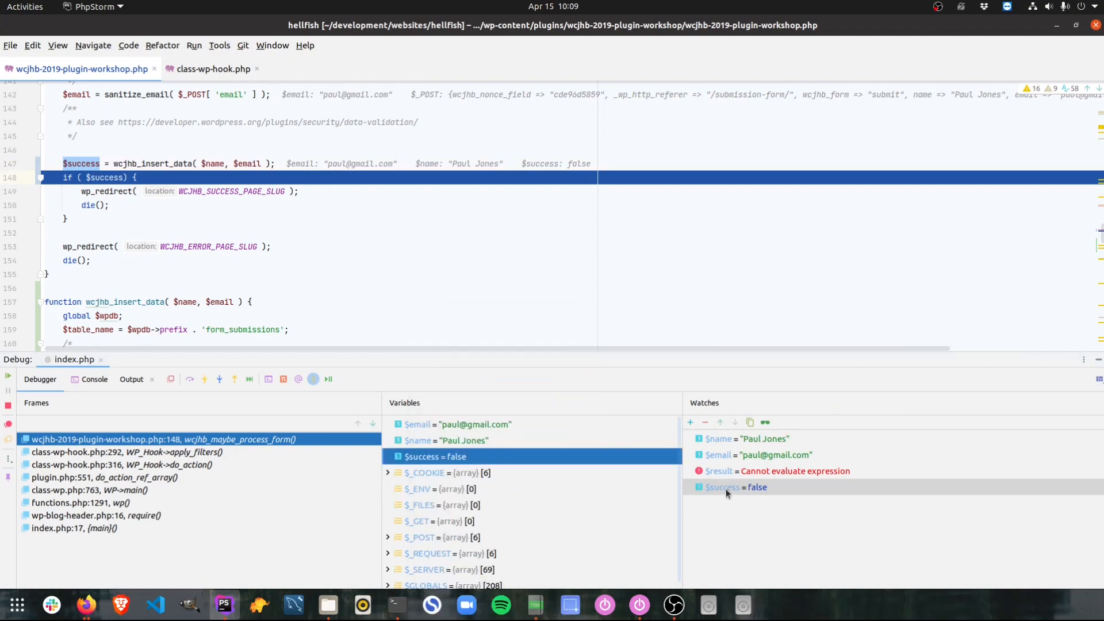
right_click(736, 486)
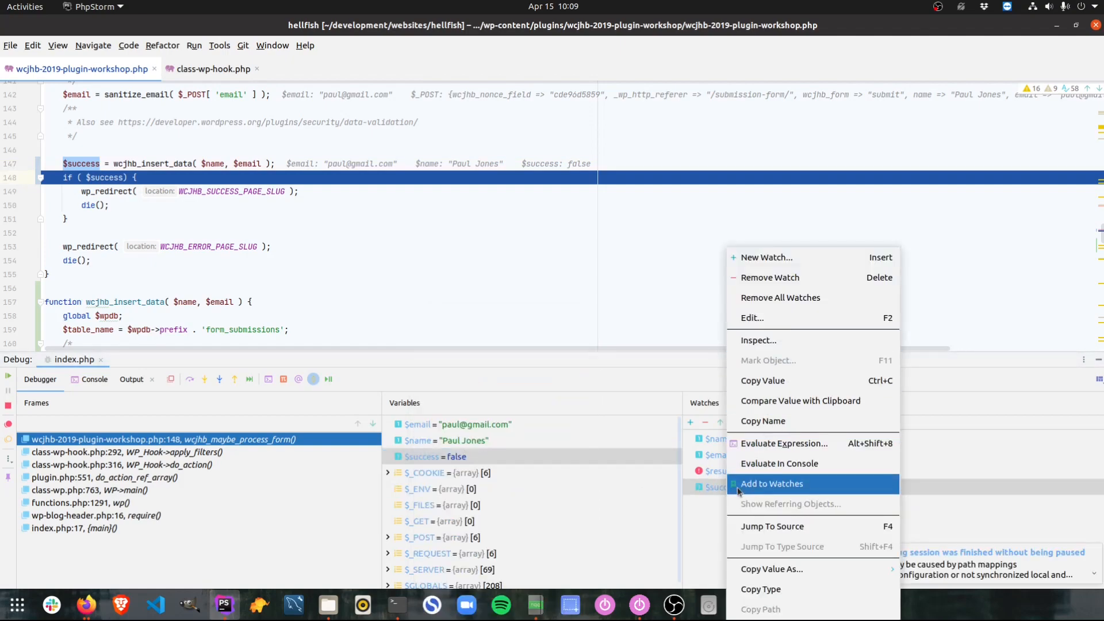
left_click(771, 484)
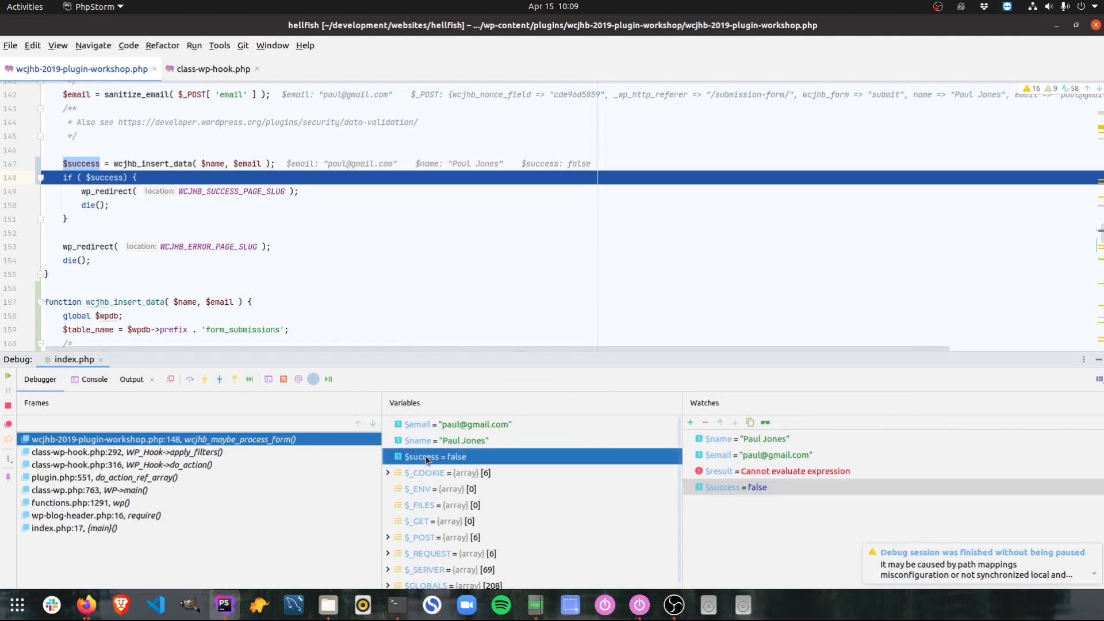
right_click(435, 456)
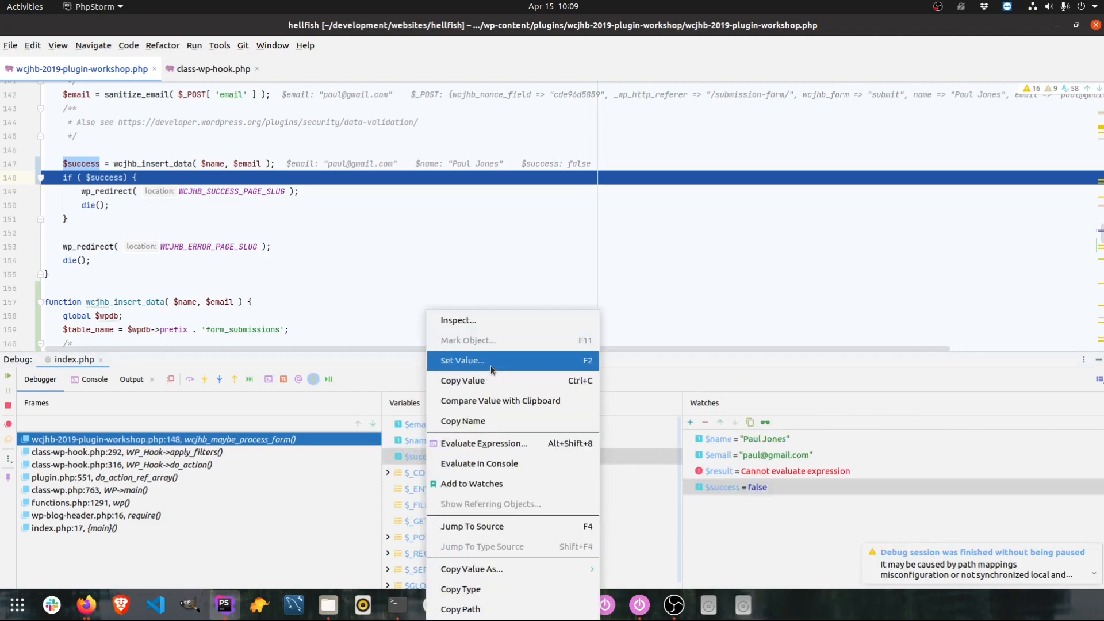
left_click(462, 360)
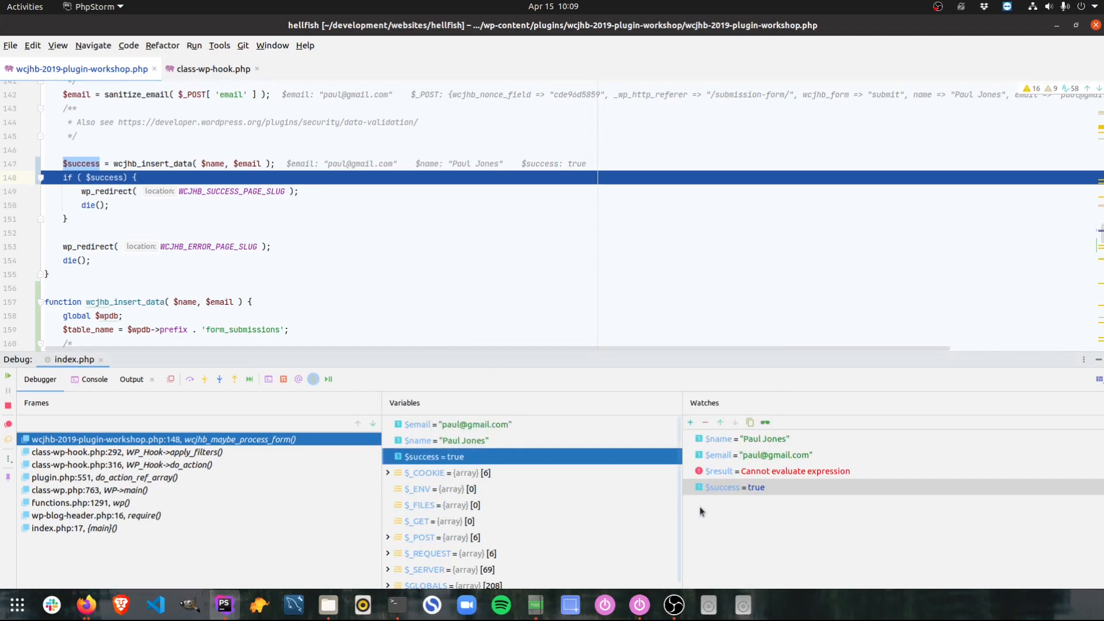
mouse_move(482, 503)
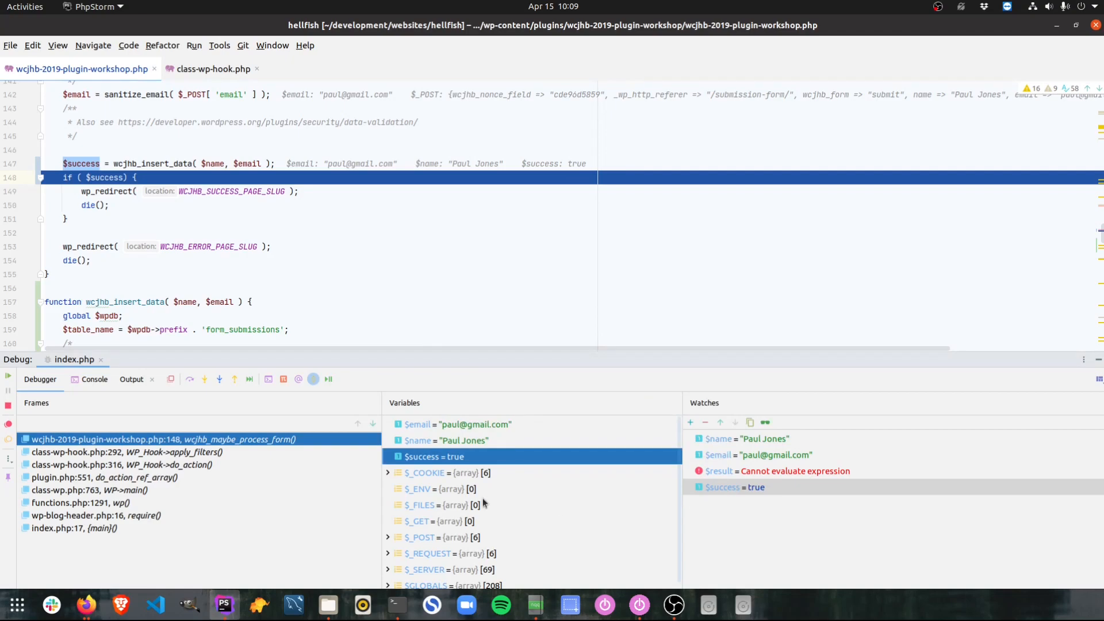
mouse_move(478, 502)
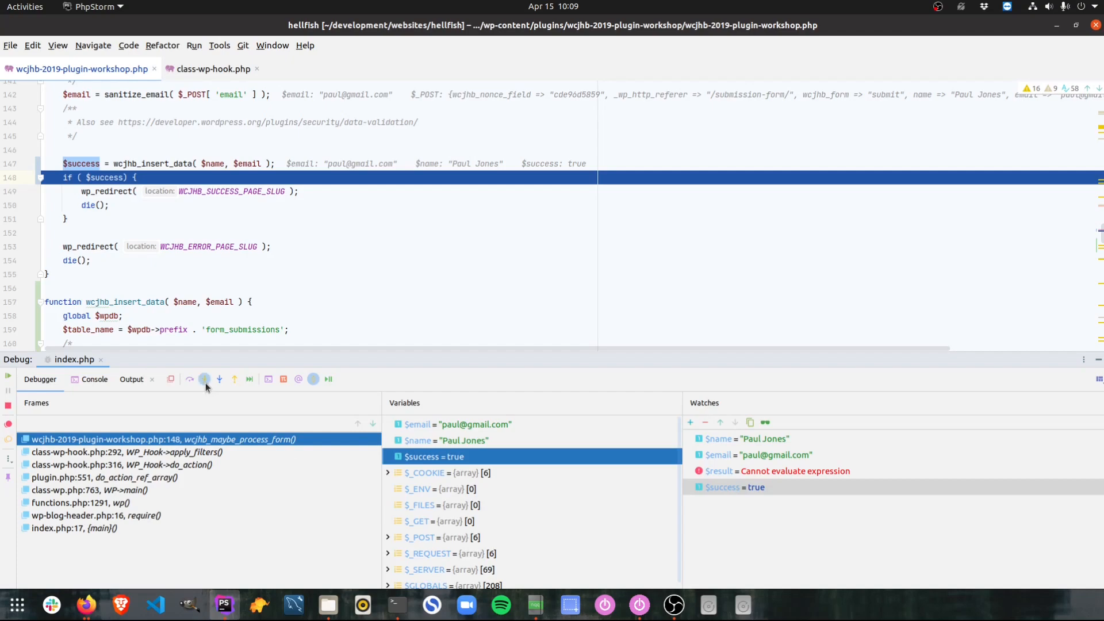
left_click(218, 378)
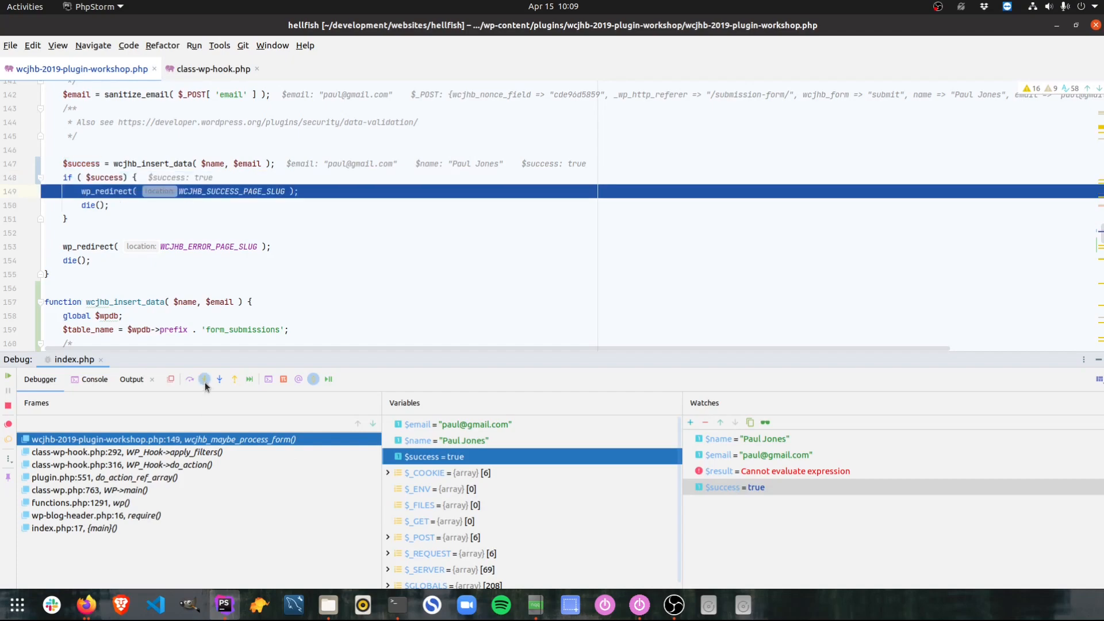
mouse_move(204, 378)
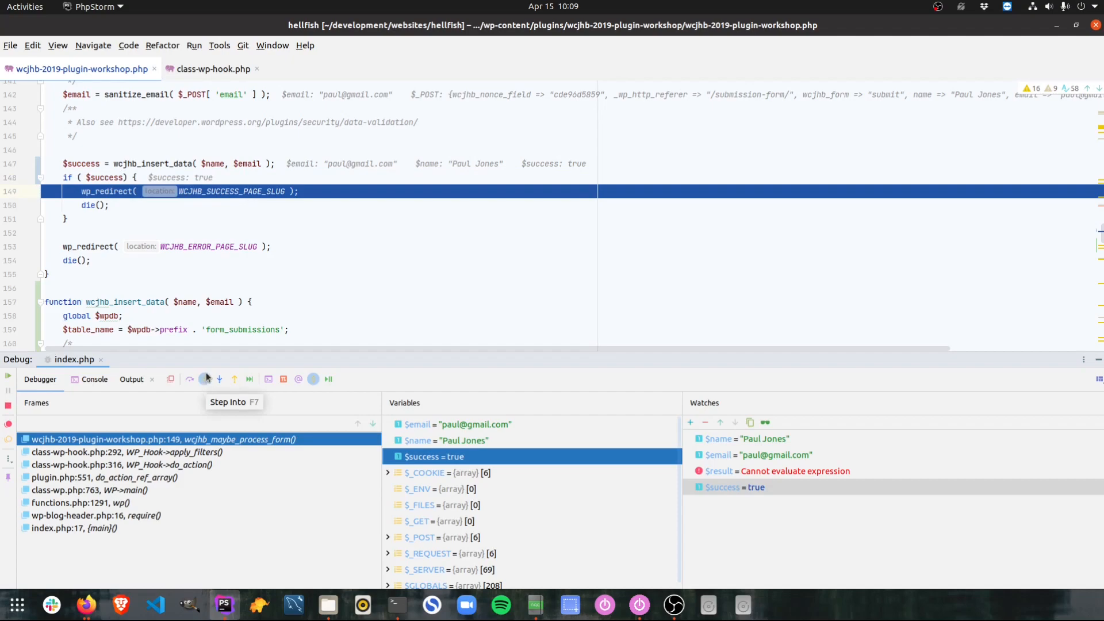
mouse_move(8, 377)
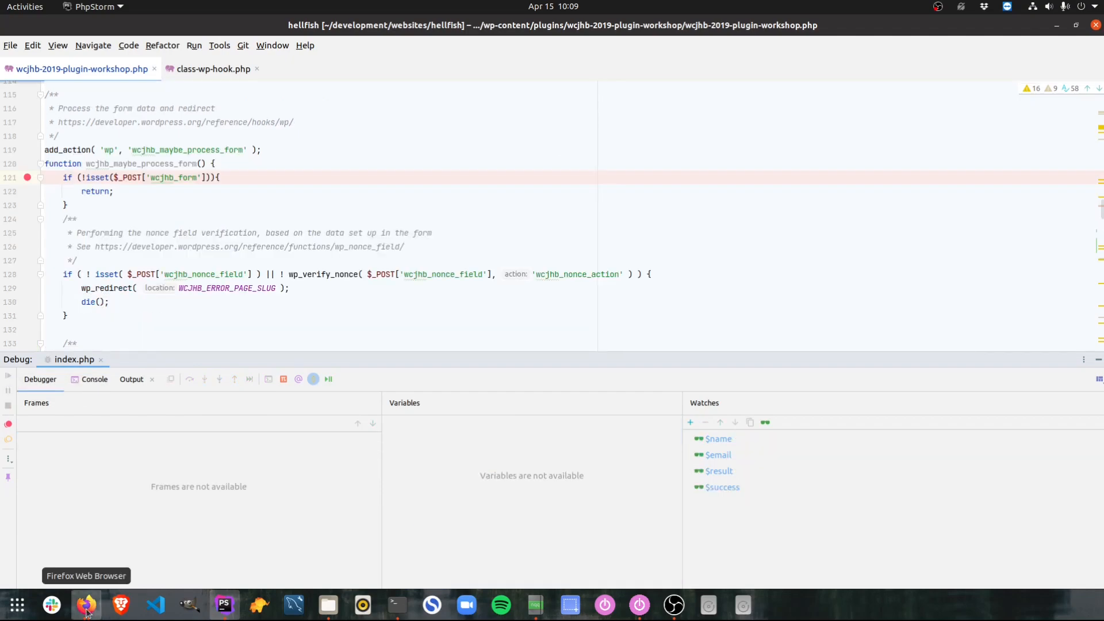
View the Form Success Page in Firefox, then return to PhpStorm's insert function.
left_click(87, 604)
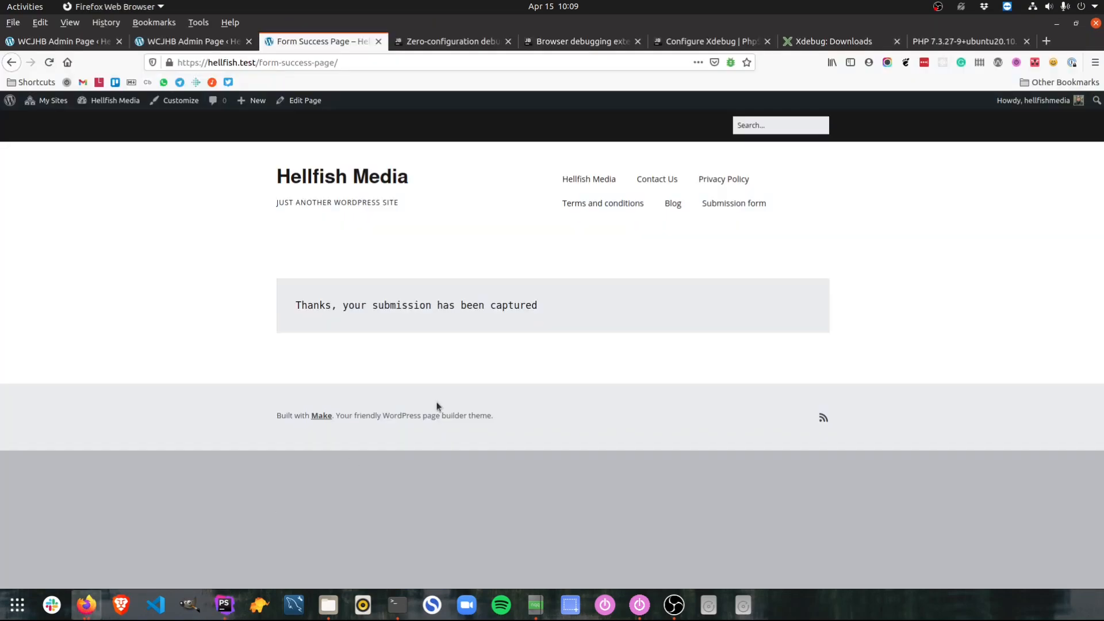
left_click(223, 603)
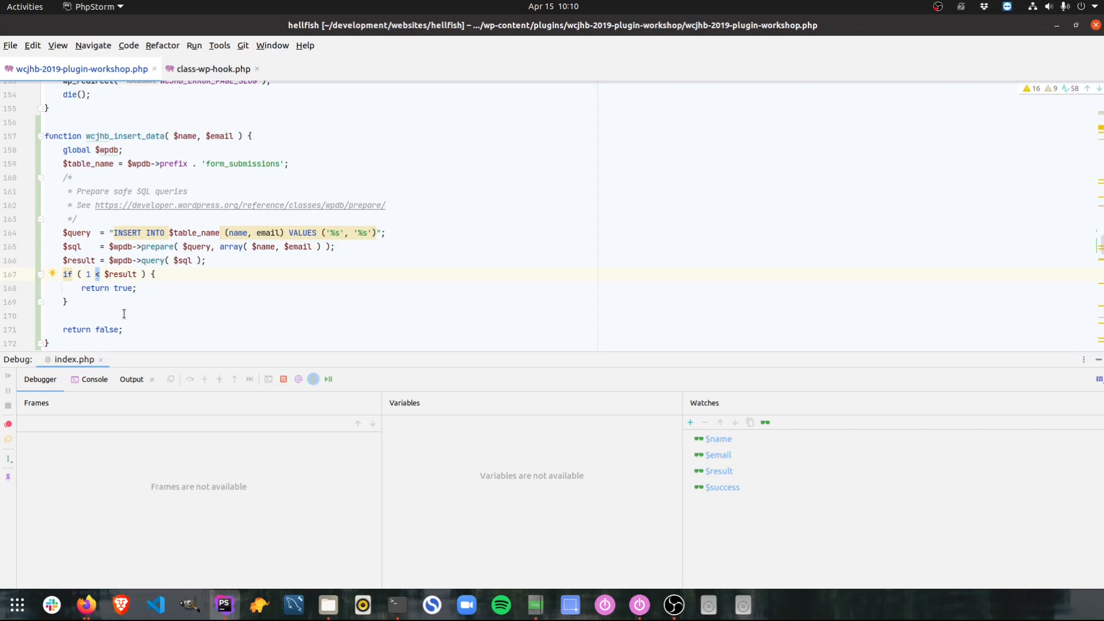
Change the insert function's result check to read 1 === $result.
type("==")
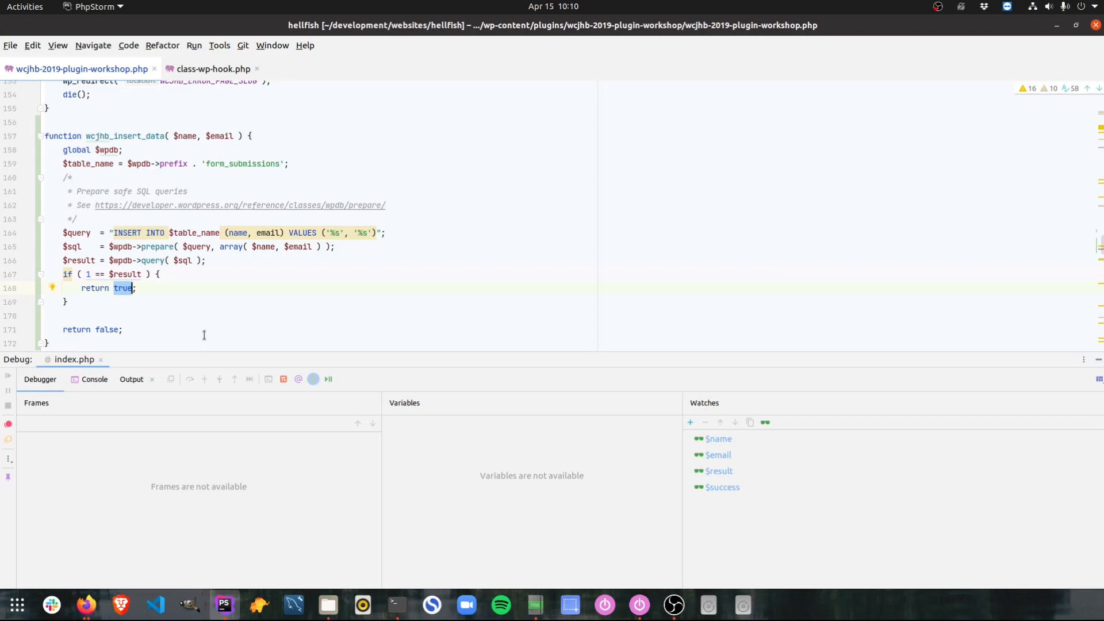
mouse_move(103, 274)
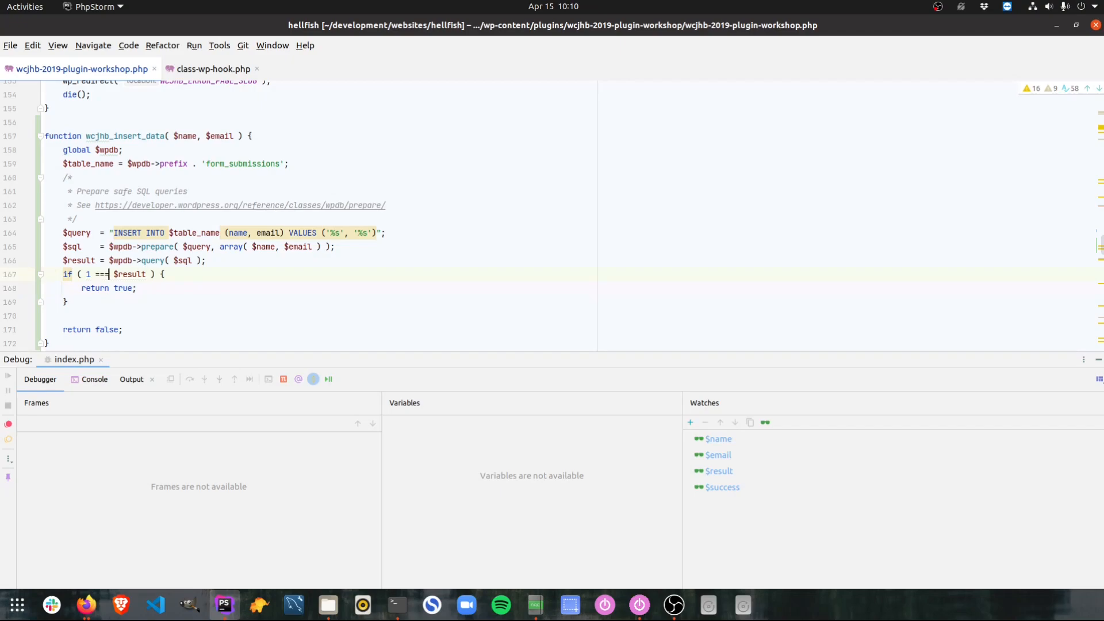
left_click(137, 287)
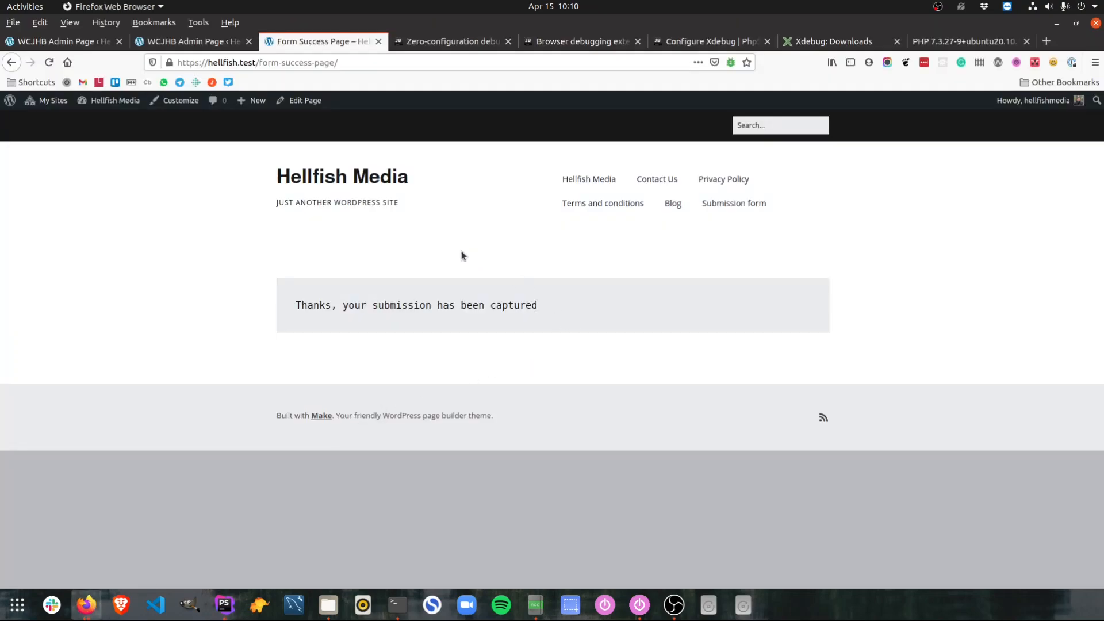
left_click(734, 202)
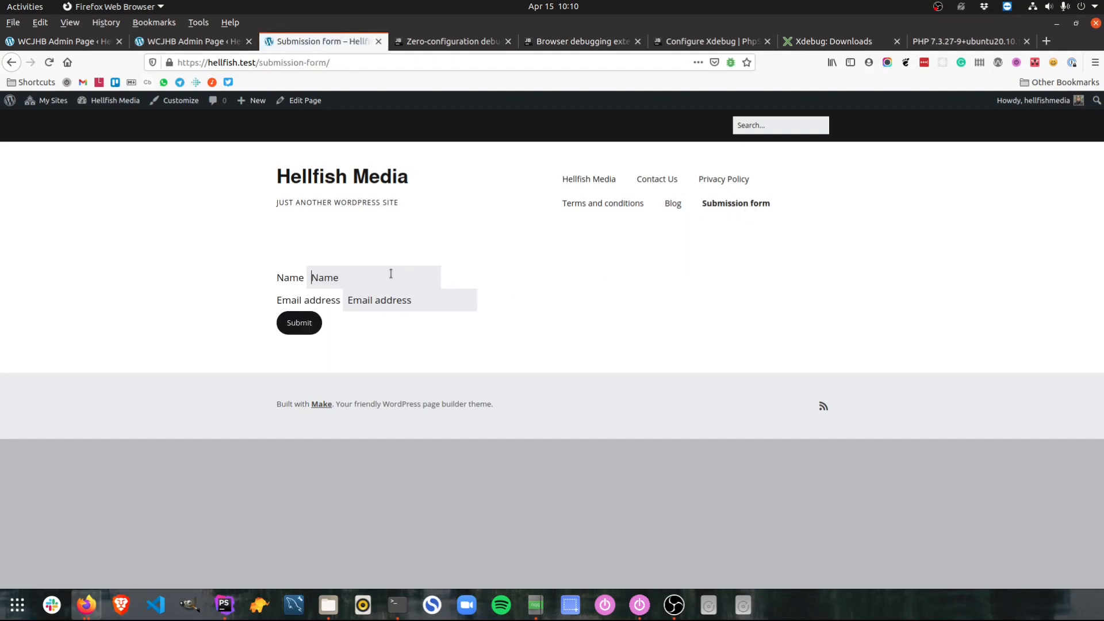
type("James")
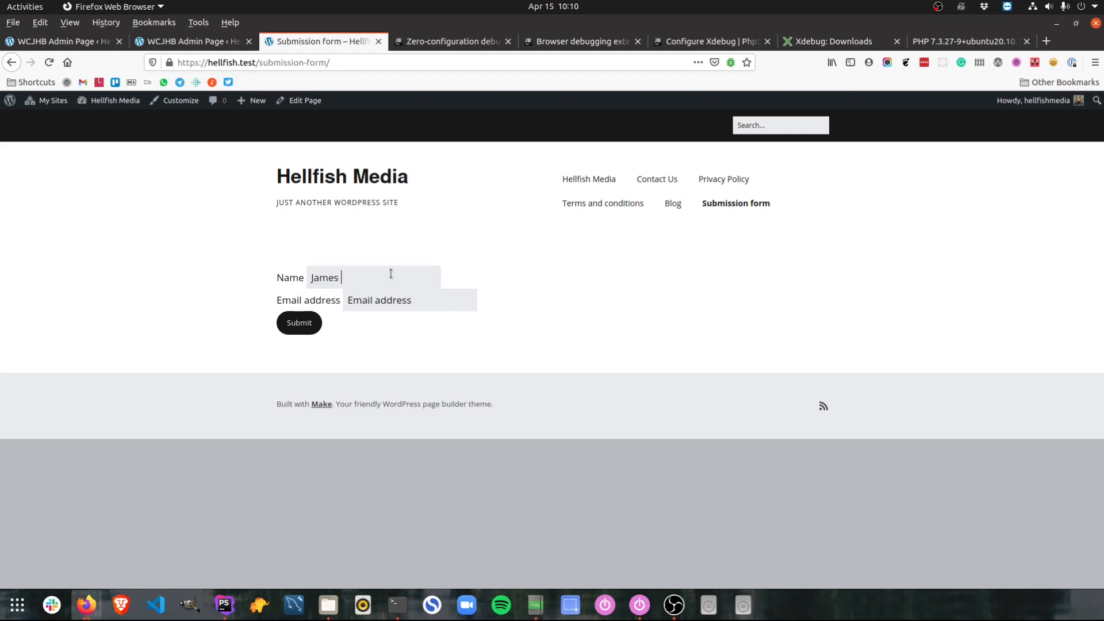
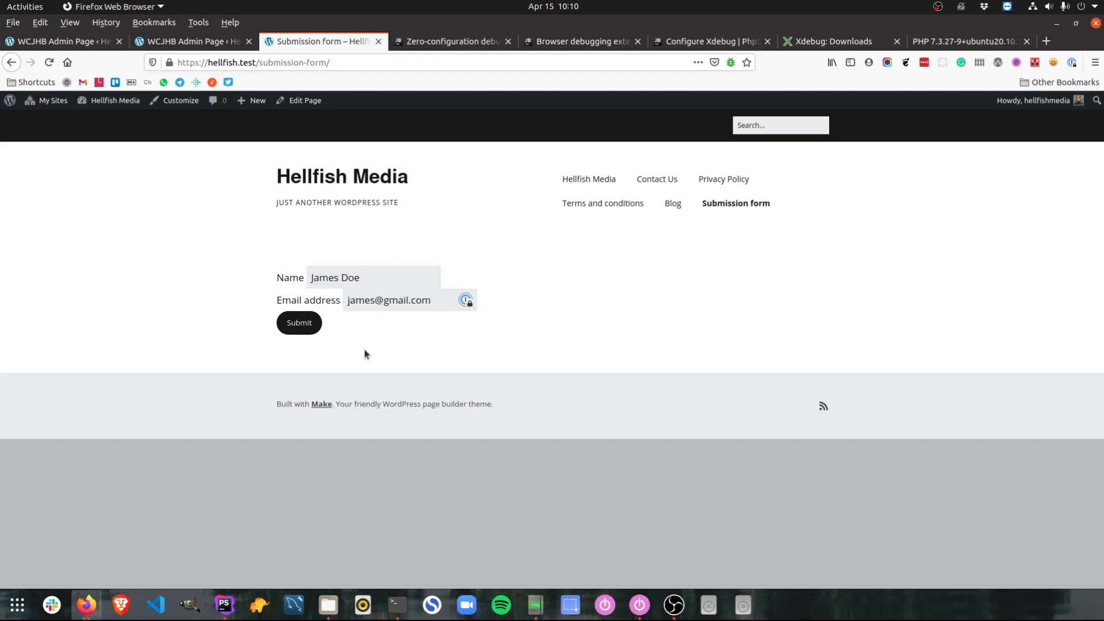
left_click(299, 322)
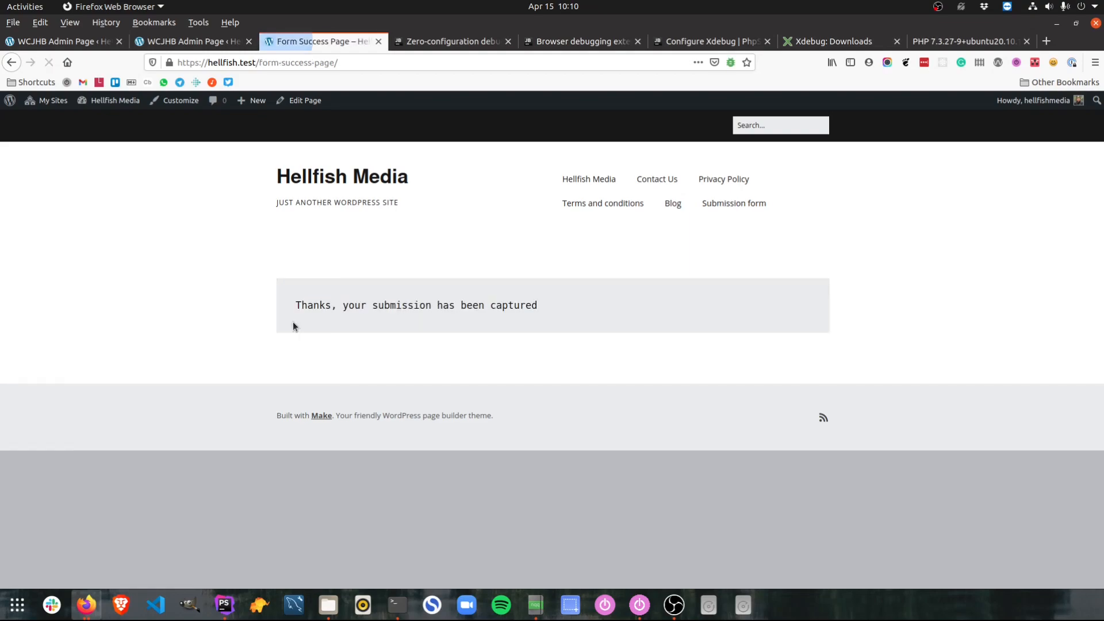
left_click(189, 41)
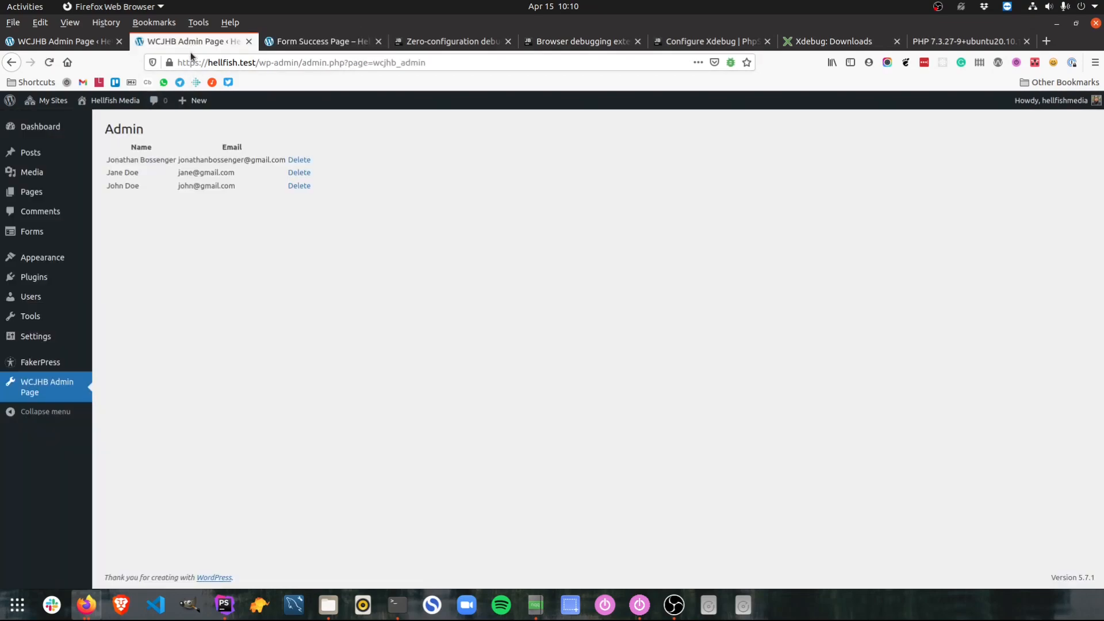